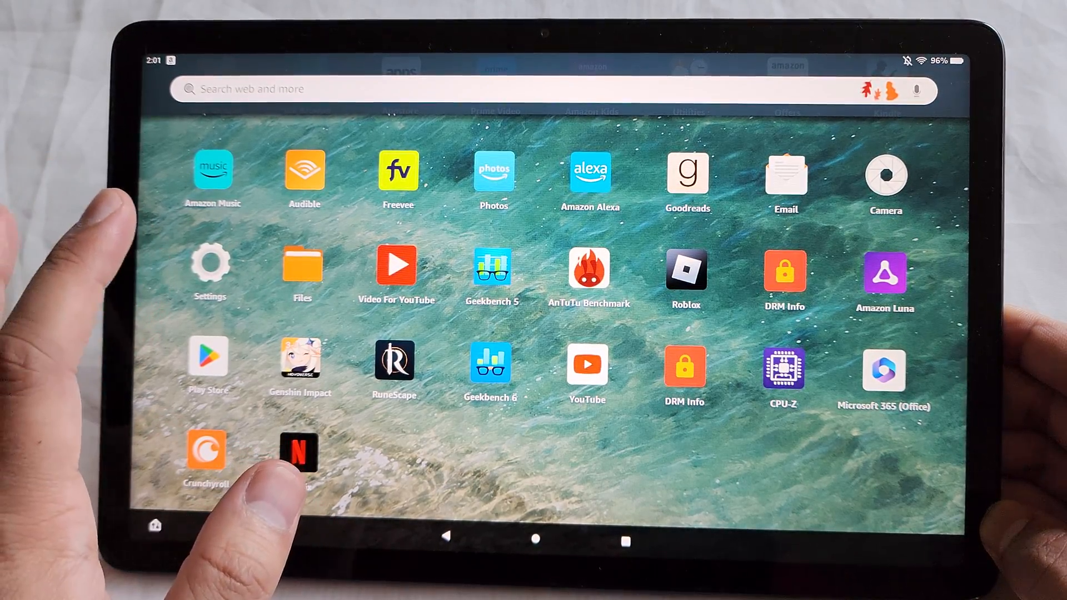
Step: Reach Silk Browser's entry under Security & Privacy > Apps from Unknown Sources
{"action": "left_click", "coordinate": [210, 265]}
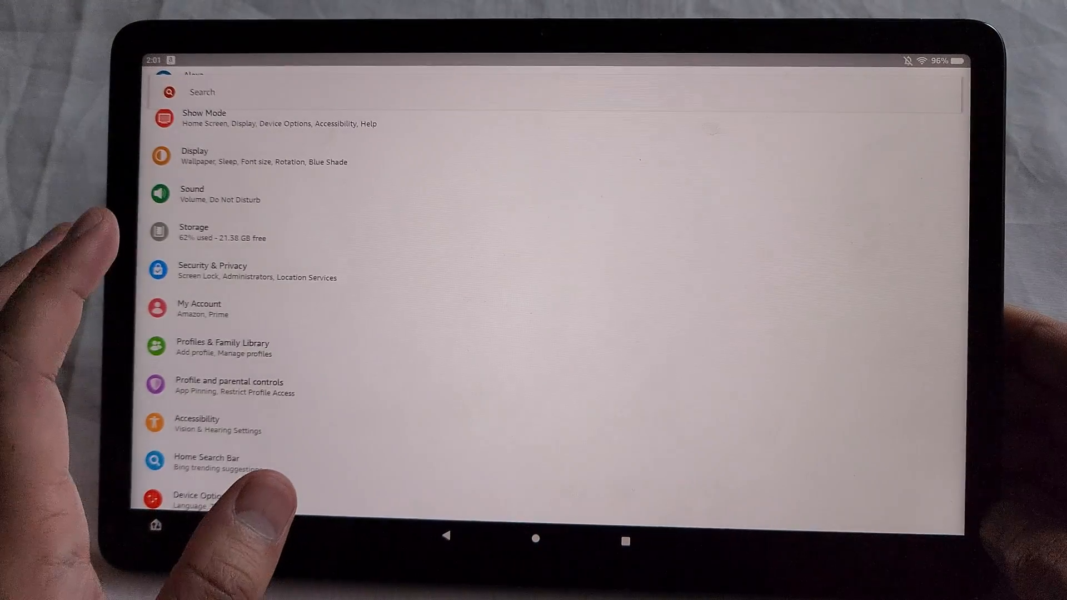
{"action": "left_click", "coordinate": [212, 271]}
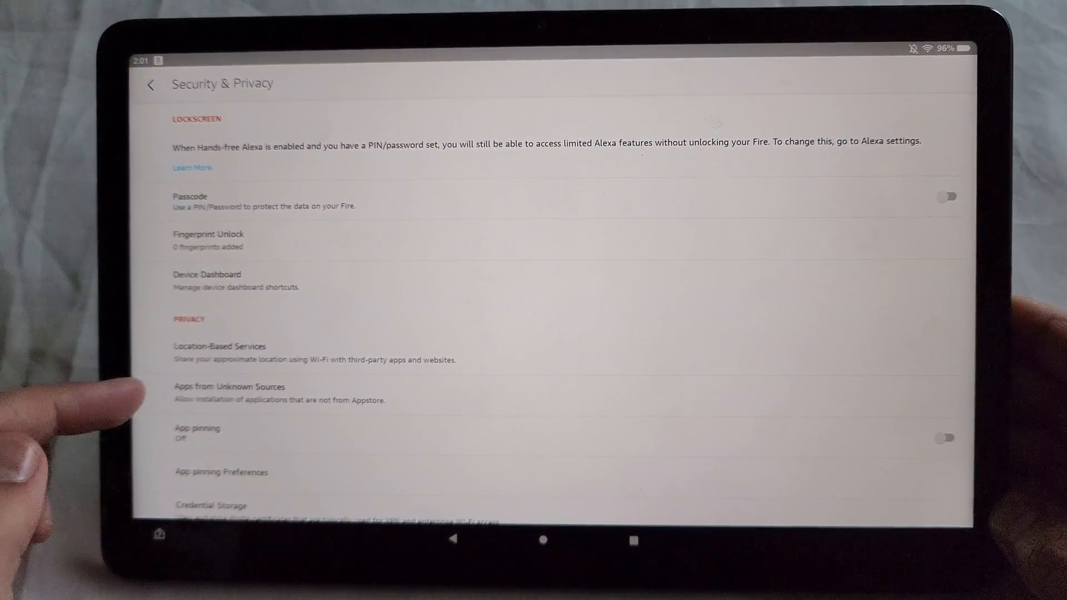
{"action": "scroll", "scroll_direction": "down", "scroll_amount": 3}
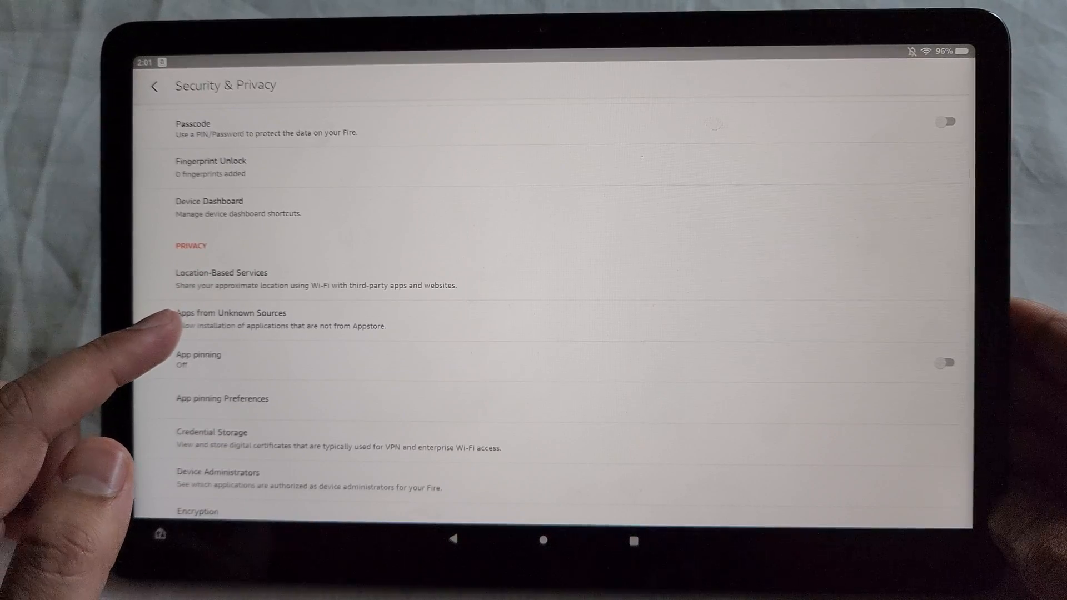
{"action": "left_click", "coordinate": [230, 313]}
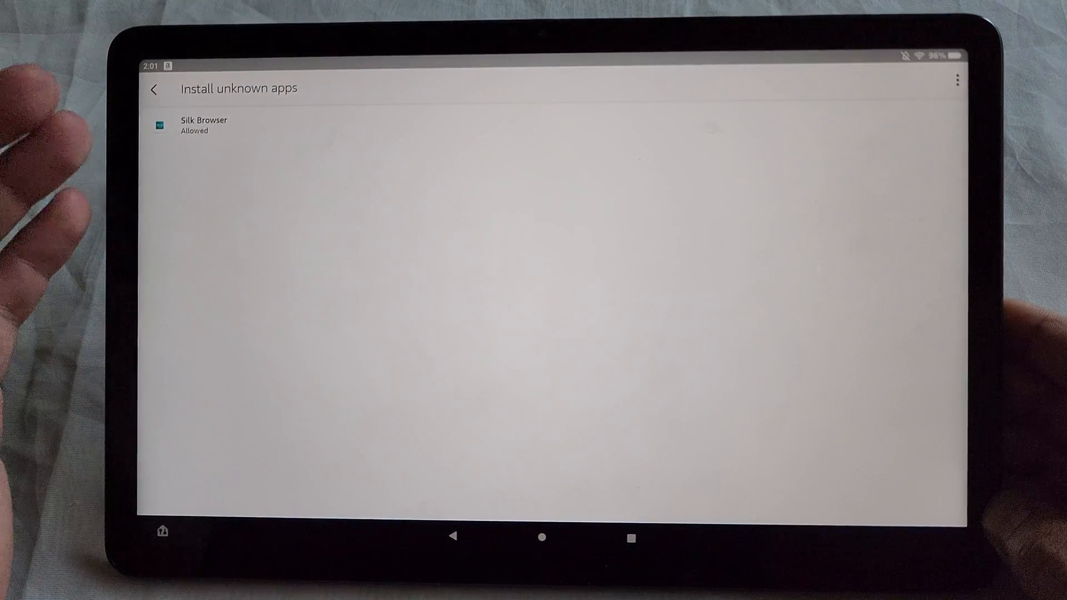
{"action": "left_click", "coordinate": [201, 126]}
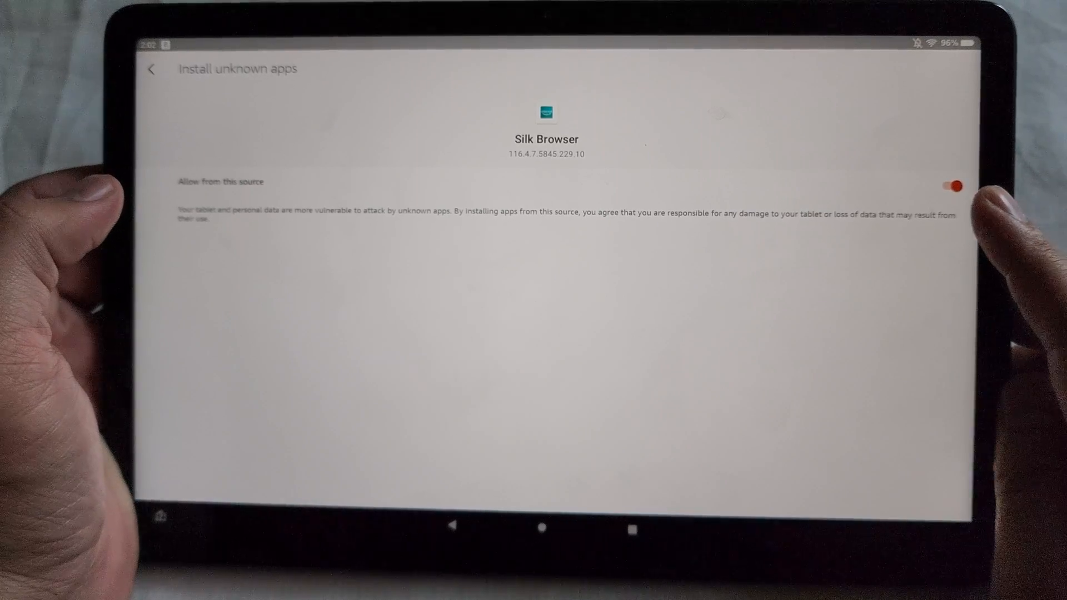
Step: Leave Allow from this source switched on for Silk Browser and return to the home screen
{"action": "left_click", "coordinate": [953, 186]}
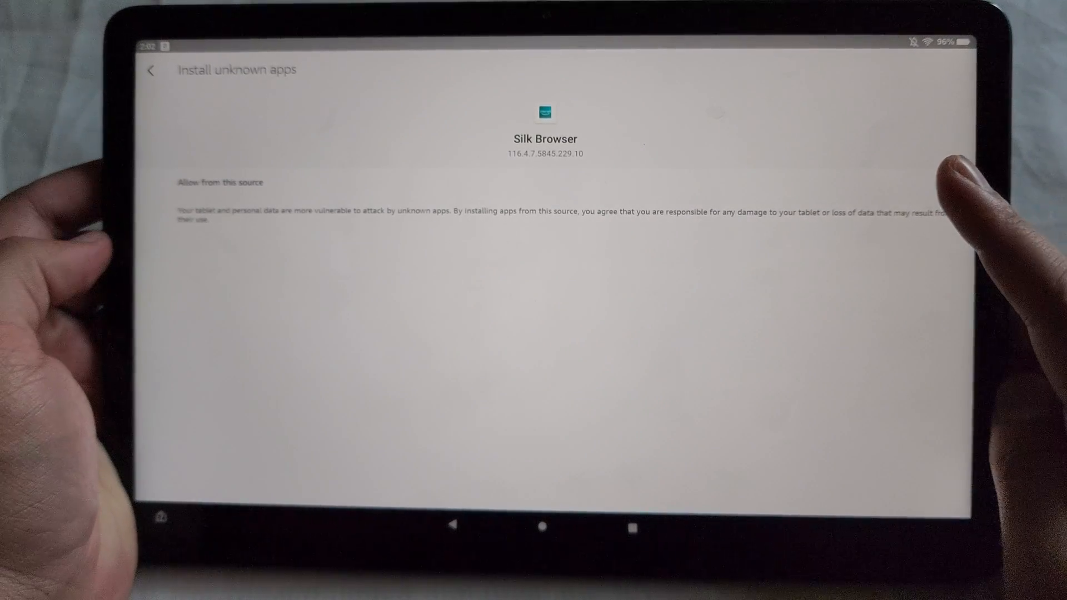
{"action": "left_click", "coordinate": [948, 186]}
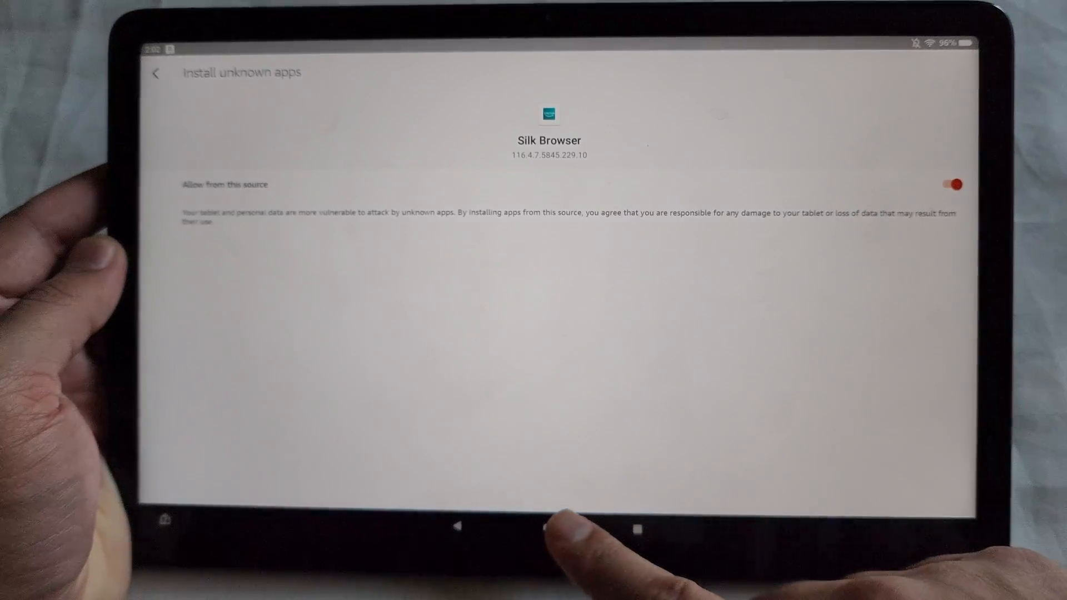
{"action": "left_click", "coordinate": [544, 527]}
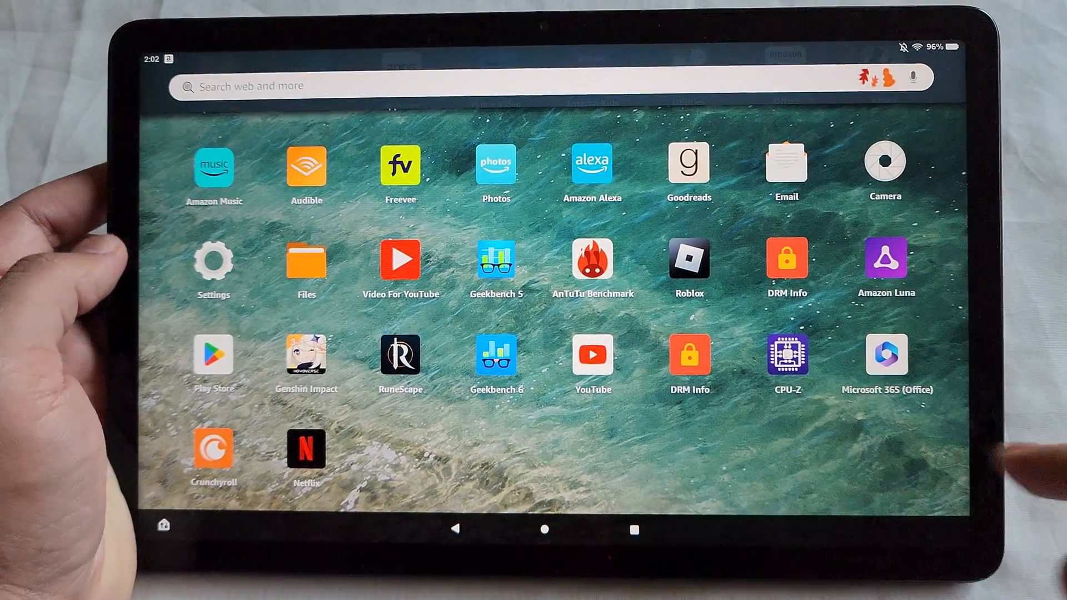
Step: Scroll the How-To Geek guide down to its Google Account Manager download links by tablet model
{"action": "scroll", "scroll_direction": "down", "scroll_amount": 3}
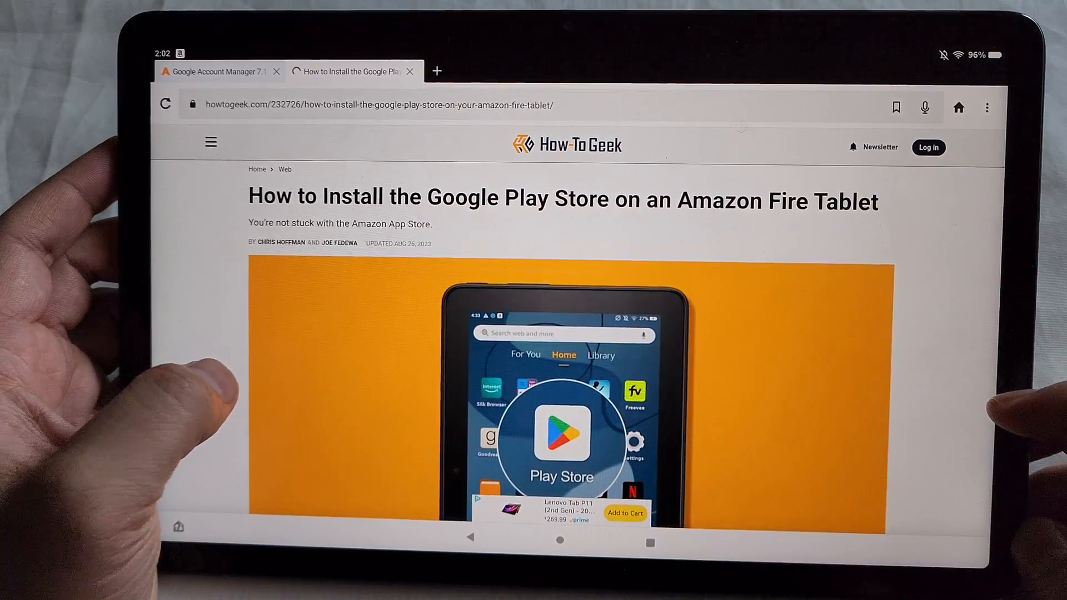
{"action": "scroll", "scroll_direction": "down", "scroll_amount": 3}
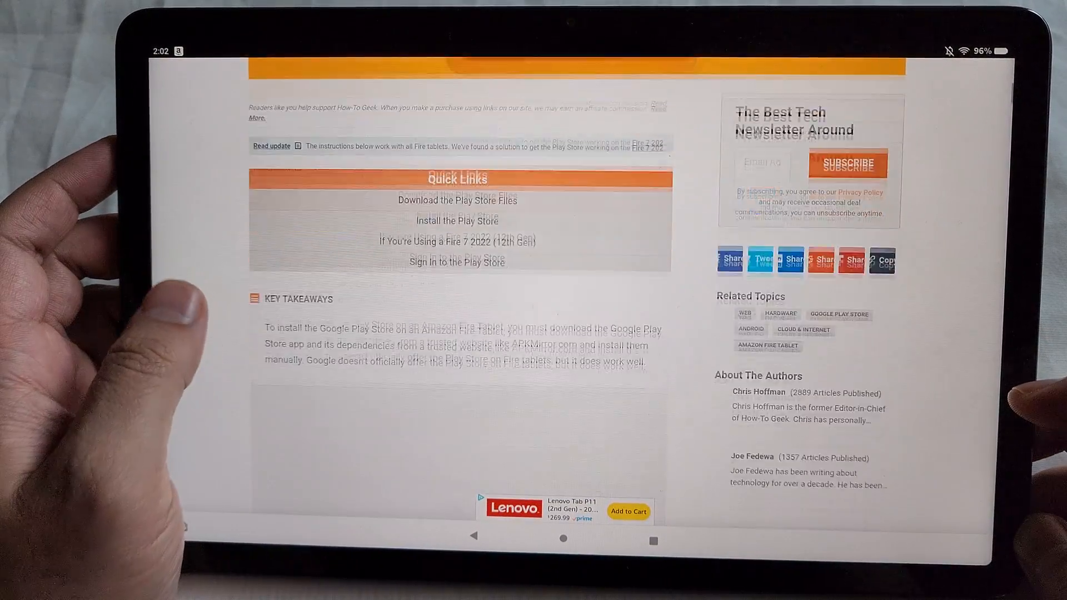
{"action": "scroll", "scroll_direction": "down", "scroll_amount": 3}
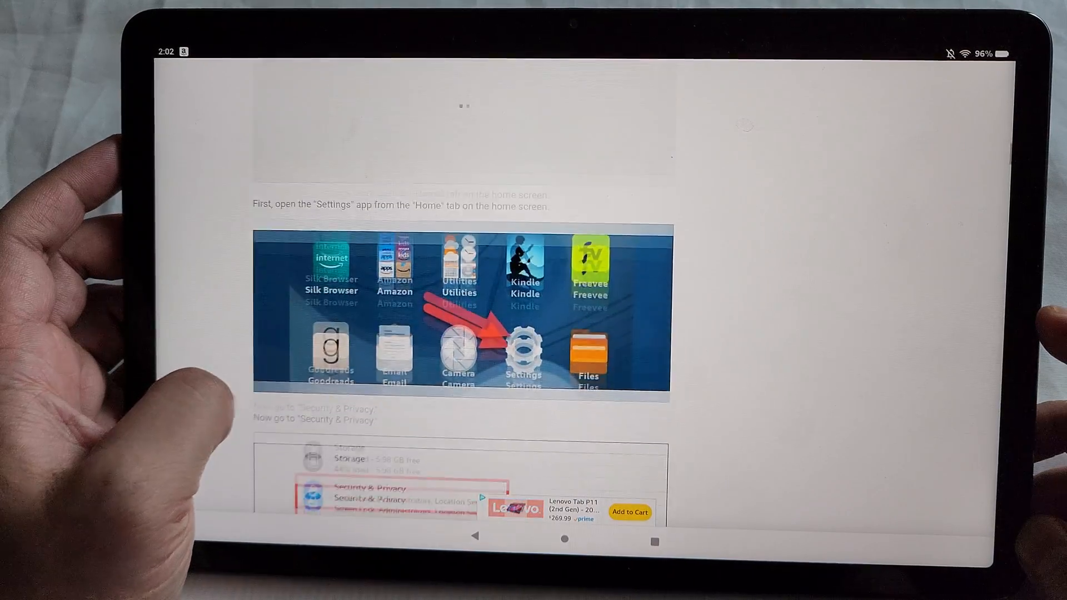
{"action": "scroll", "scroll_direction": "down", "scroll_amount": 3}
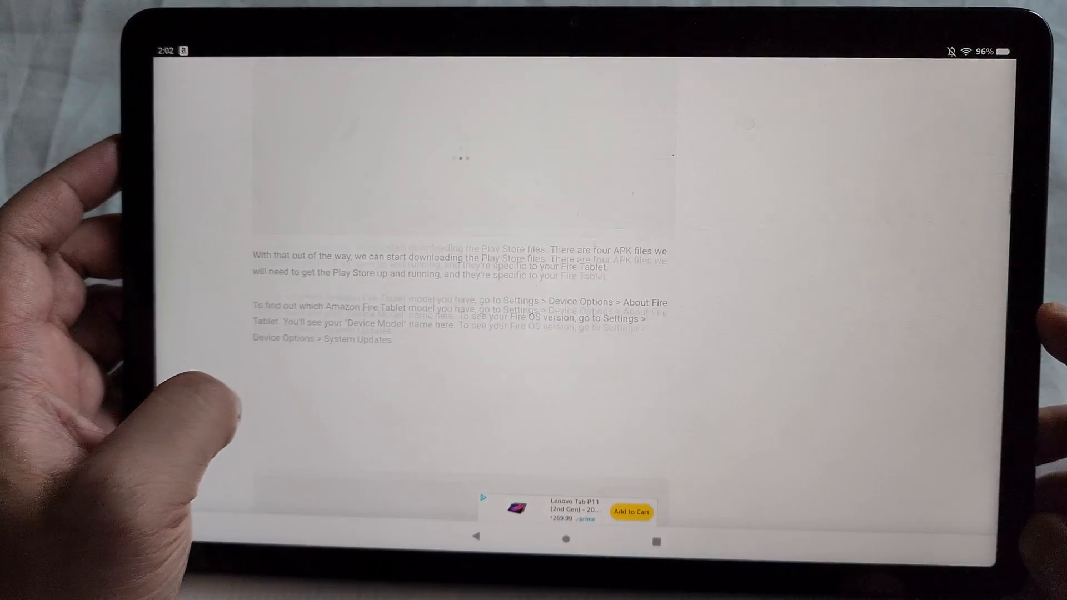
{"action": "scroll", "scroll_direction": "down", "scroll_amount": 3}
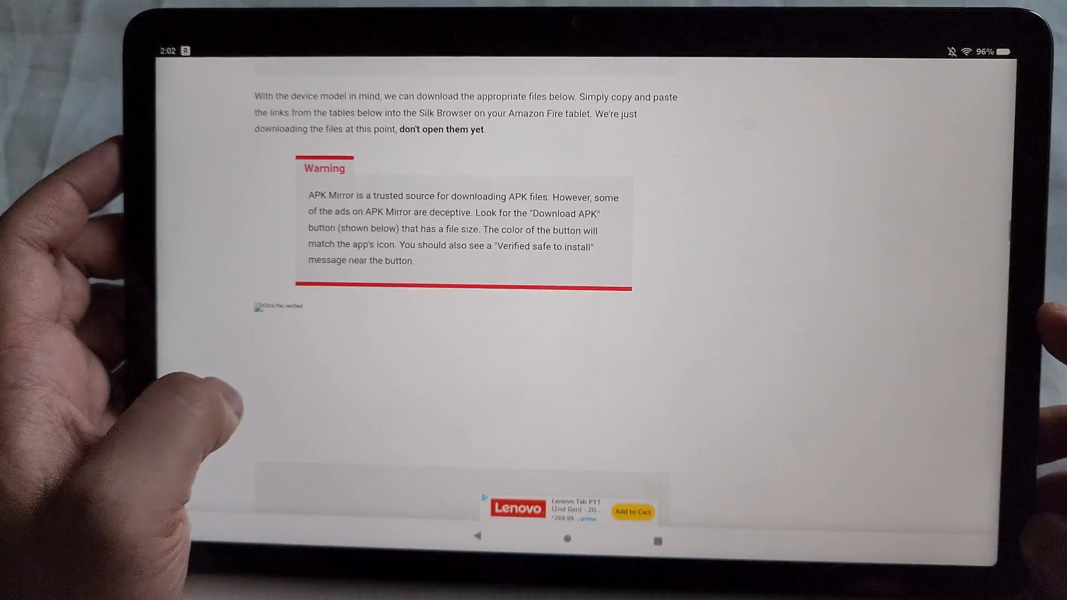
{"action": "scroll", "scroll_direction": "down", "scroll_amount": 3}
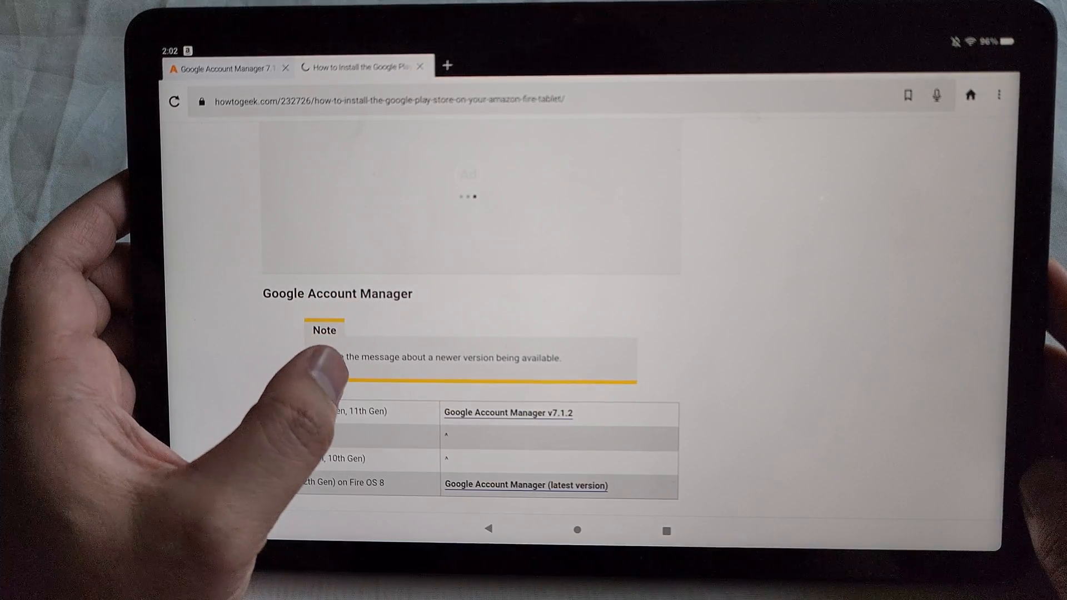
{"action": "scroll", "scroll_direction": "down", "scroll_amount": 3}
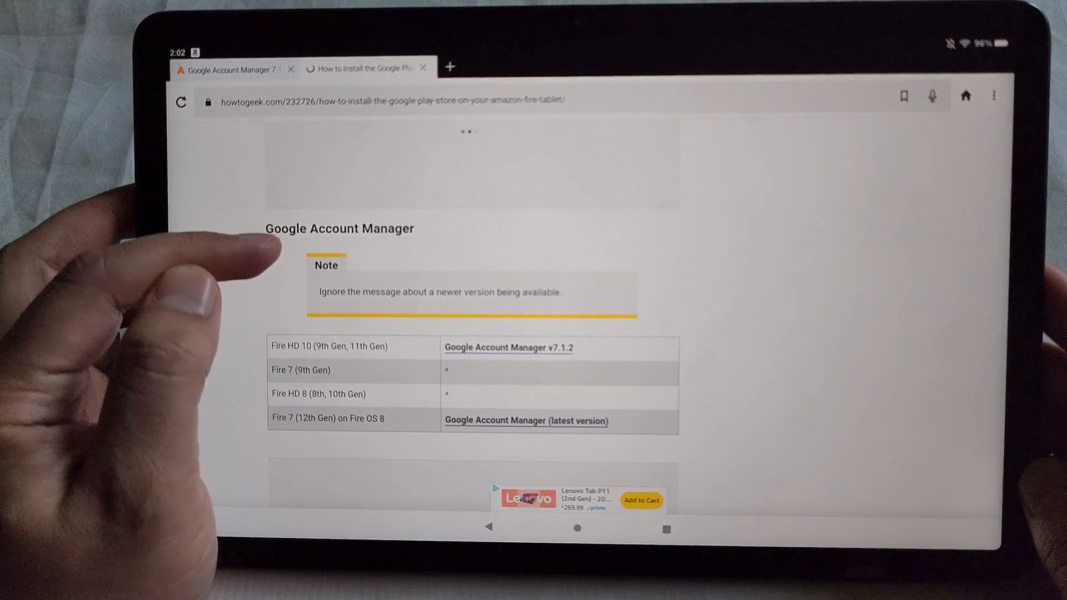
{"action": "scroll", "scroll_direction": "down", "scroll_amount": 3}
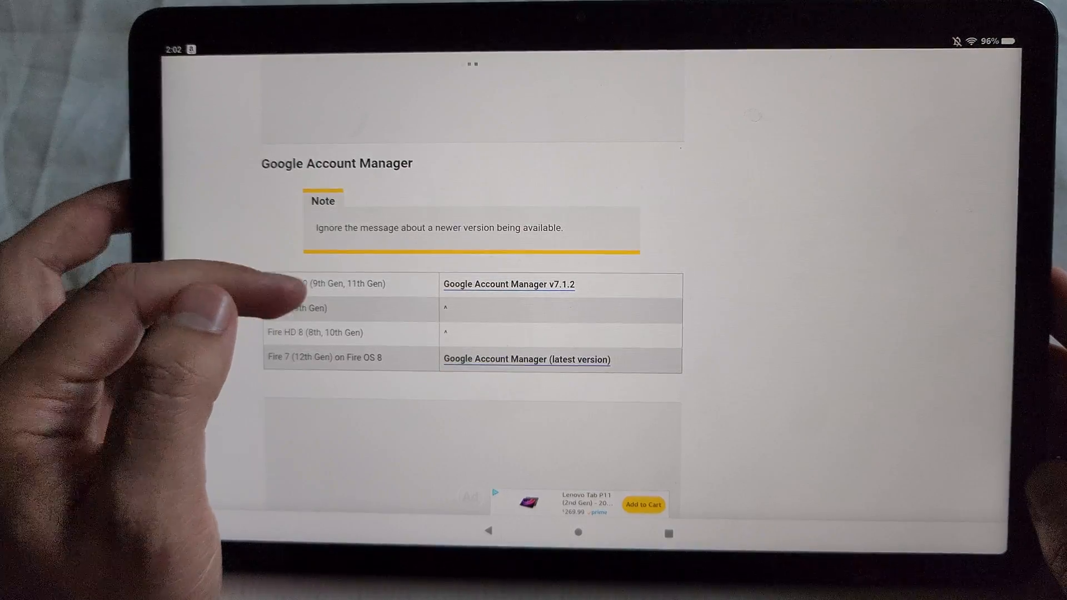
{"action": "scroll", "scroll_direction": "down", "scroll_amount": 3}
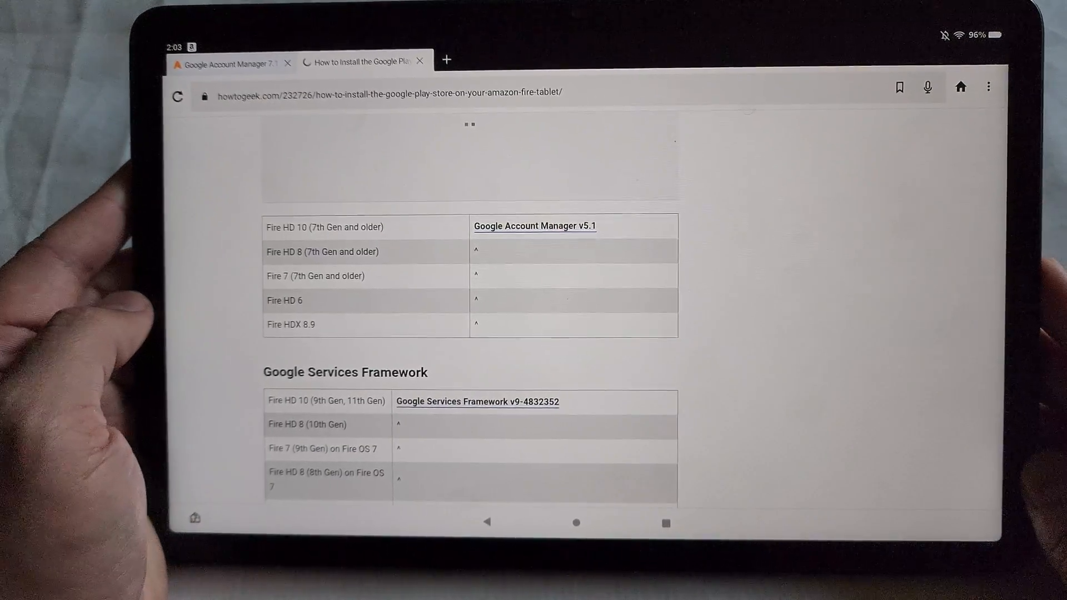
{"action": "scroll", "scroll_direction": "down", "scroll_amount": 3}
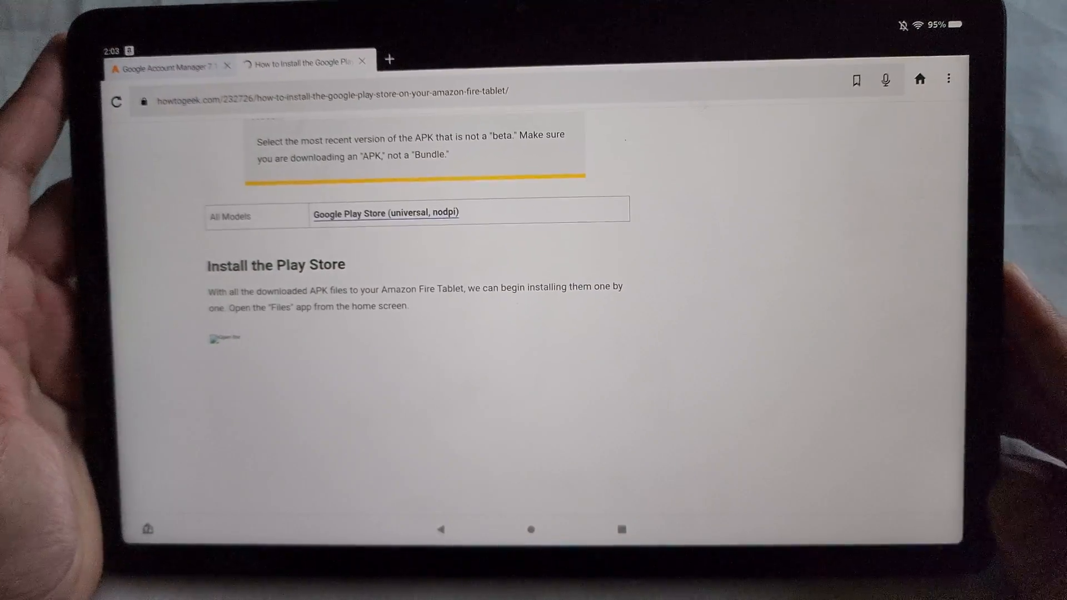
{"action": "scroll", "scroll_direction": "down", "scroll_amount": 3}
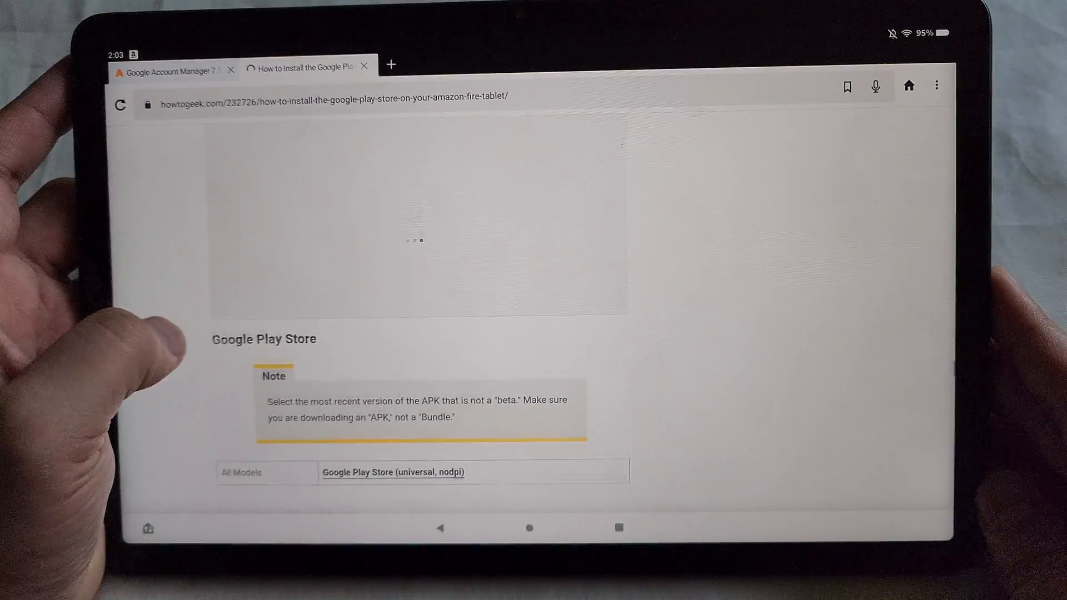
{"action": "scroll", "scroll_direction": "down", "scroll_amount": 3}
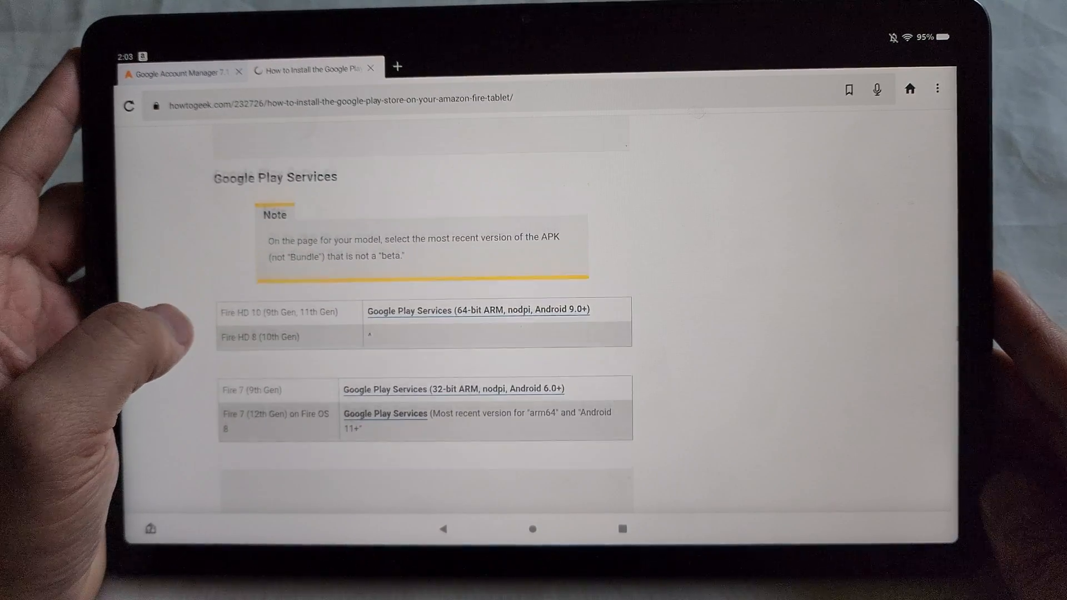
{"action": "scroll", "scroll_direction": "down", "scroll_amount": 3}
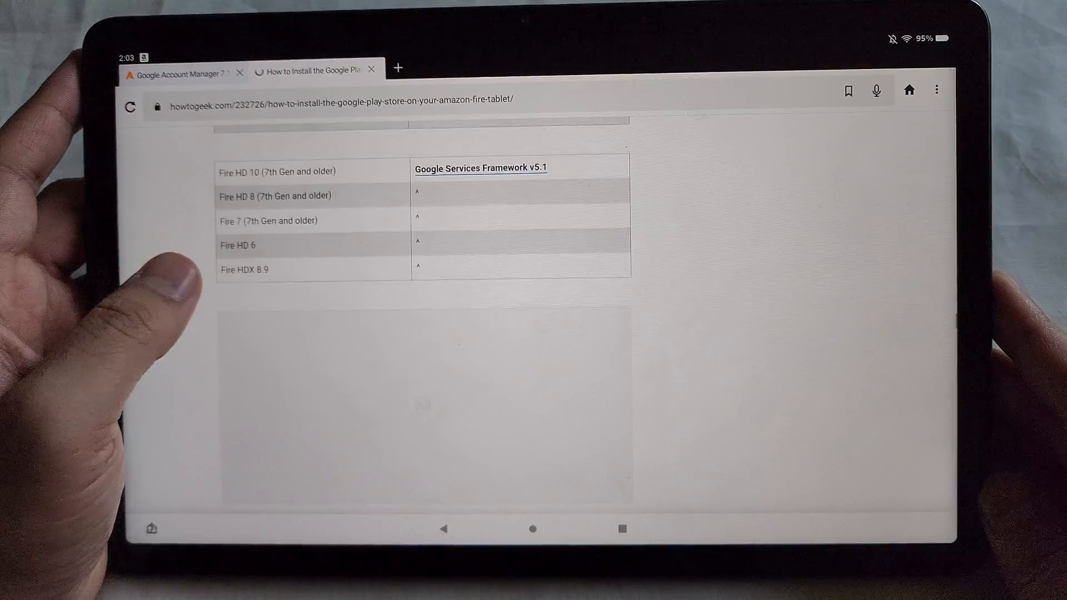
{"action": "scroll", "scroll_direction": "down", "scroll_amount": 3}
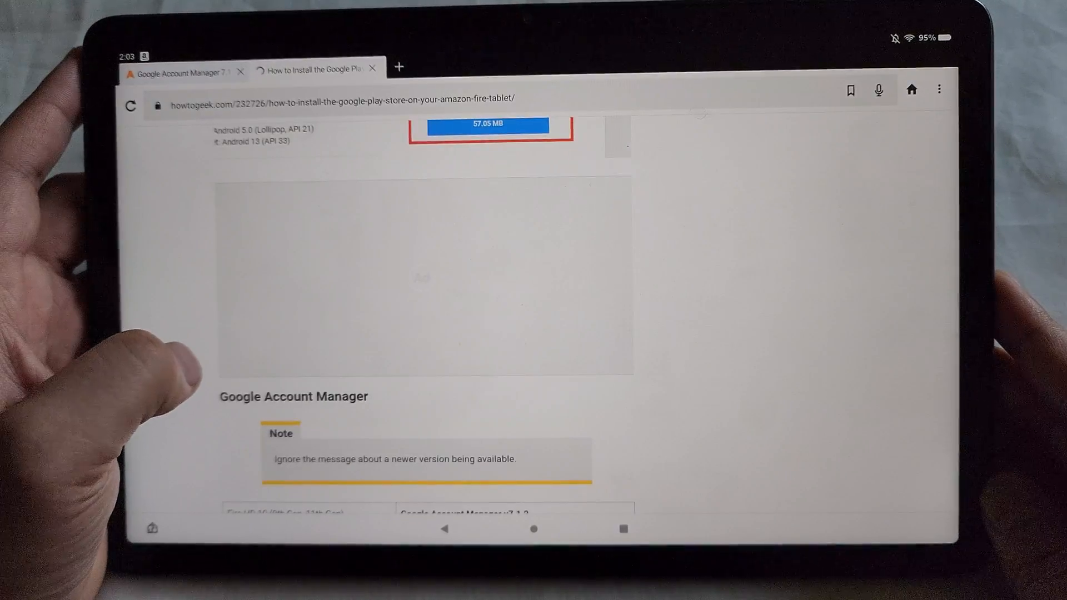
{"action": "scroll", "scroll_direction": "down", "scroll_amount": 3}
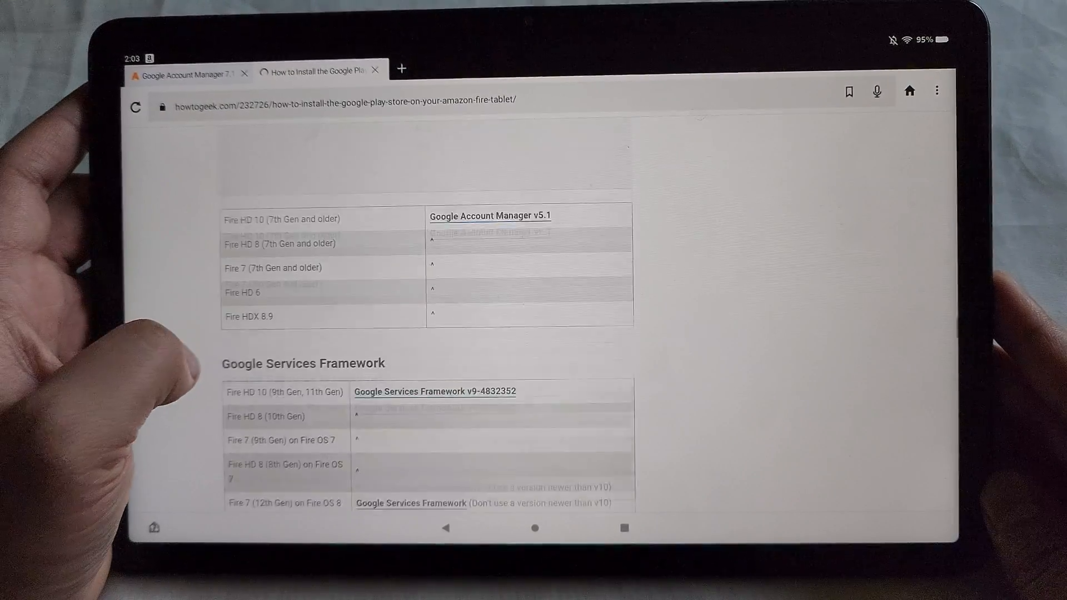
{"action": "scroll", "scroll_direction": "up", "scroll_amount": 3}
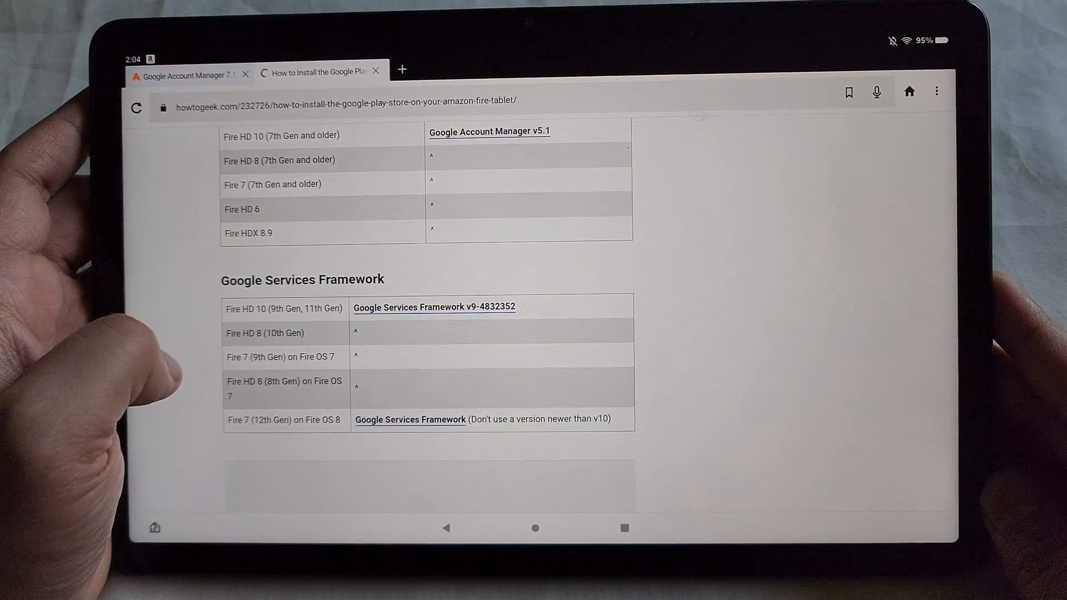
{"action": "scroll", "scroll_direction": "down", "scroll_amount": 3}
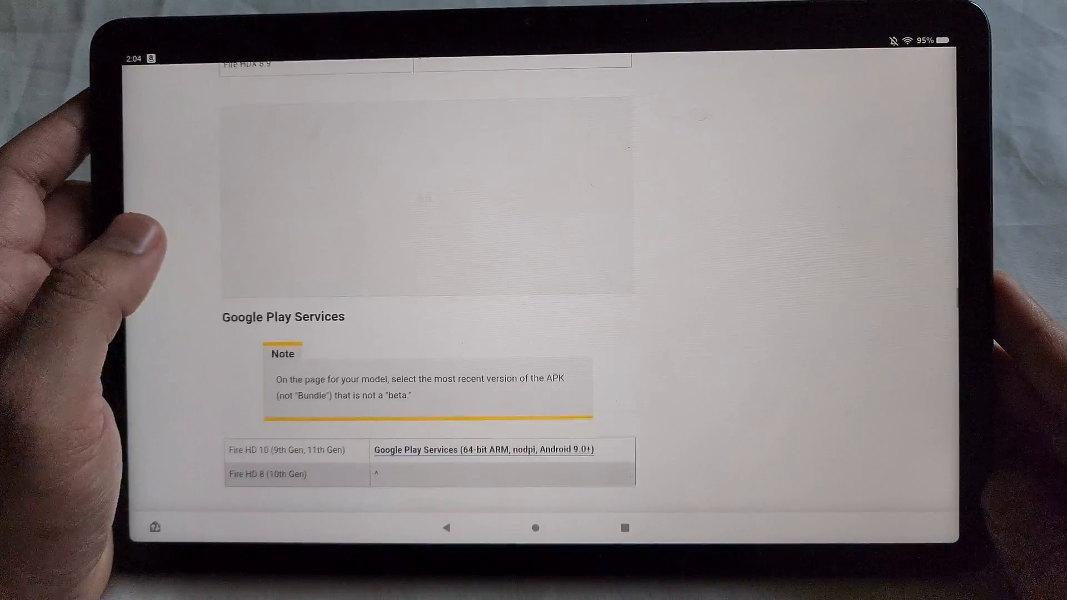
{"action": "scroll", "scroll_direction": "down", "scroll_amount": 3}
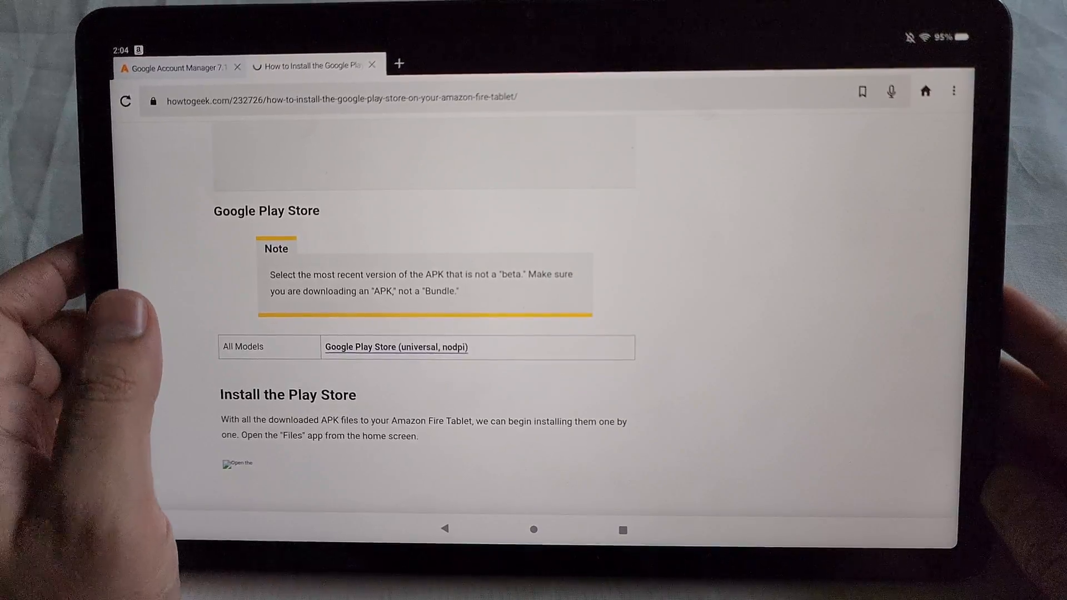
{"action": "scroll", "scroll_direction": "down", "scroll_amount": 3}
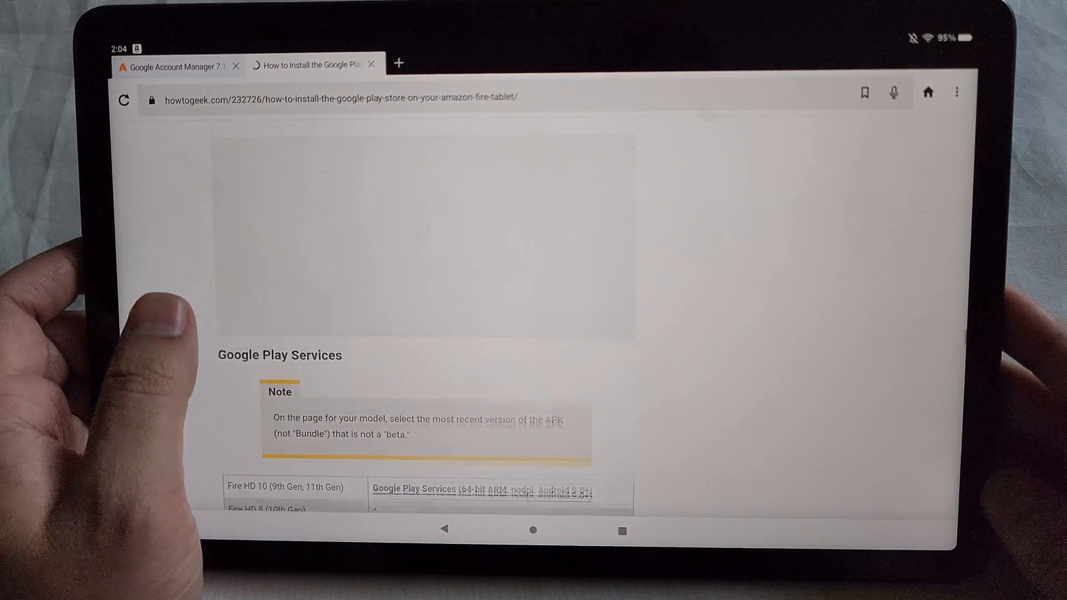
{"action": "scroll", "scroll_direction": "down", "scroll_amount": 3}
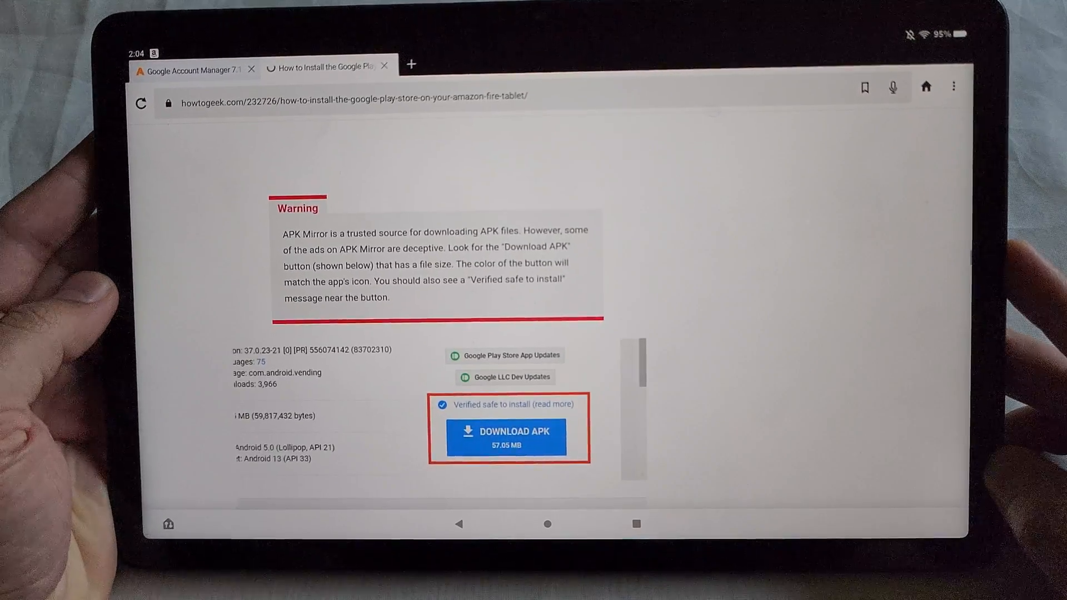
{"action": "scroll", "scroll_direction": "up", "scroll_amount": 3}
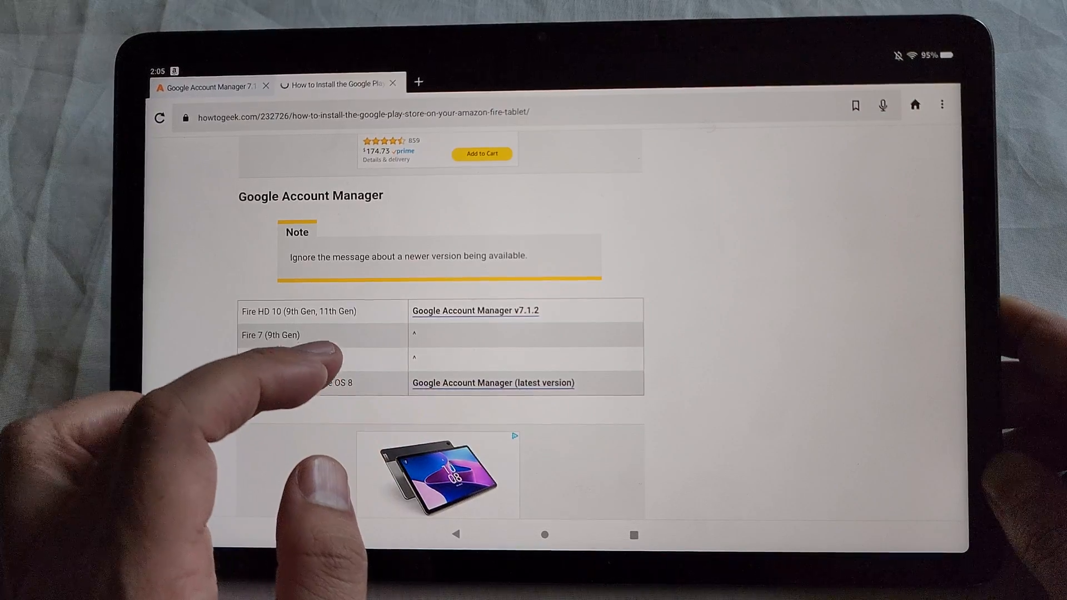
{"action": "scroll", "scroll_direction": "down", "scroll_amount": 3}
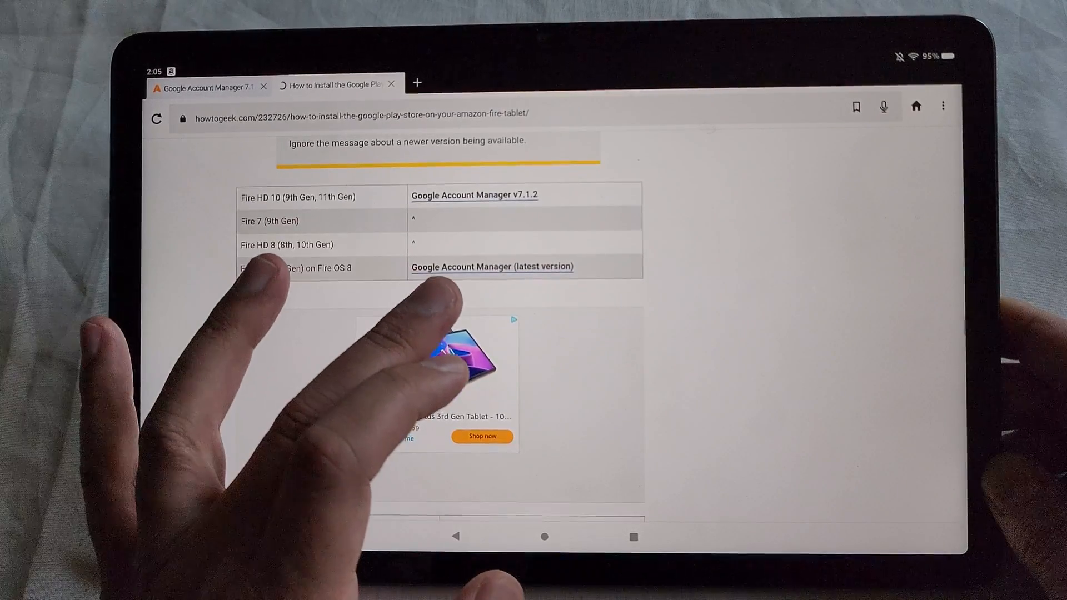
{"action": "scroll", "scroll_direction": "down", "scroll_amount": 3}
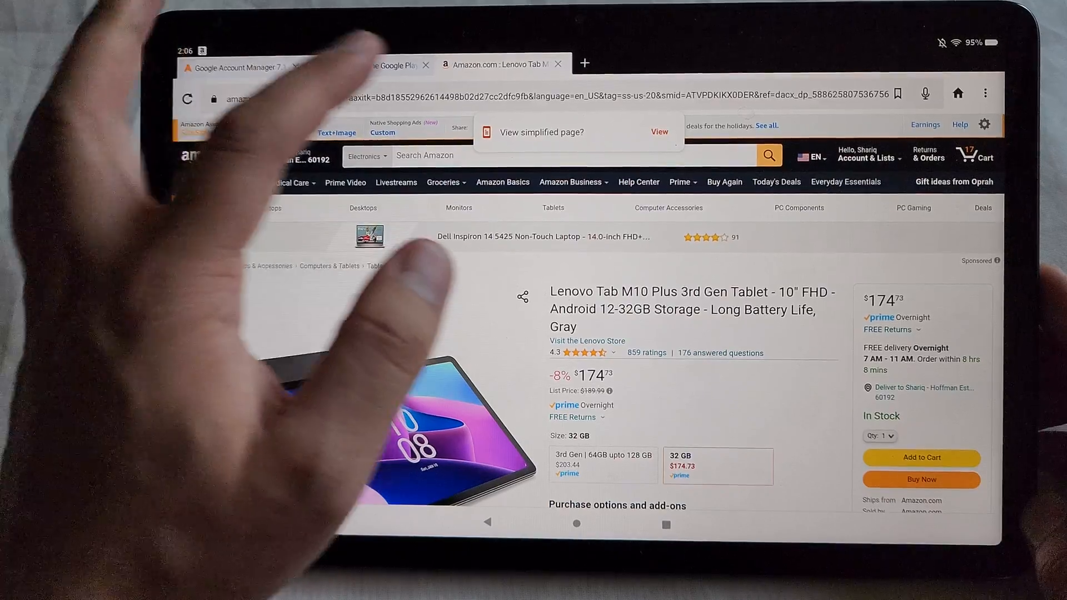
{"action": "left_click", "coordinate": [551, 65]}
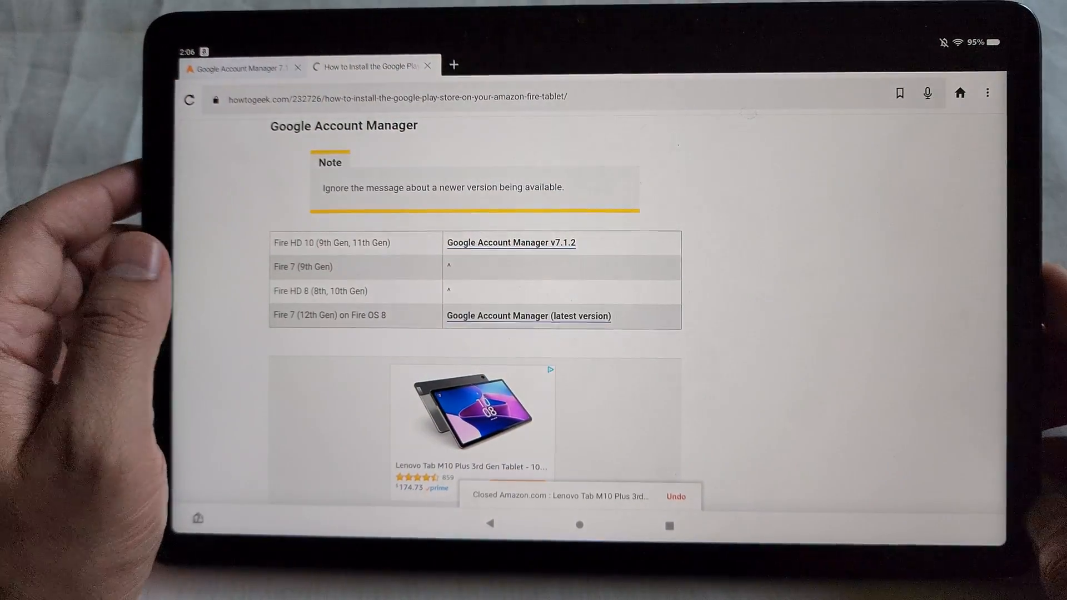
{"action": "scroll", "scroll_direction": "down", "scroll_amount": 3}
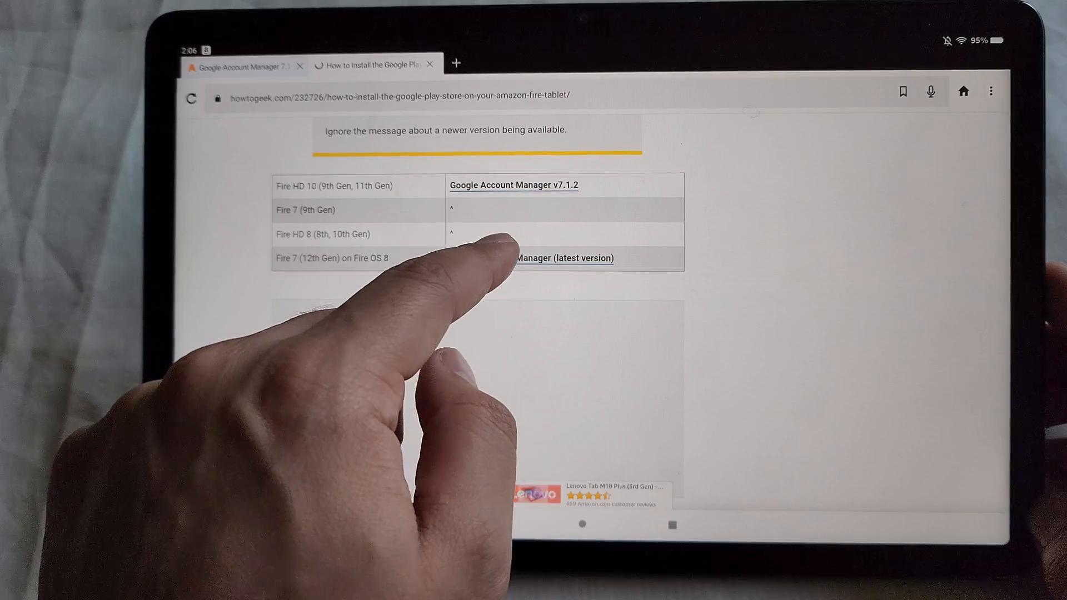
Step: Follow the guide's Google Account Manager link and pick version 7.1.2 from APKMirror's All versions list
{"action": "left_click", "coordinate": [535, 261]}
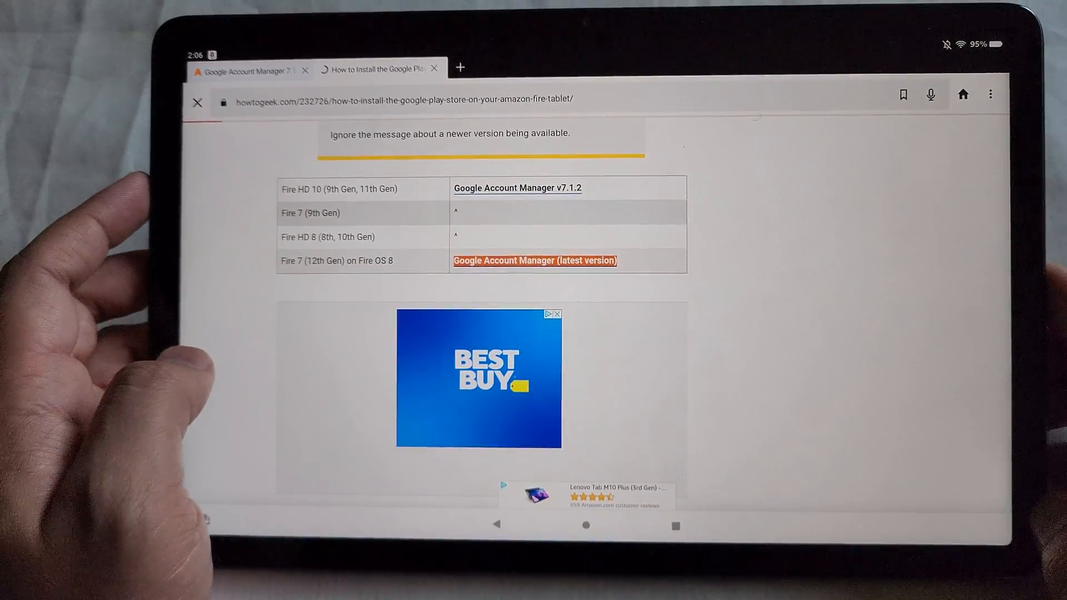
{"action": "left_click", "coordinate": [535, 260]}
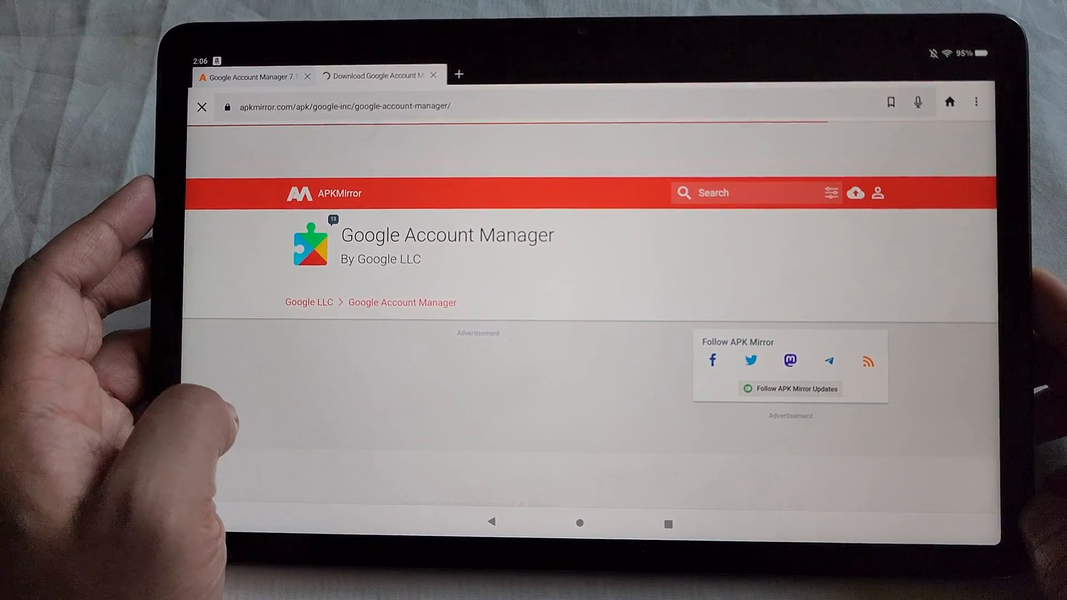
{"action": "scroll", "scroll_direction": "down", "scroll_amount": 3}
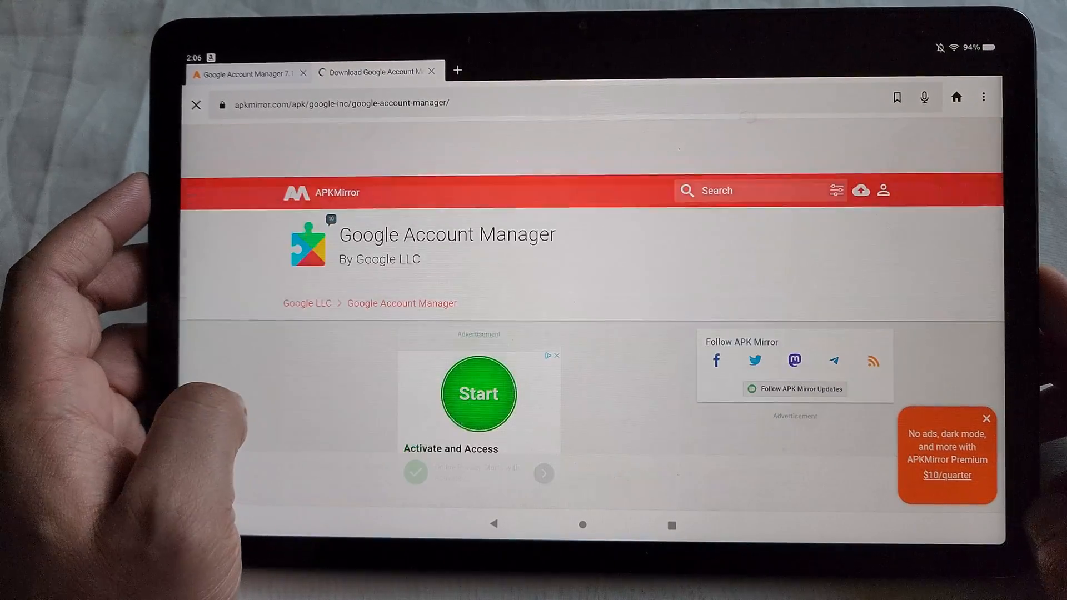
{"action": "scroll", "scroll_direction": "down", "scroll_amount": 3}
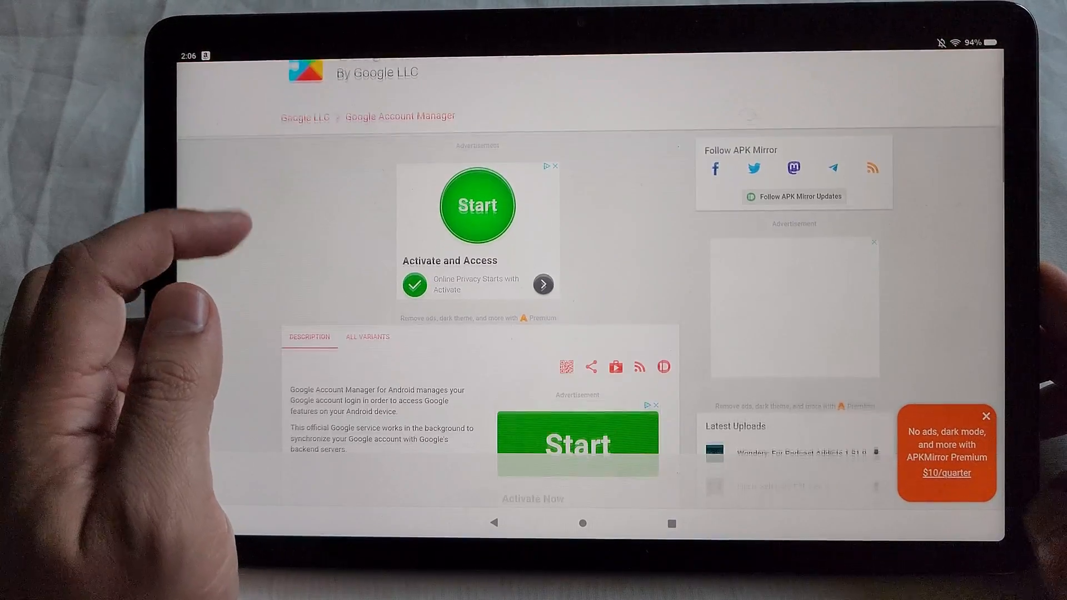
{"action": "scroll", "scroll_direction": "down", "scroll_amount": 3}
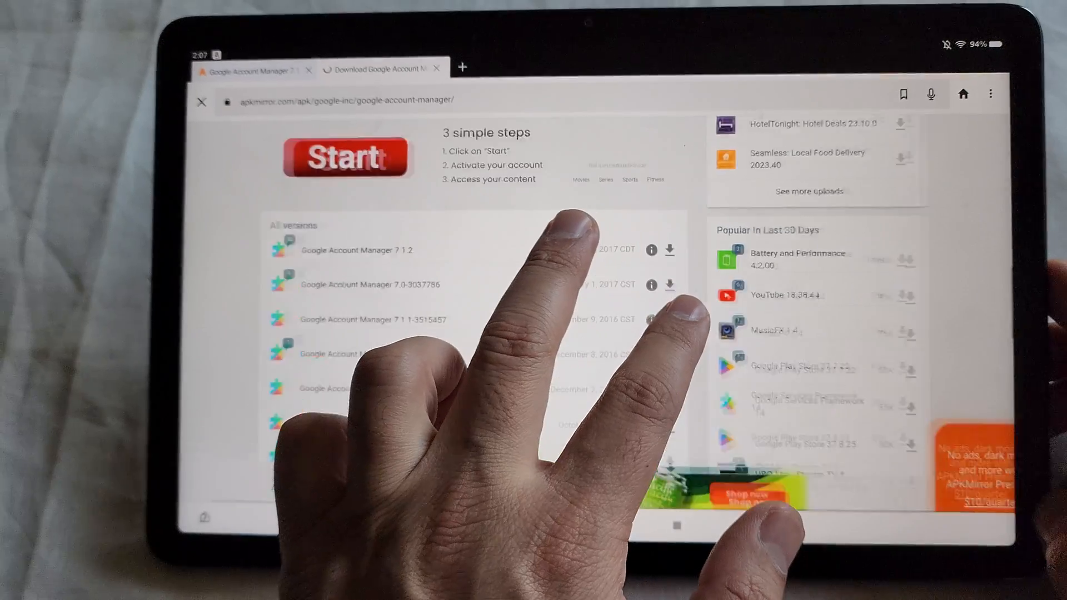
{"action": "scroll", "scroll_direction": "down", "scroll_amount": 3}
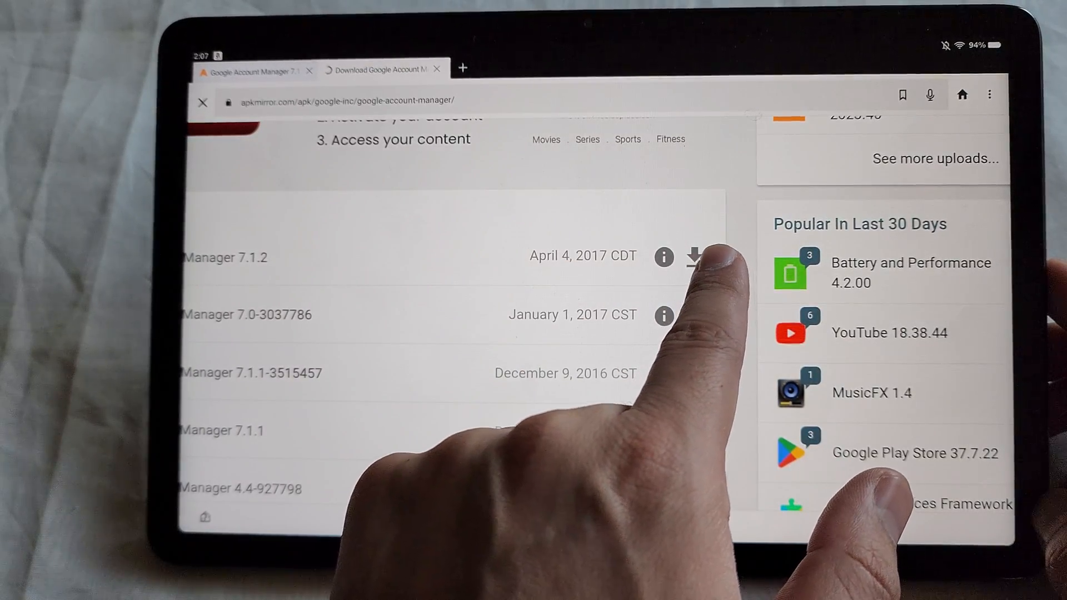
{"action": "left_click", "coordinate": [692, 257]}
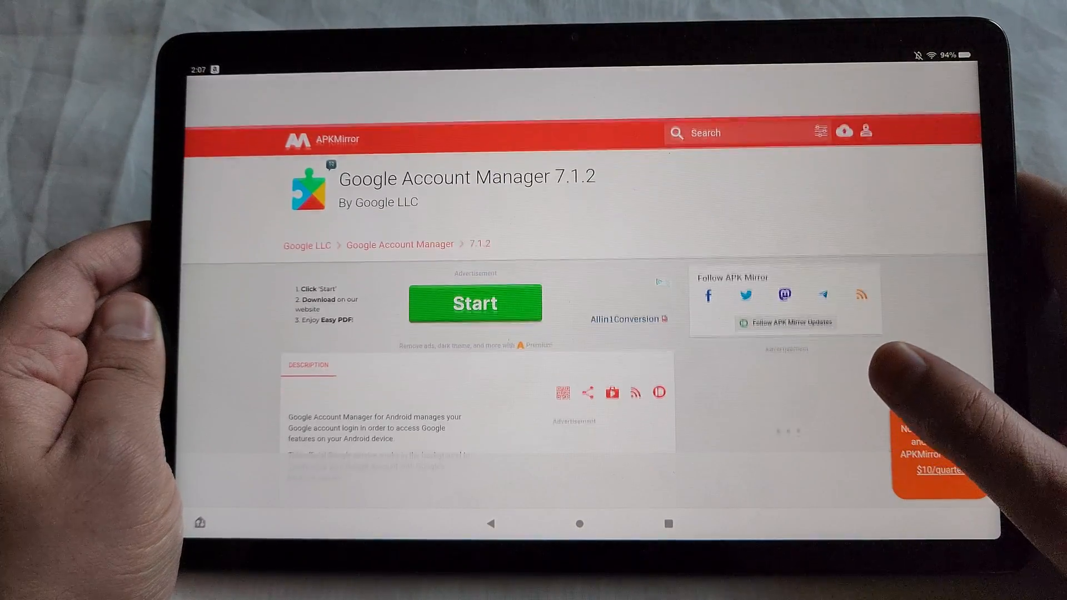
Step: Choose the Android 6.0+ nodpi variant of Google Account Manager 7.1.2 from the available downloads
{"action": "scroll", "scroll_direction": "down", "scroll_amount": 3}
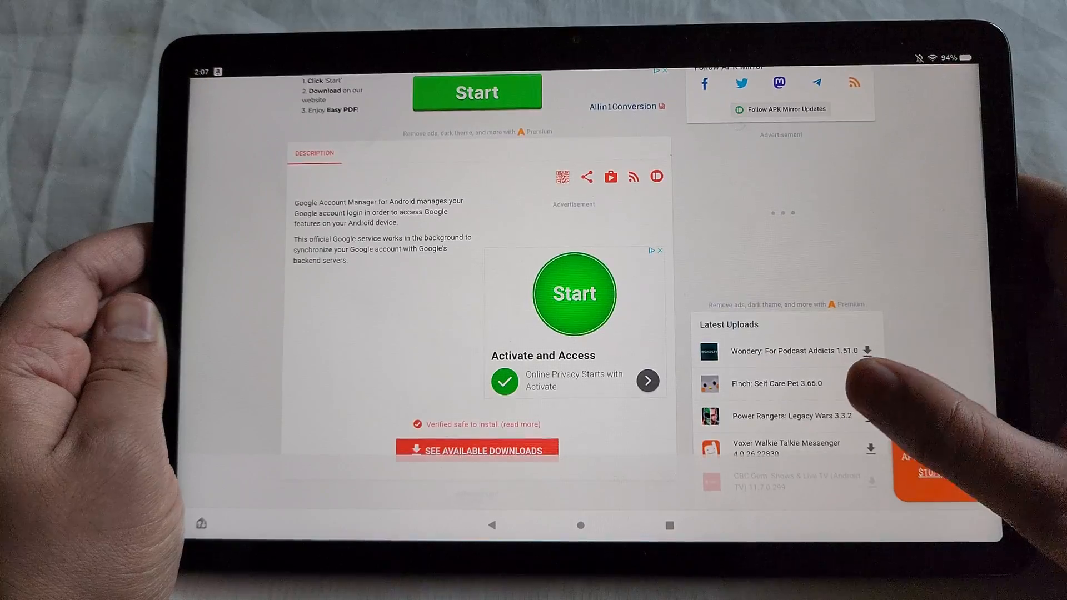
{"action": "scroll", "scroll_direction": "down", "scroll_amount": 3}
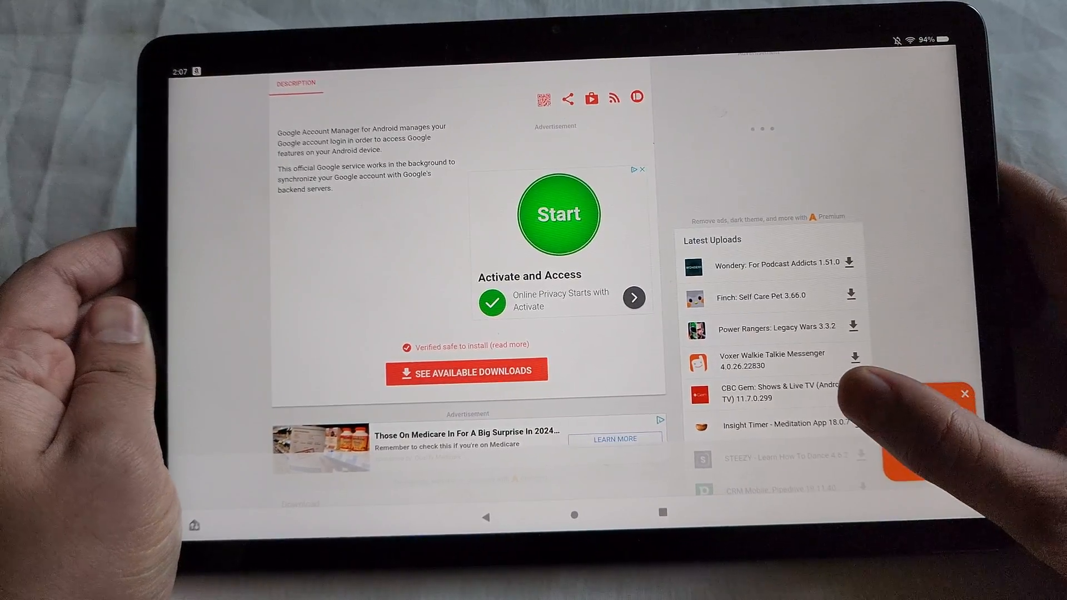
{"action": "scroll", "scroll_direction": "down", "scroll_amount": 3}
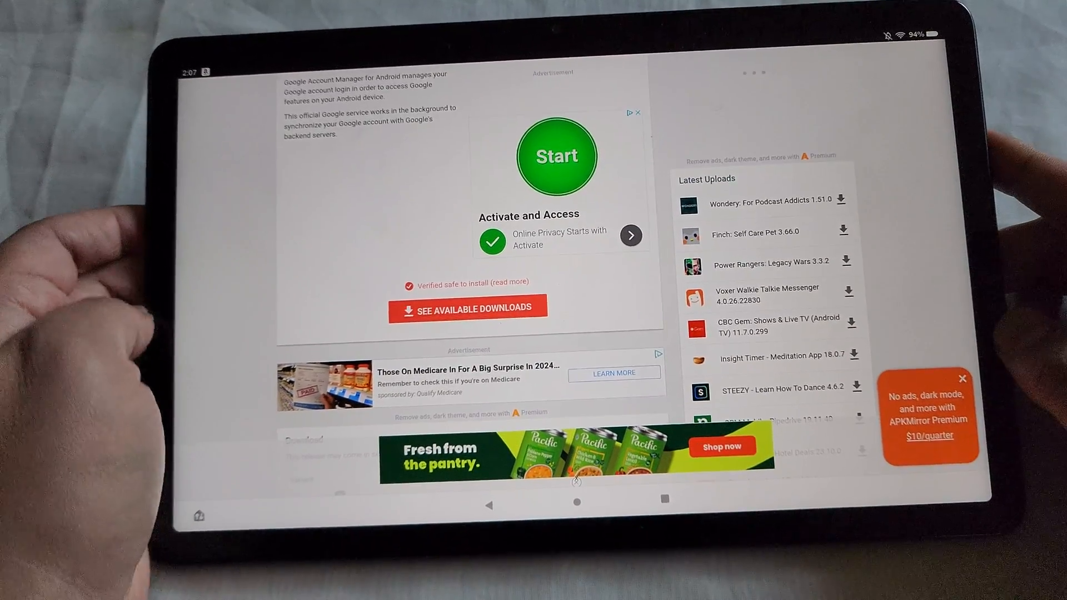
{"action": "scroll", "scroll_direction": "down", "scroll_amount": 3}
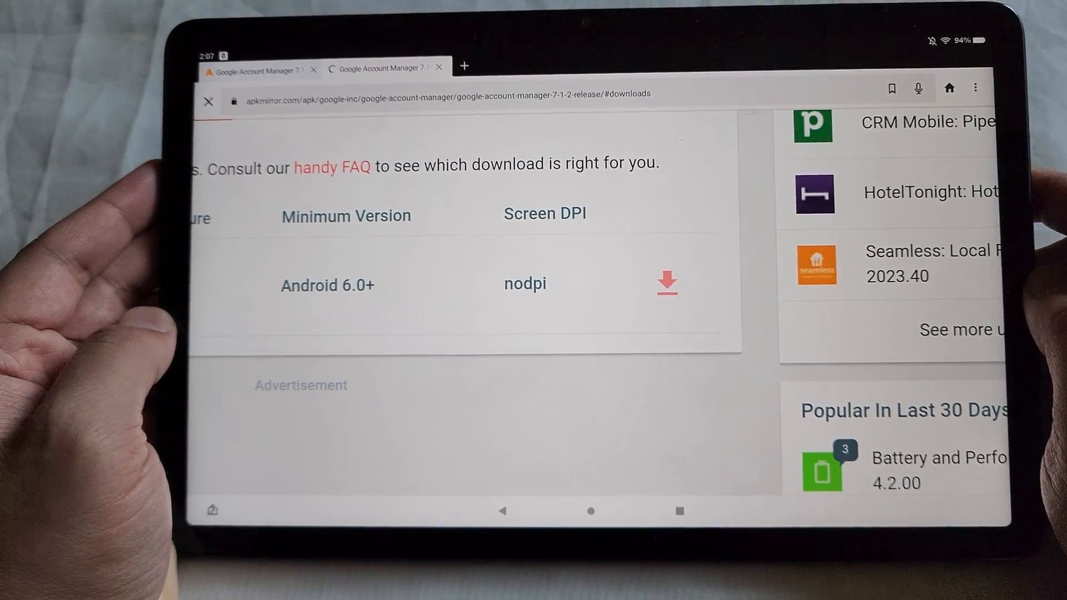
{"action": "left_click", "coordinate": [666, 283]}
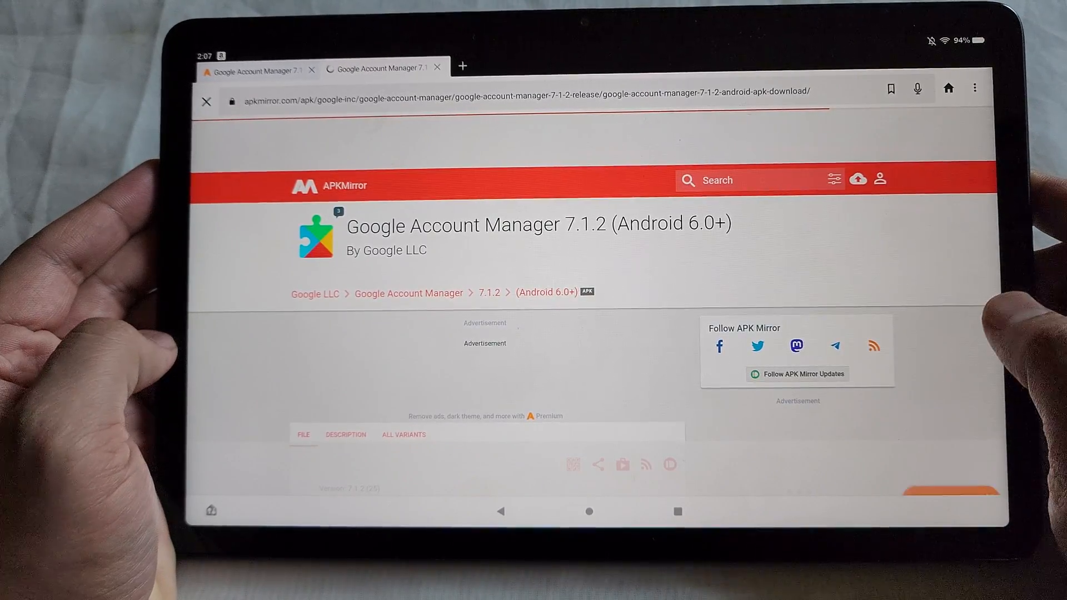
Step: Start the 6.25 MB DOWNLOAD APK, bringing up the Download file again? prompt
{"action": "scroll", "scroll_direction": "down", "scroll_amount": 3}
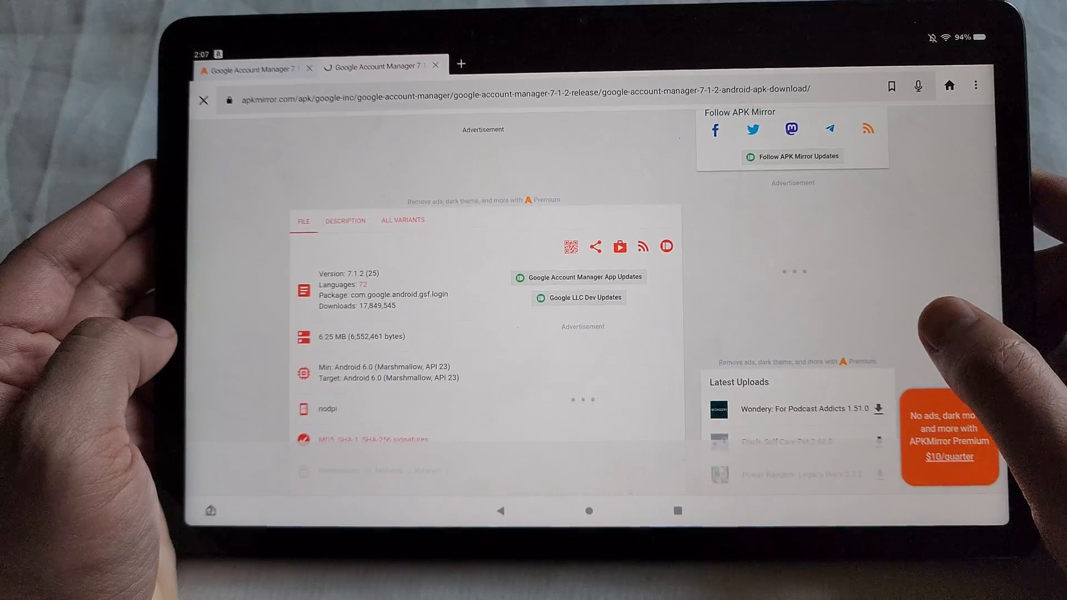
{"action": "scroll", "scroll_direction": "down", "scroll_amount": 3}
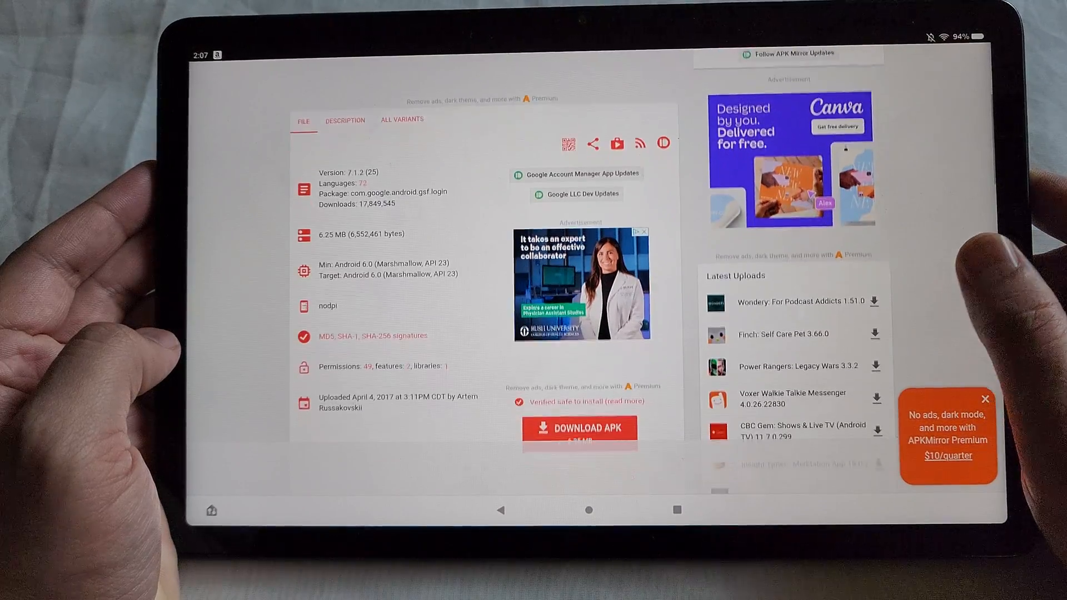
{"action": "scroll", "scroll_direction": "down", "scroll_amount": 3}
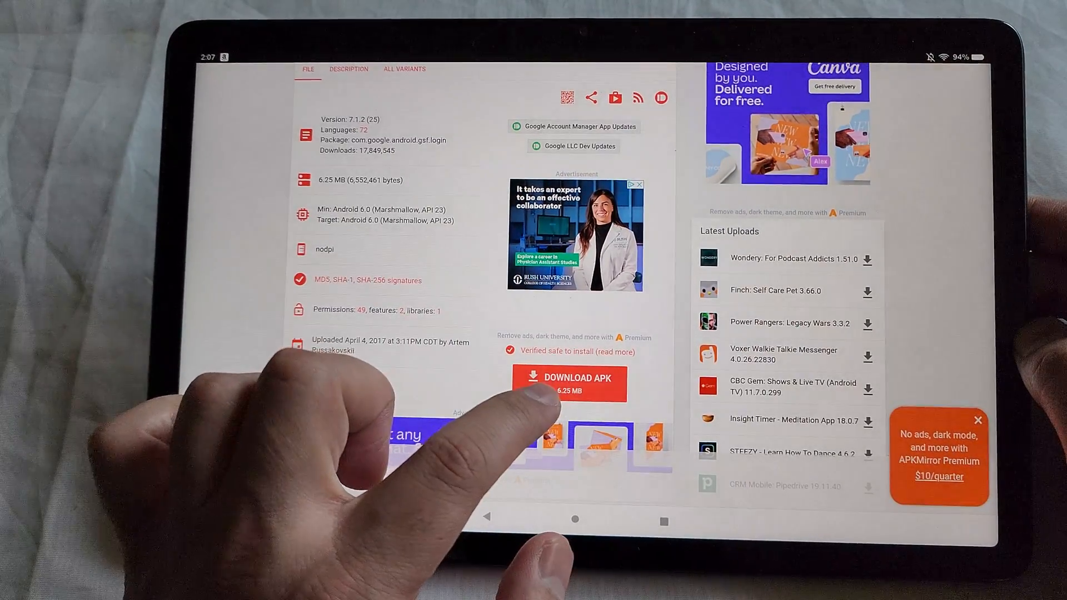
{"action": "scroll", "scroll_direction": "down", "scroll_amount": 3}
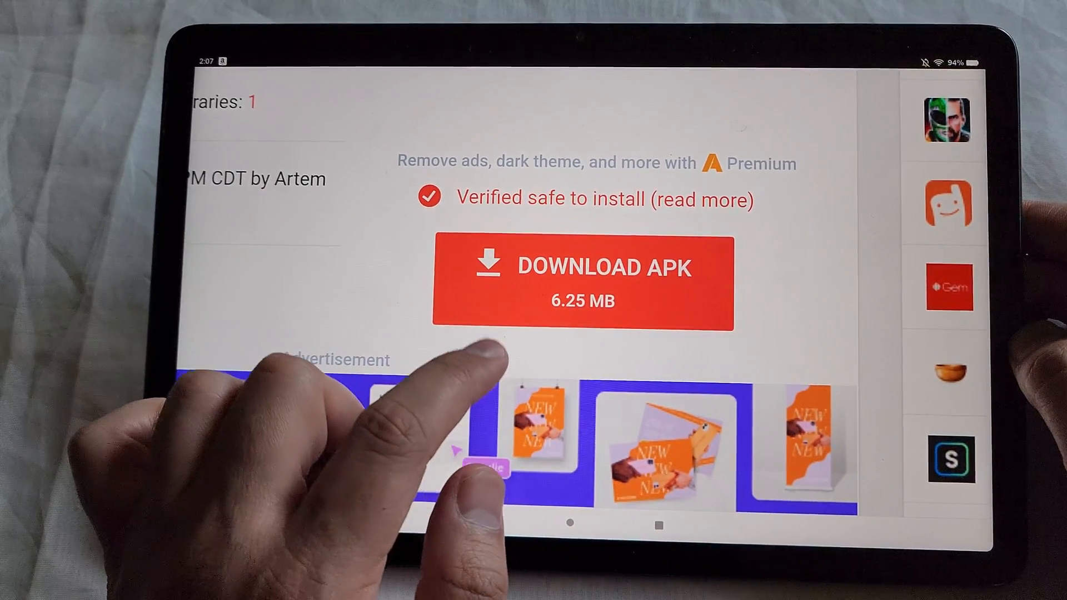
{"action": "left_click", "coordinate": [586, 282]}
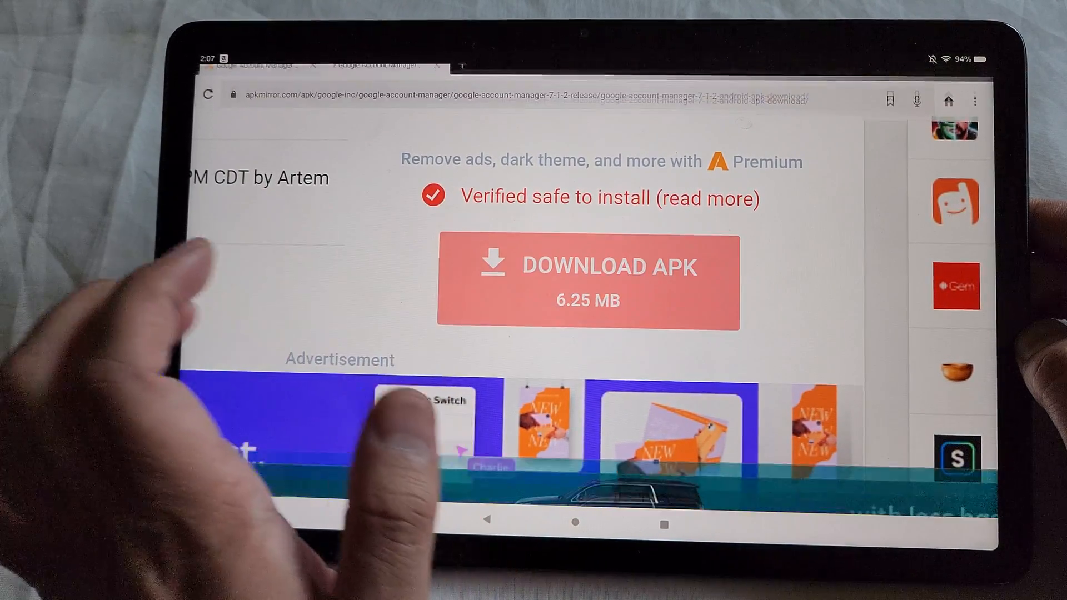
{"action": "left_click", "coordinate": [585, 265]}
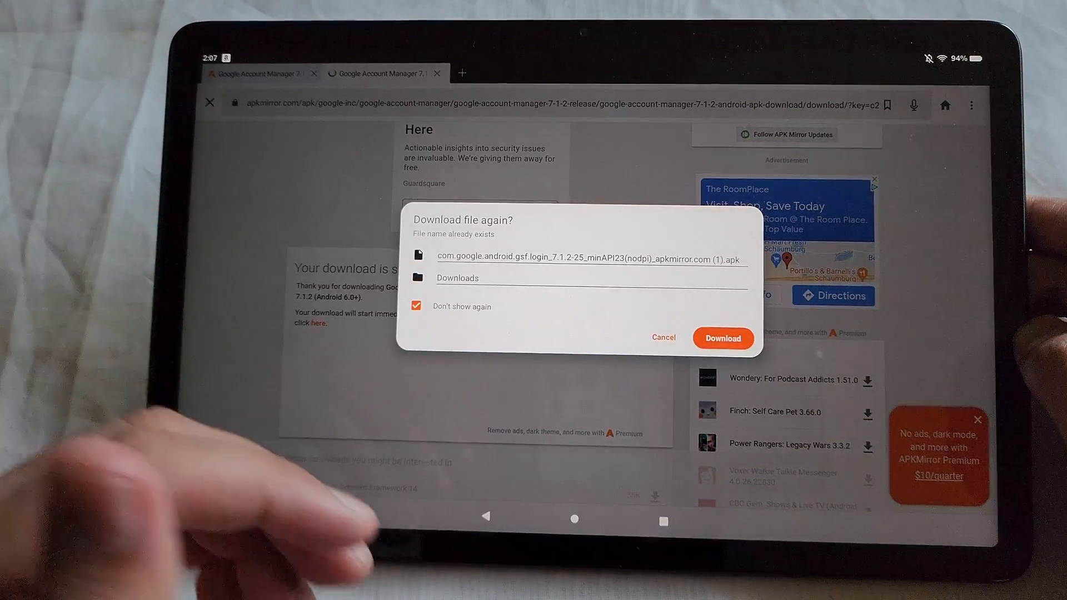
Step: Confirm Download in the Download file again? dialog for the Google Account Manager APK
{"action": "left_click", "coordinate": [723, 338]}
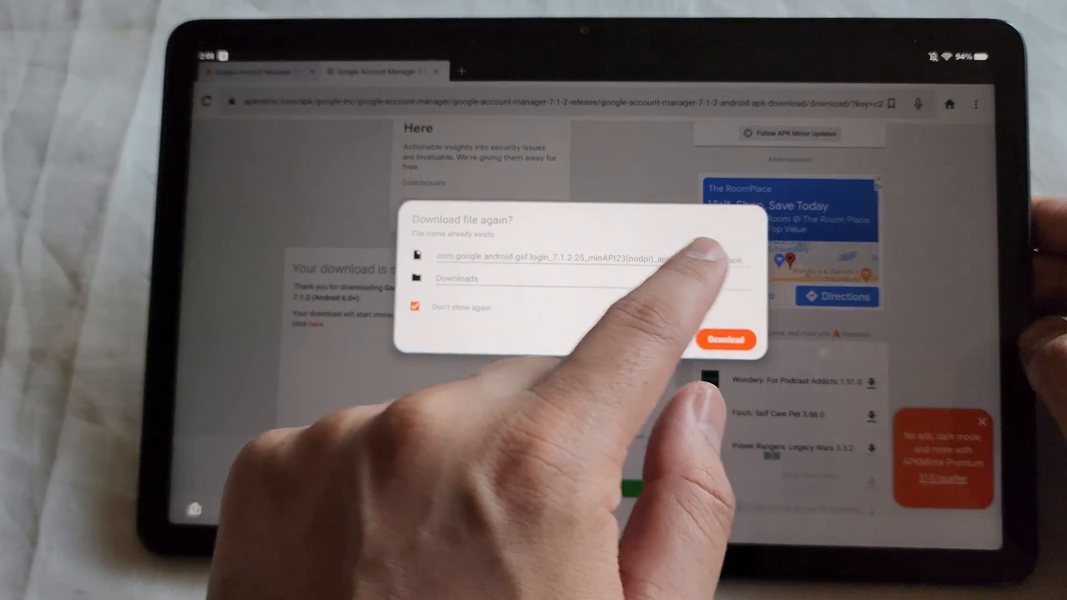
{"action": "left_click", "coordinate": [726, 340]}
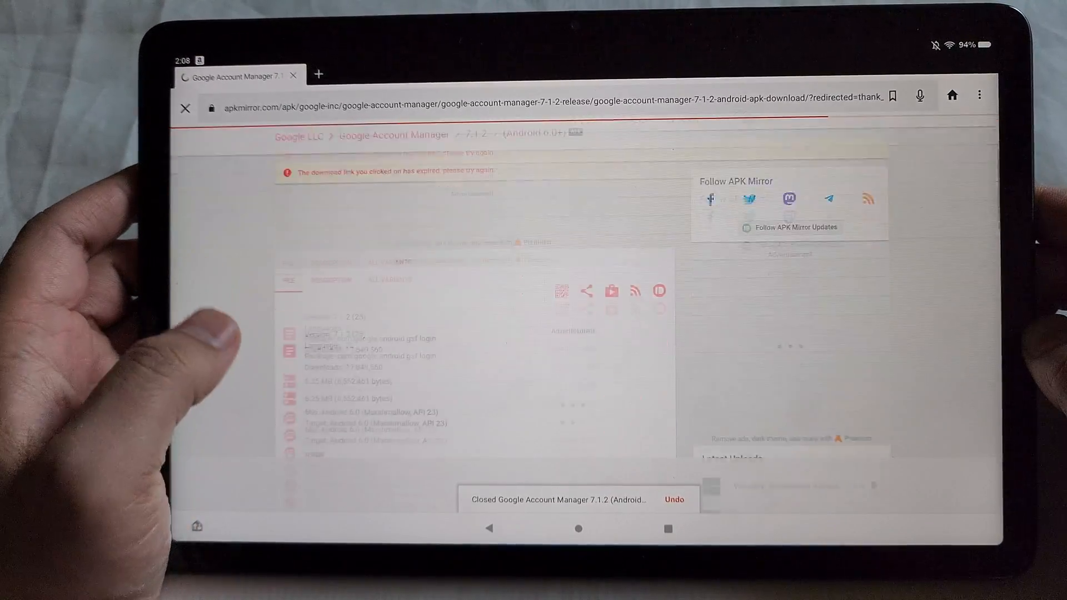
Step: Follow the guide's Google Services Framework link in the Fire 7 (12th Gen) row to APKMirror
{"action": "scroll", "scroll_direction": "down", "scroll_amount": 3}
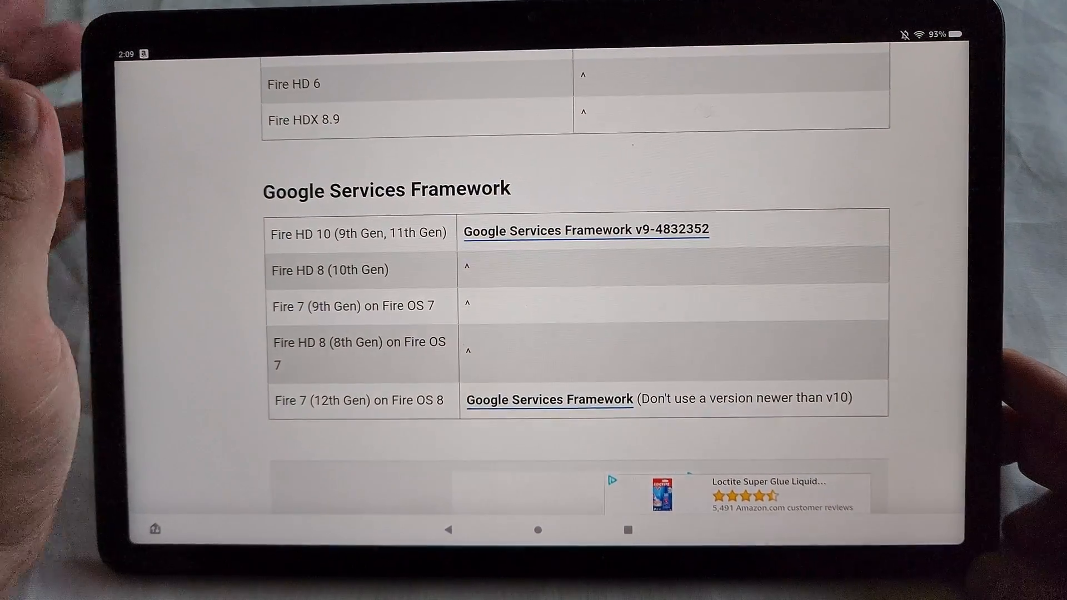
{"action": "scroll", "scroll_direction": "down", "scroll_amount": 3}
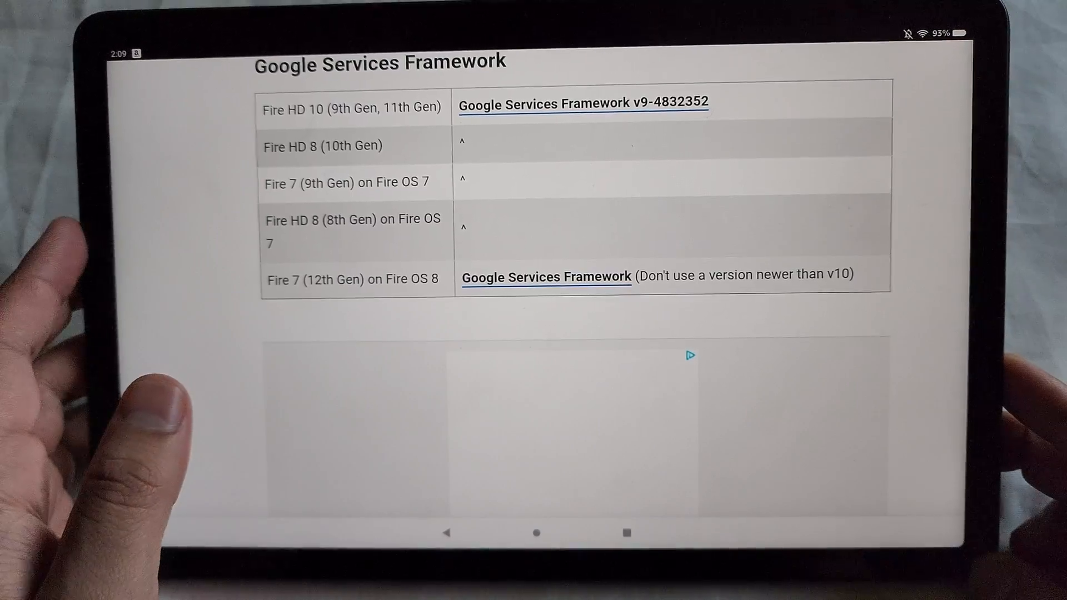
{"action": "scroll", "scroll_direction": "down", "scroll_amount": 3}
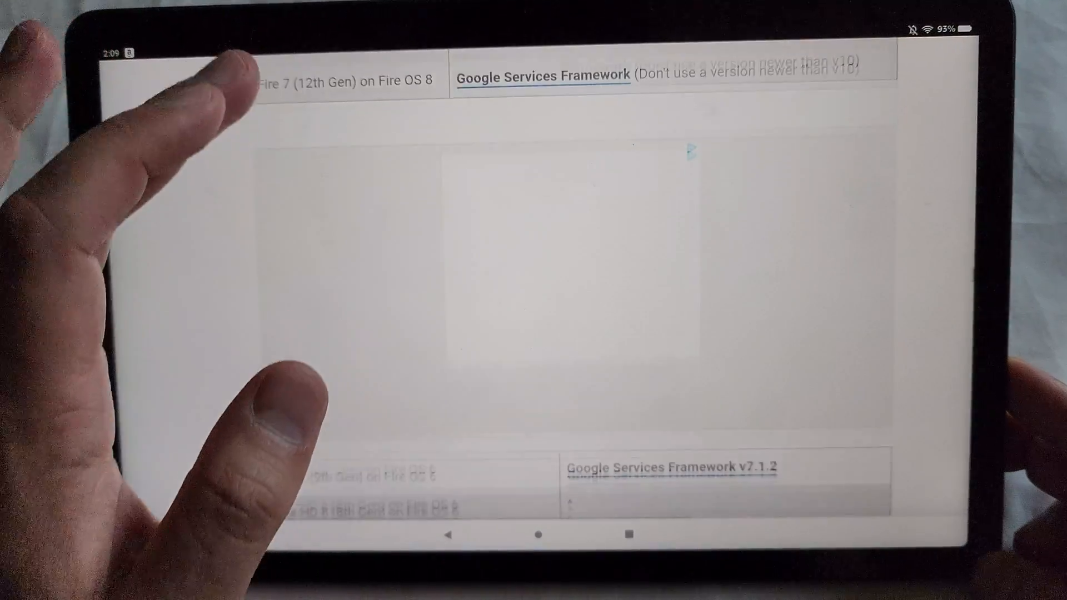
{"action": "scroll", "scroll_direction": "down", "scroll_amount": 3}
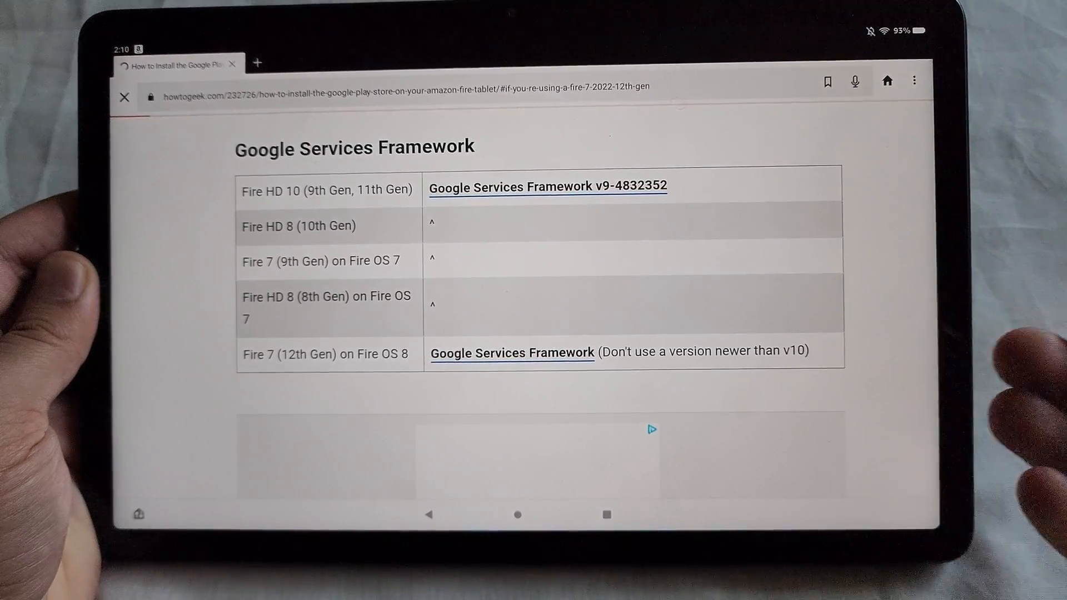
{"action": "left_click", "coordinate": [512, 352]}
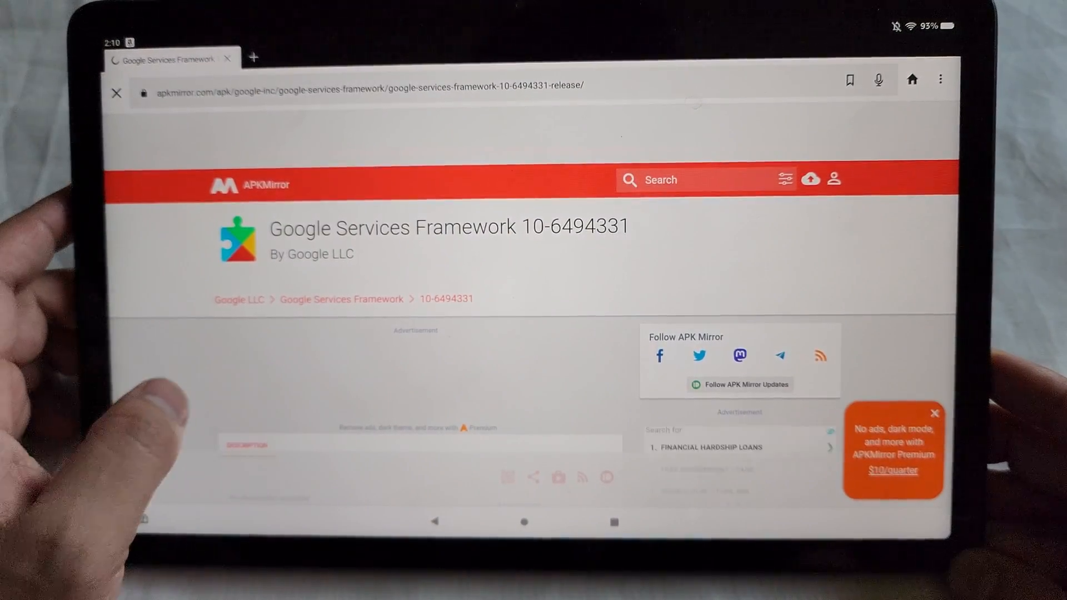
Step: Download the Google Services Framework 10-6494331 (Android 10+) APK, confirming the file-again prompt
{"action": "scroll", "scroll_direction": "down", "scroll_amount": 3}
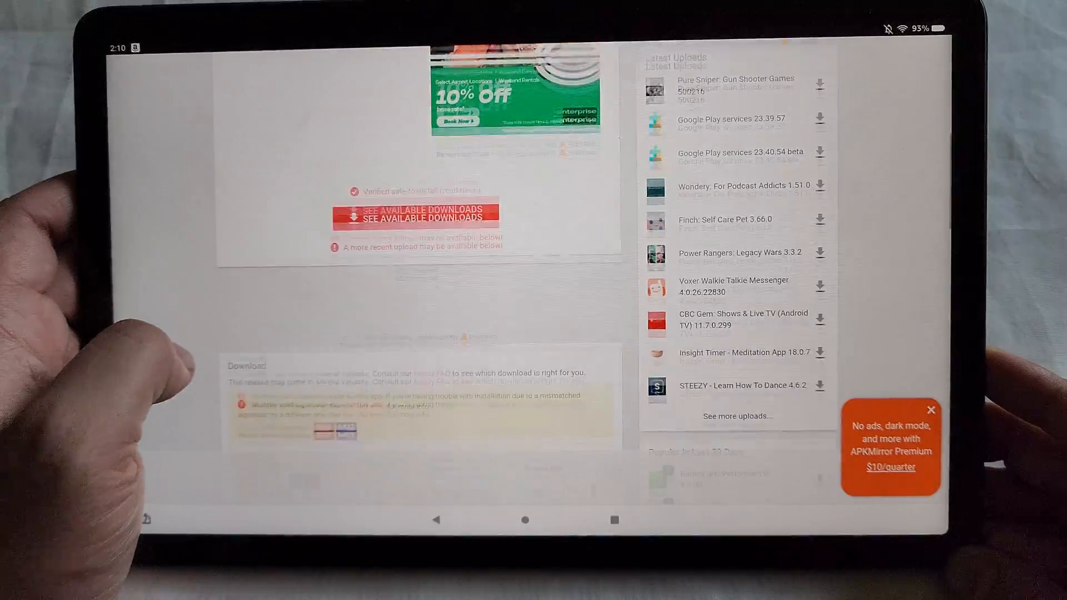
{"action": "scroll", "scroll_direction": "down", "scroll_amount": 3}
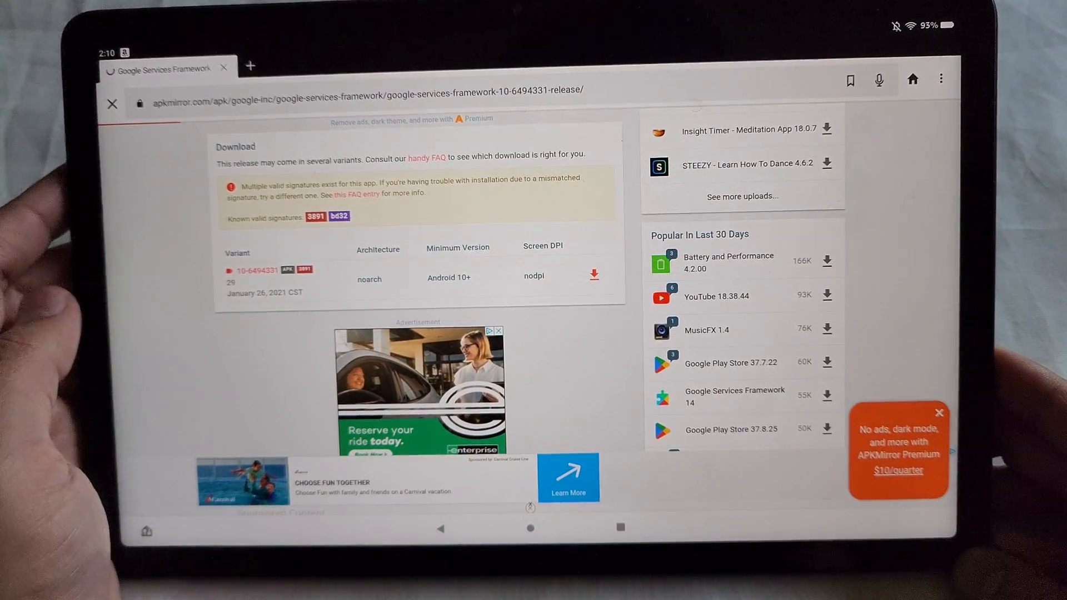
{"action": "left_click", "coordinate": [592, 275]}
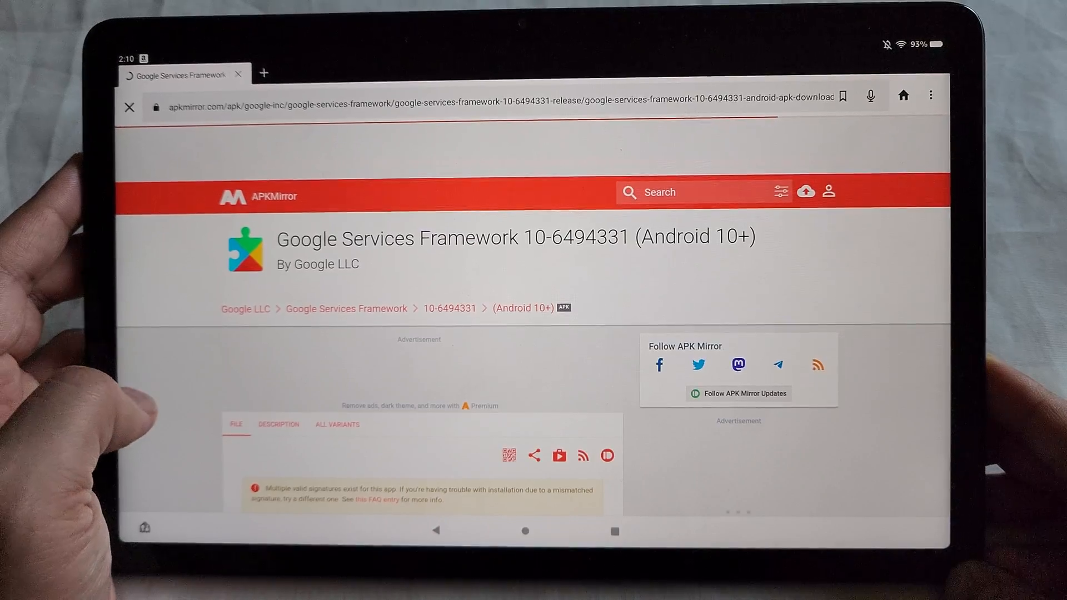
{"action": "scroll", "scroll_direction": "down", "scroll_amount": 3}
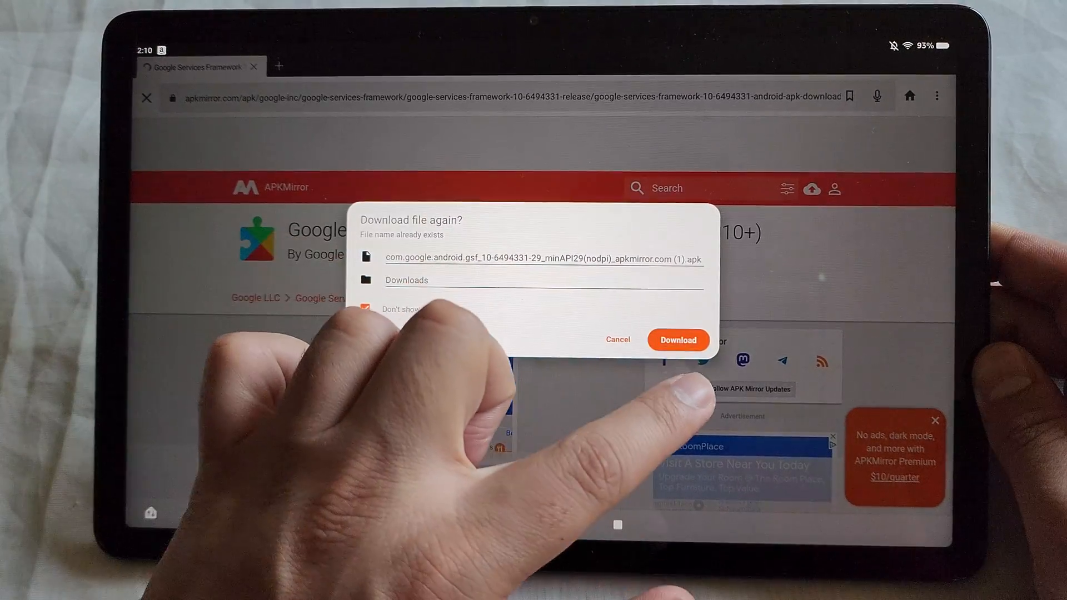
{"action": "left_click", "coordinate": [677, 339]}
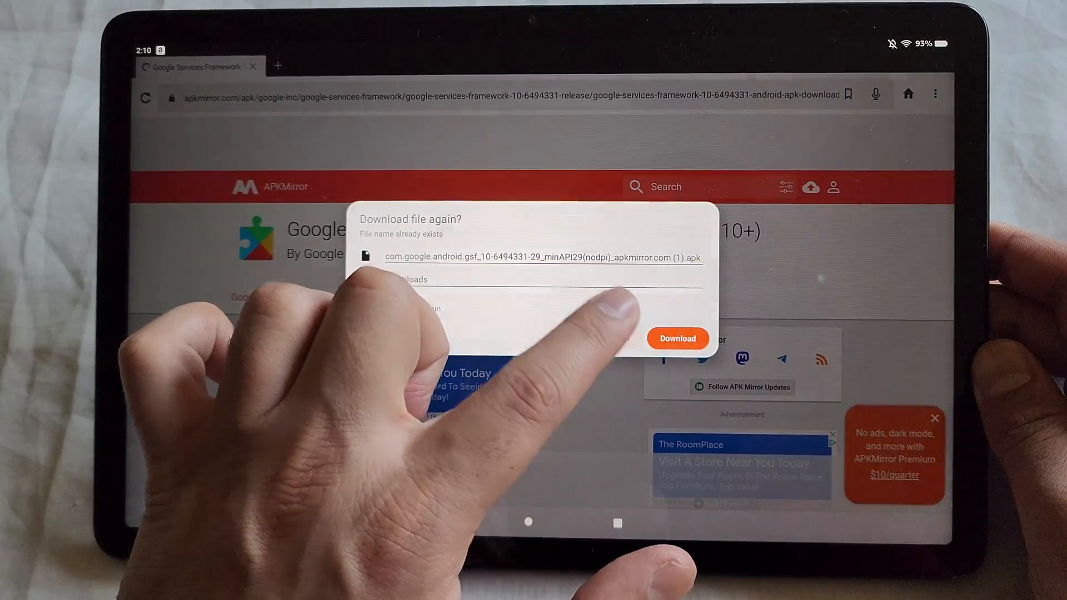
{"action": "left_click", "coordinate": [676, 337]}
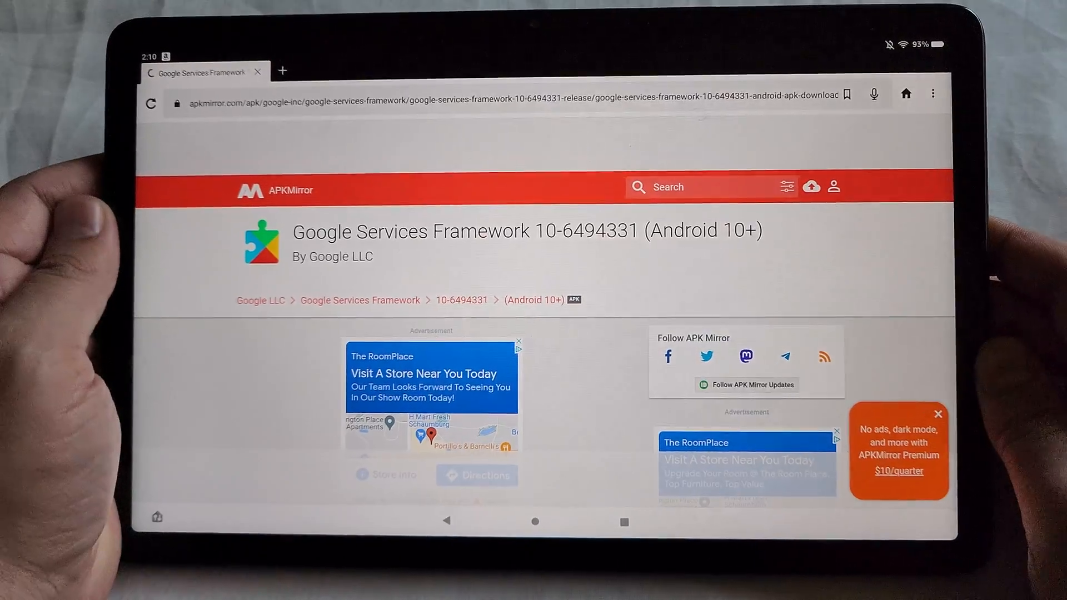
{"action": "left_click", "coordinate": [933, 94]}
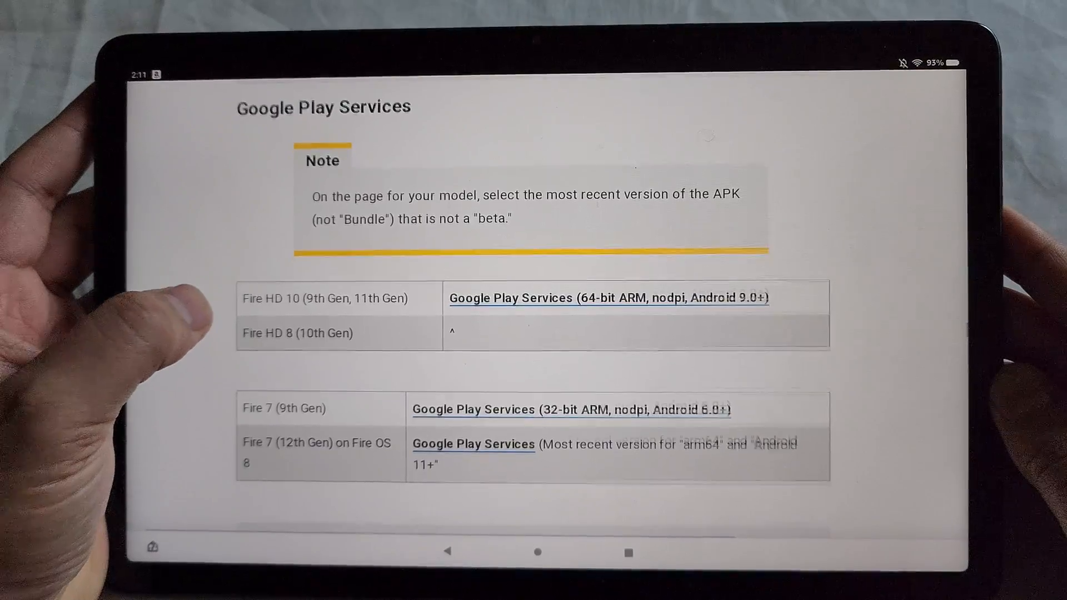
Step: Scroll the guide toward its Google Play Services table for the Fire 7 (12th Gen) link
{"action": "scroll", "scroll_direction": "down", "scroll_amount": 3}
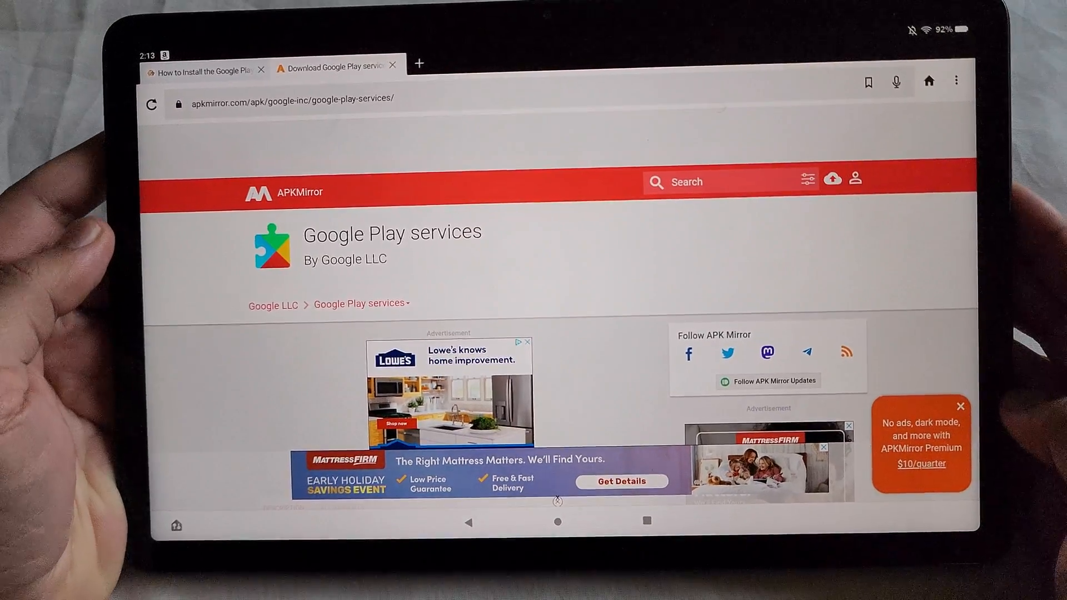
Step: Scroll APKMirror's Google Play services uploads list toward the 23.39.57 release
{"action": "scroll", "scroll_direction": "down", "scroll_amount": 3}
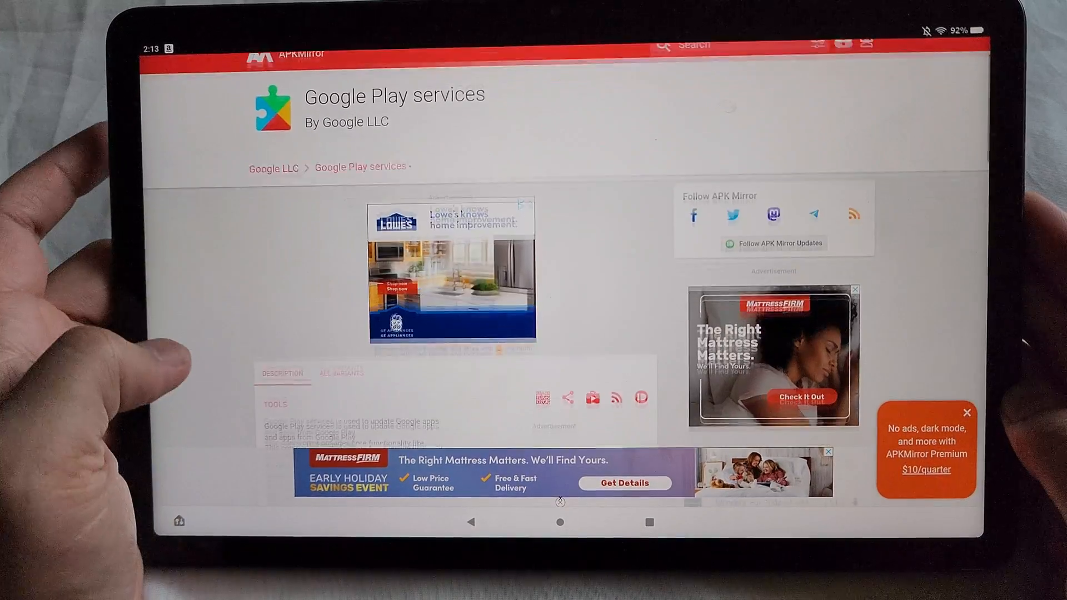
{"action": "scroll", "scroll_direction": "down", "scroll_amount": 3}
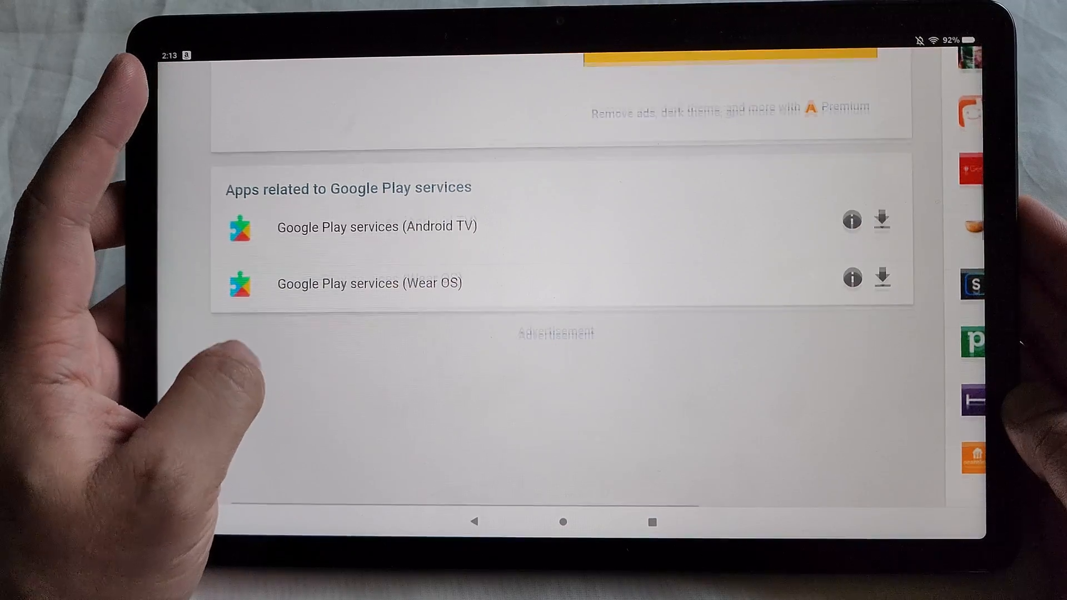
{"action": "scroll", "scroll_direction": "down", "scroll_amount": 3}
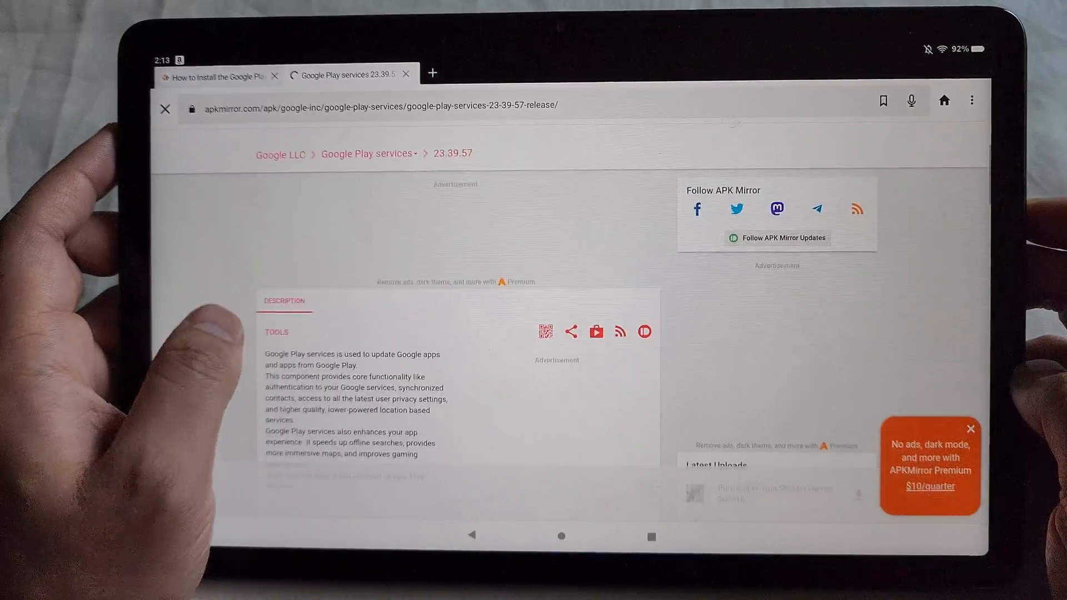
Step: Scroll through the Google Play services 23.39.57 (040300) 52.25 MB bundle download page
{"action": "scroll", "scroll_direction": "down", "scroll_amount": 3}
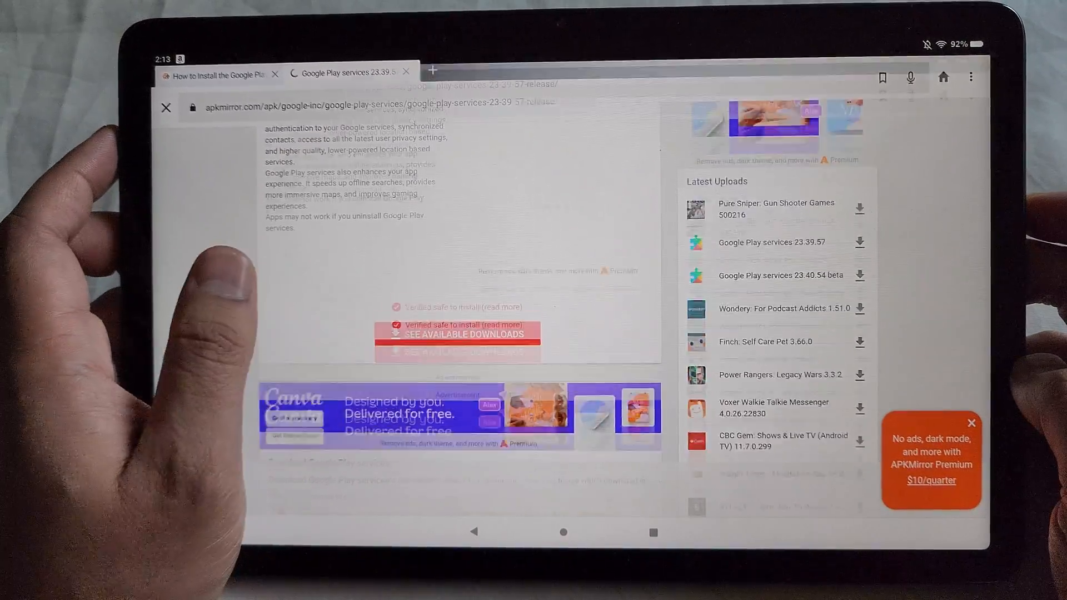
{"action": "scroll", "scroll_direction": "down", "scroll_amount": 3}
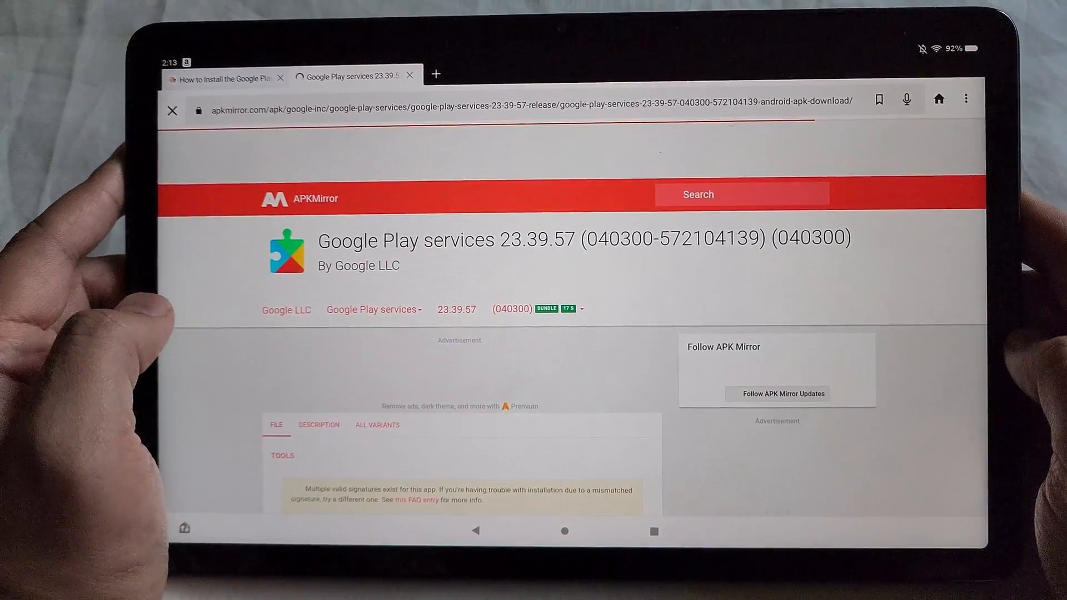
{"action": "scroll", "scroll_direction": "down", "scroll_amount": 3}
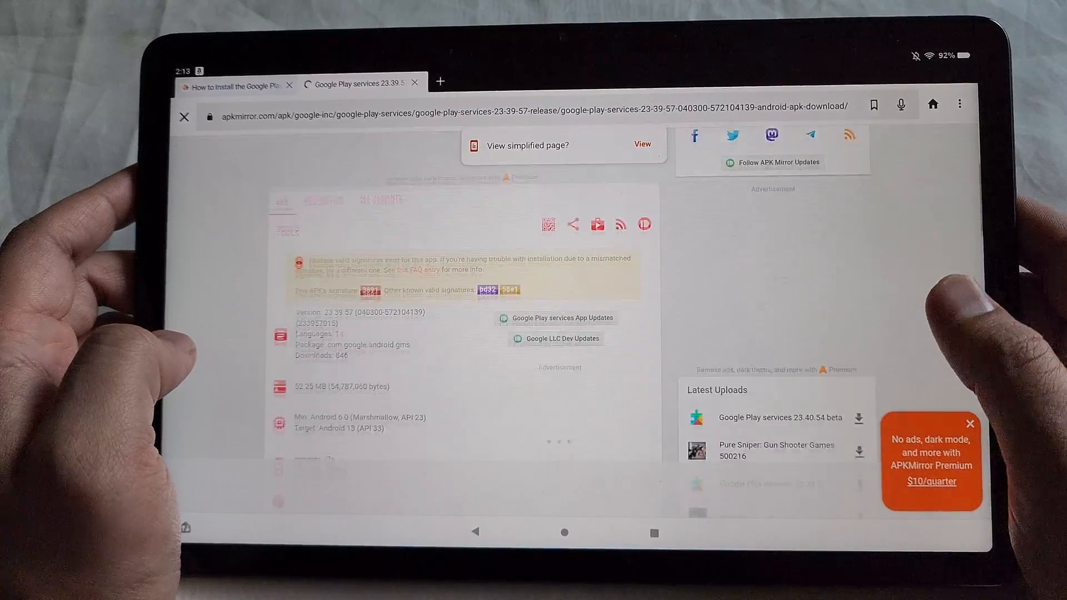
{"action": "scroll", "scroll_direction": "down", "scroll_amount": 3}
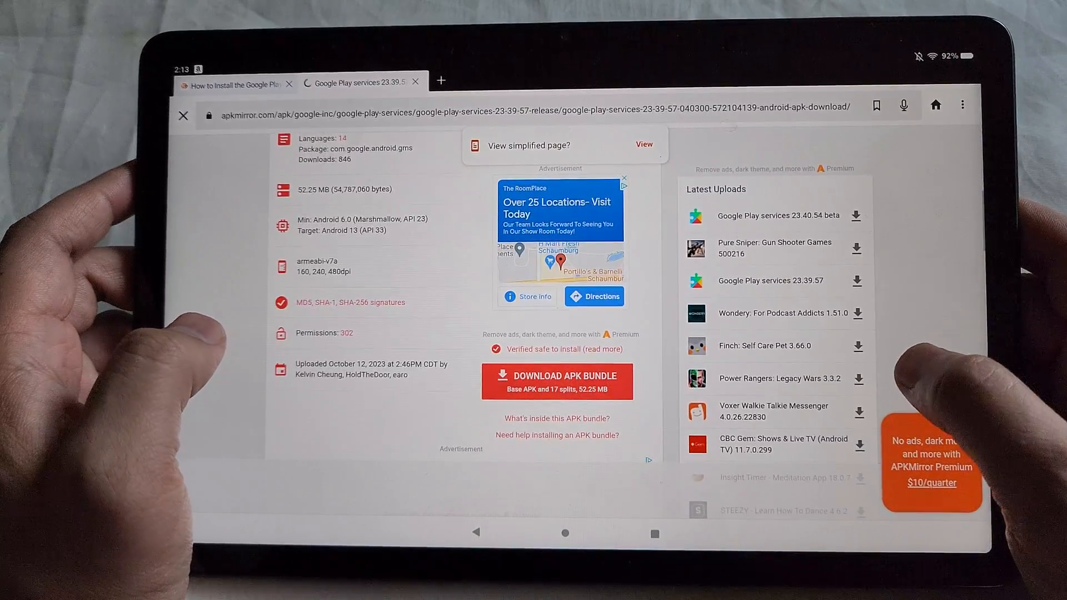
{"action": "scroll", "scroll_direction": "down", "scroll_amount": 3}
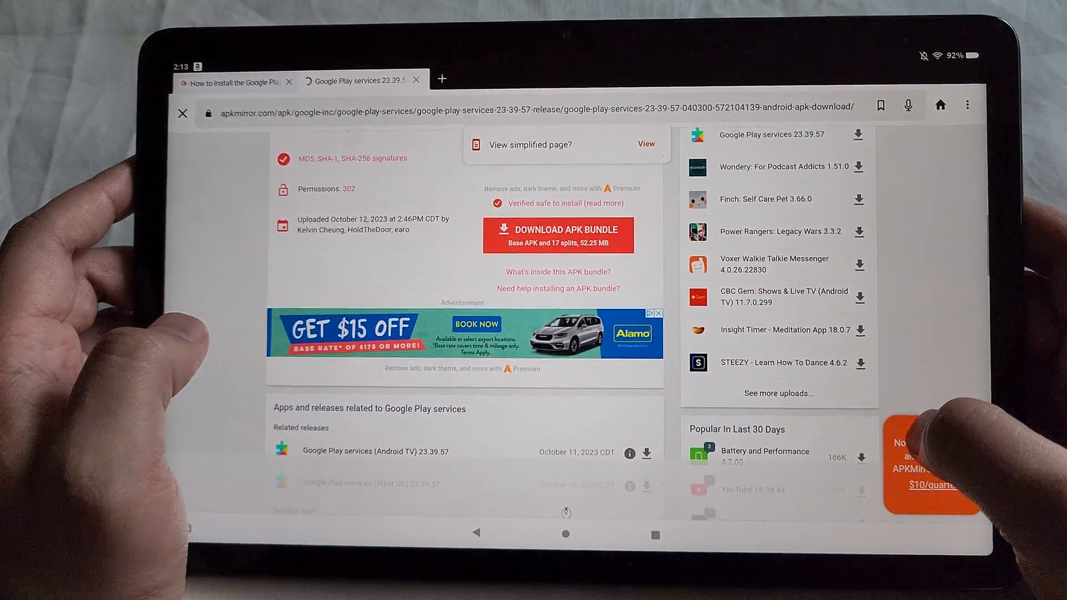
{"action": "scroll", "scroll_direction": "down", "scroll_amount": 3}
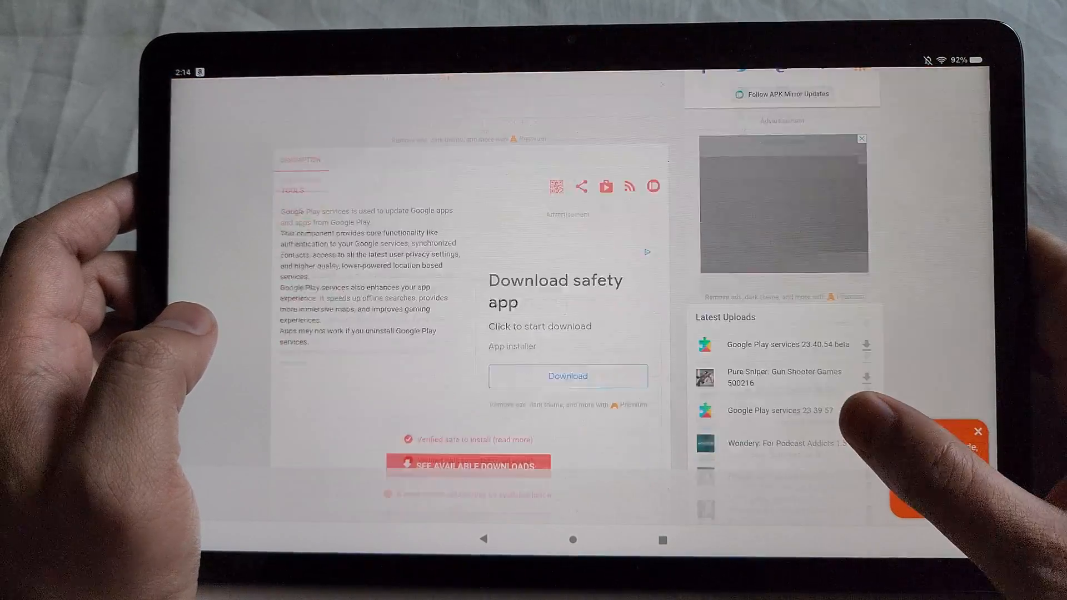
Step: Reach the related releases list and open Google Play services (Android TV) 23.39.57
{"action": "scroll", "scroll_direction": "down", "scroll_amount": 3}
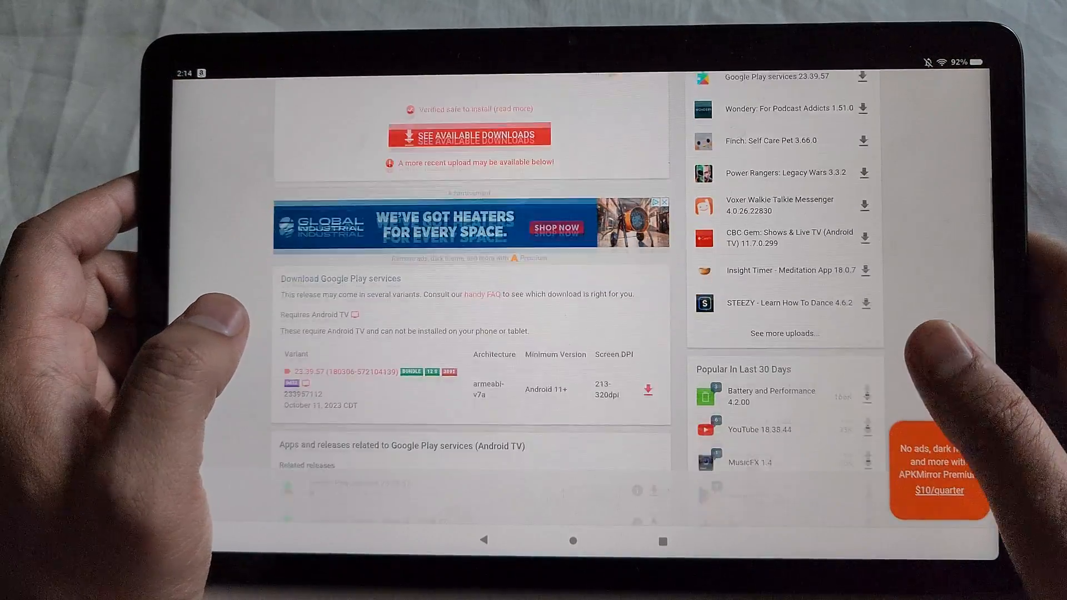
{"action": "scroll", "scroll_direction": "down", "scroll_amount": 3}
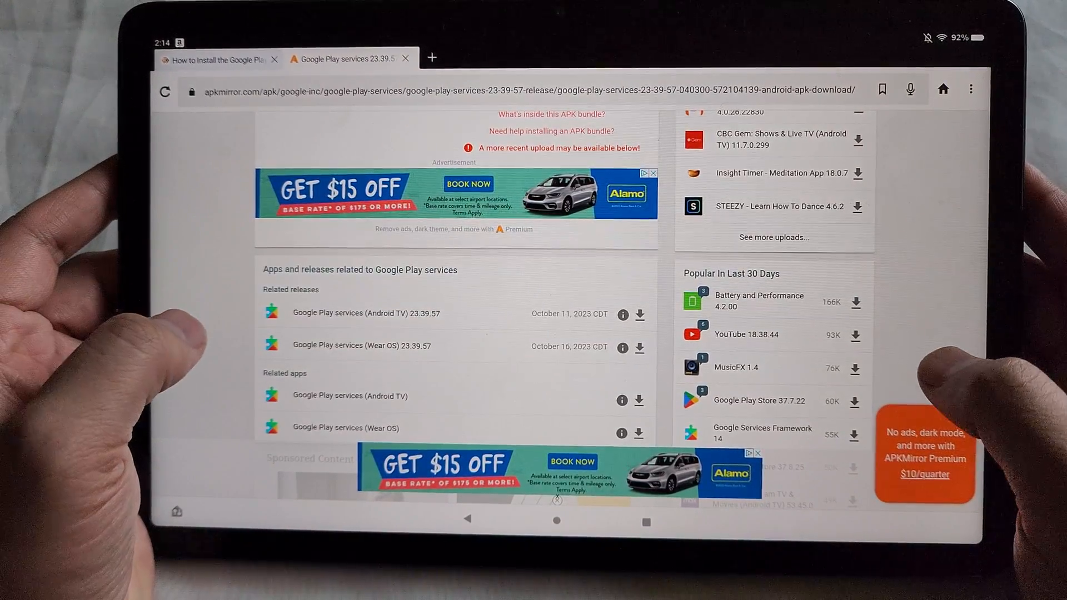
{"action": "scroll", "scroll_direction": "down", "scroll_amount": 3}
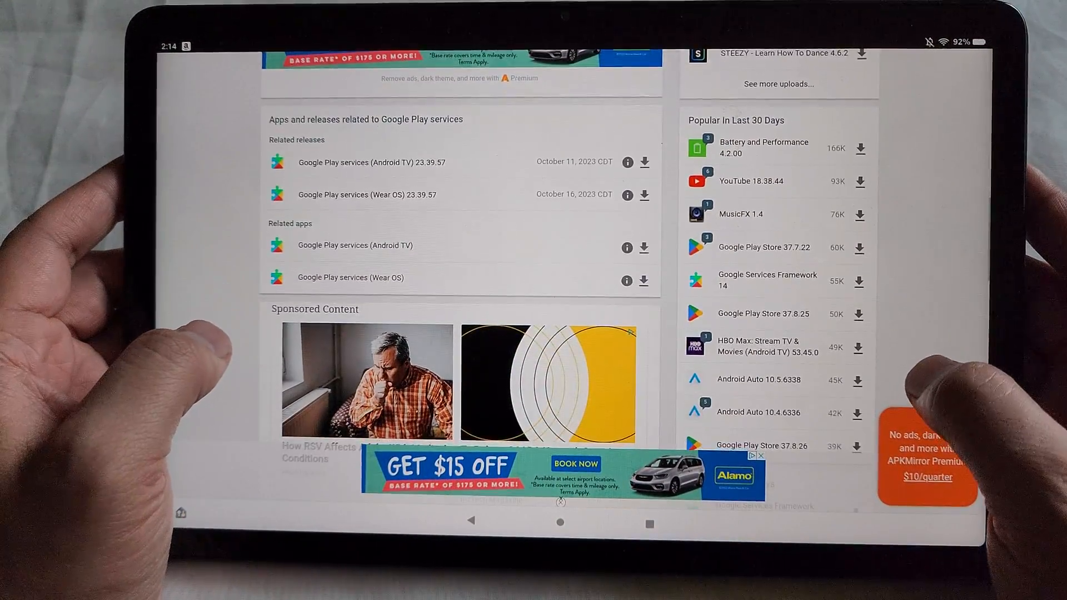
{"action": "scroll", "scroll_direction": "down", "scroll_amount": 3}
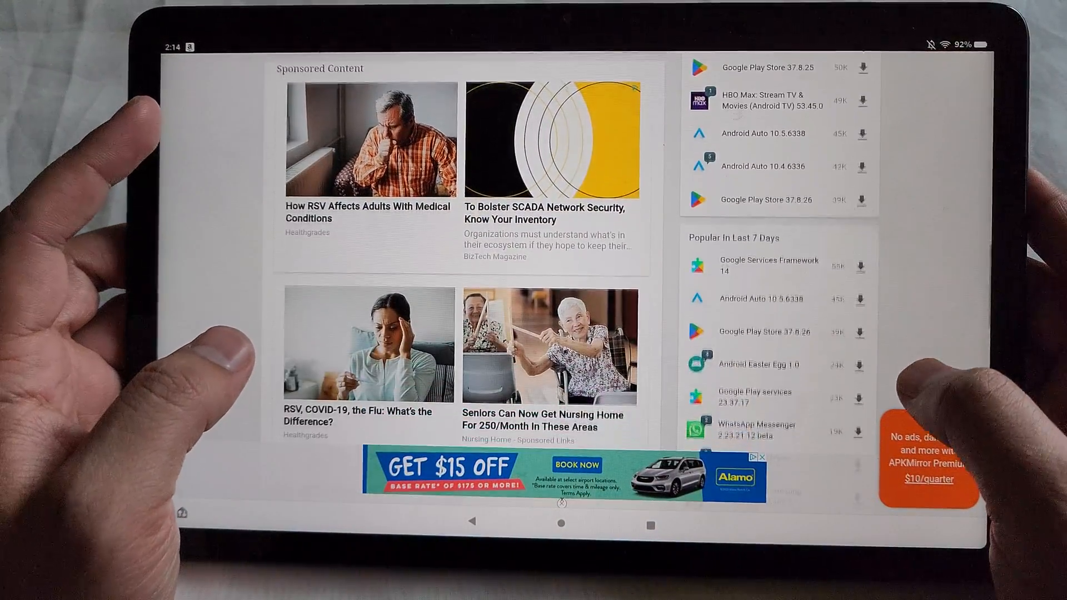
{"action": "scroll", "scroll_direction": "down", "scroll_amount": 3}
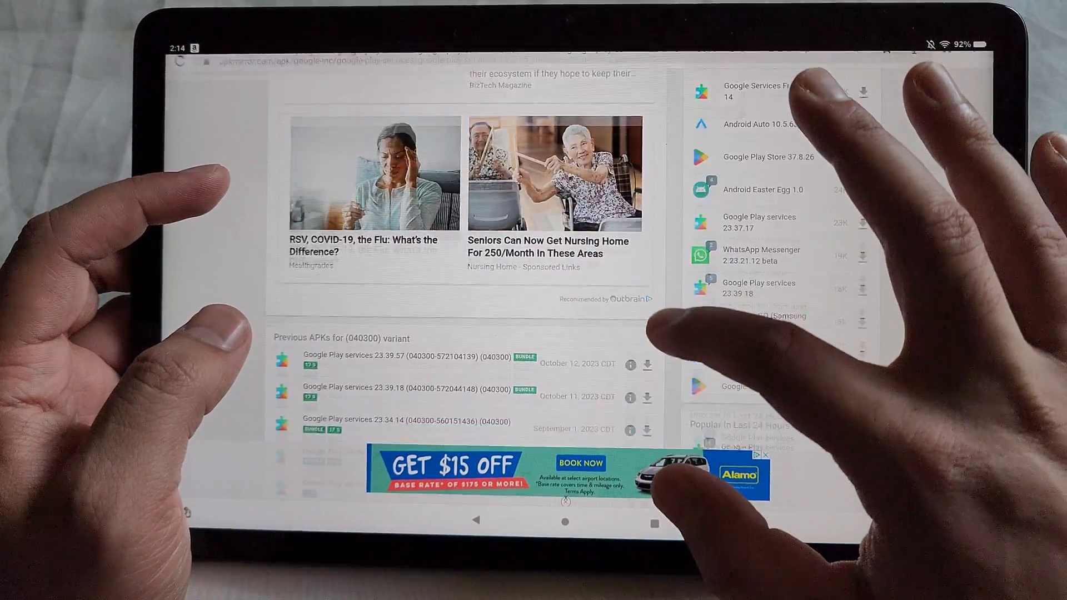
{"action": "scroll", "scroll_direction": "down", "scroll_amount": 3}
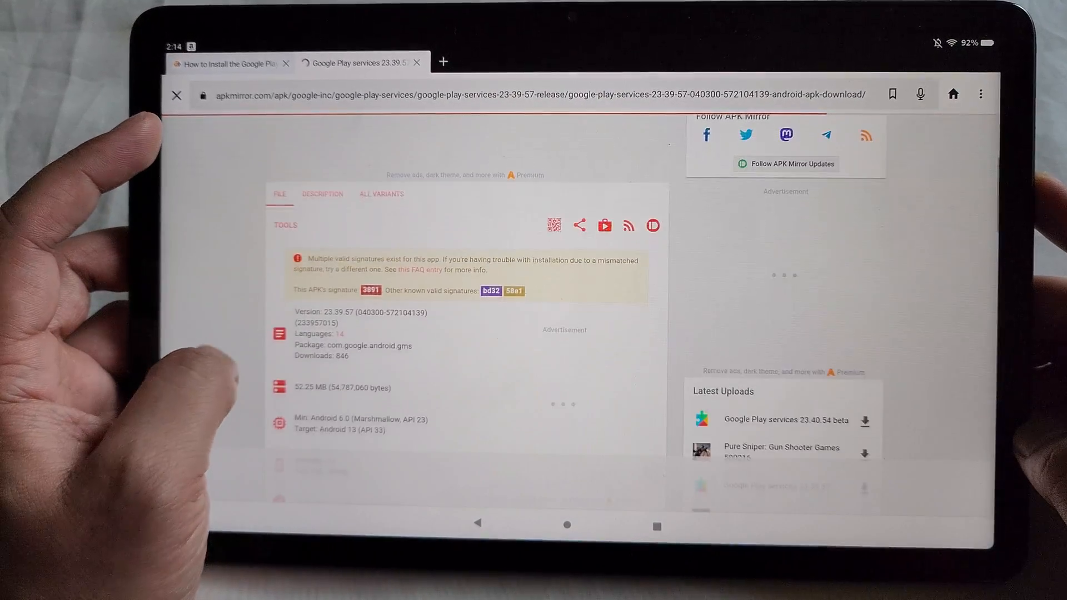
{"action": "scroll", "scroll_direction": "down", "scroll_amount": 3}
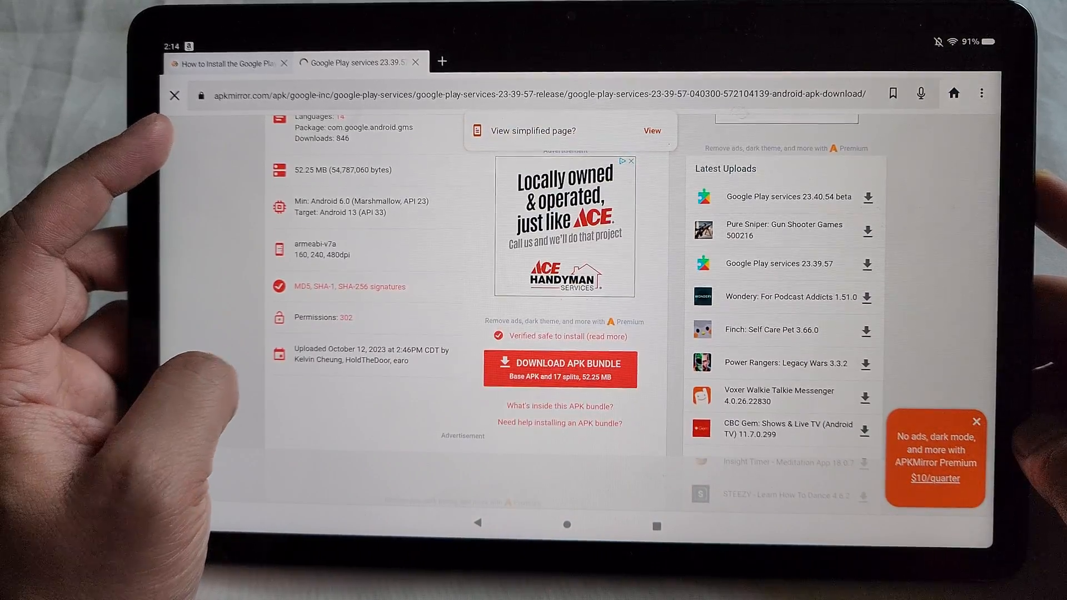
{"action": "scroll", "scroll_direction": "down", "scroll_amount": 3}
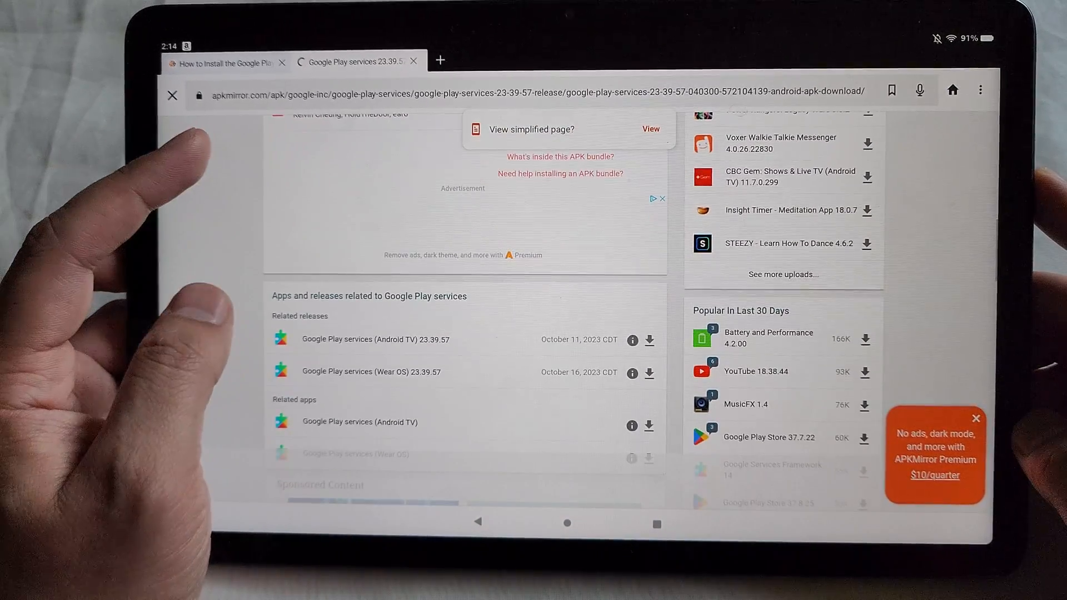
{"action": "scroll", "scroll_direction": "down", "scroll_amount": 3}
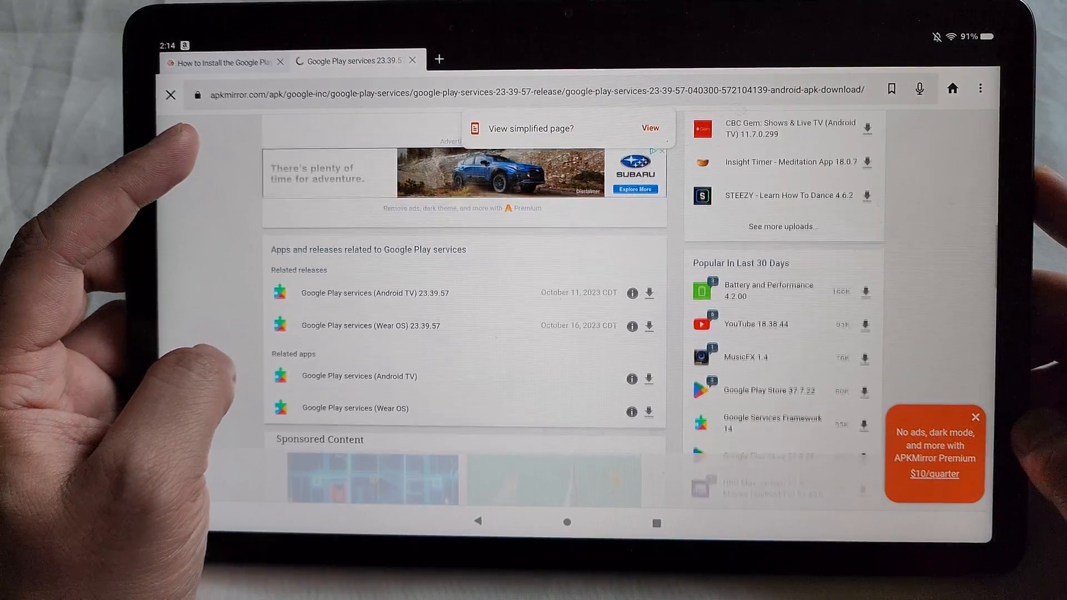
{"action": "left_click", "coordinate": [359, 293]}
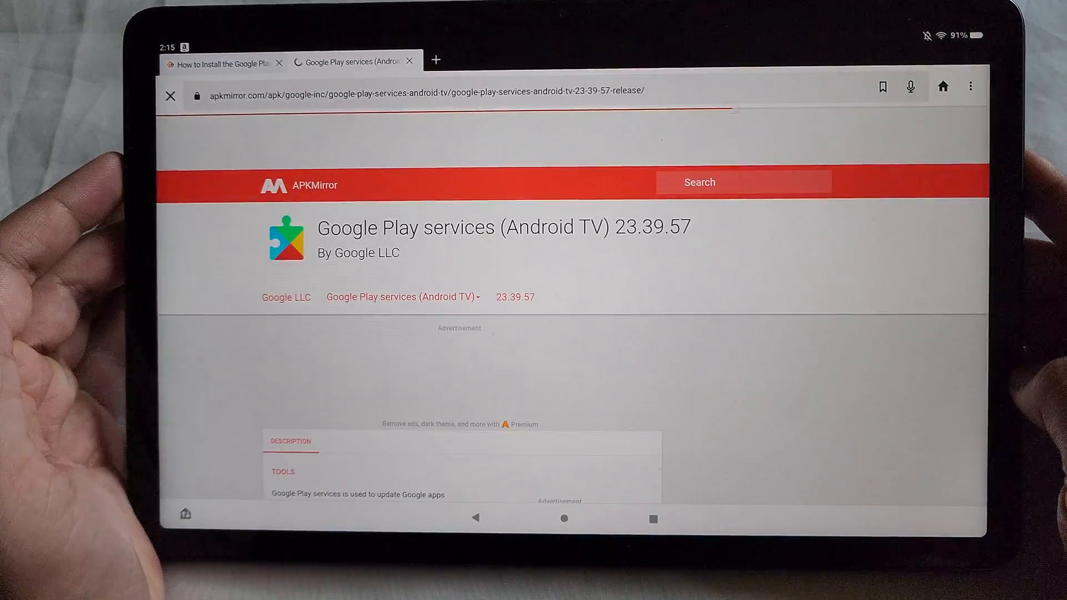
{"action": "scroll", "scroll_direction": "down", "scroll_amount": 3}
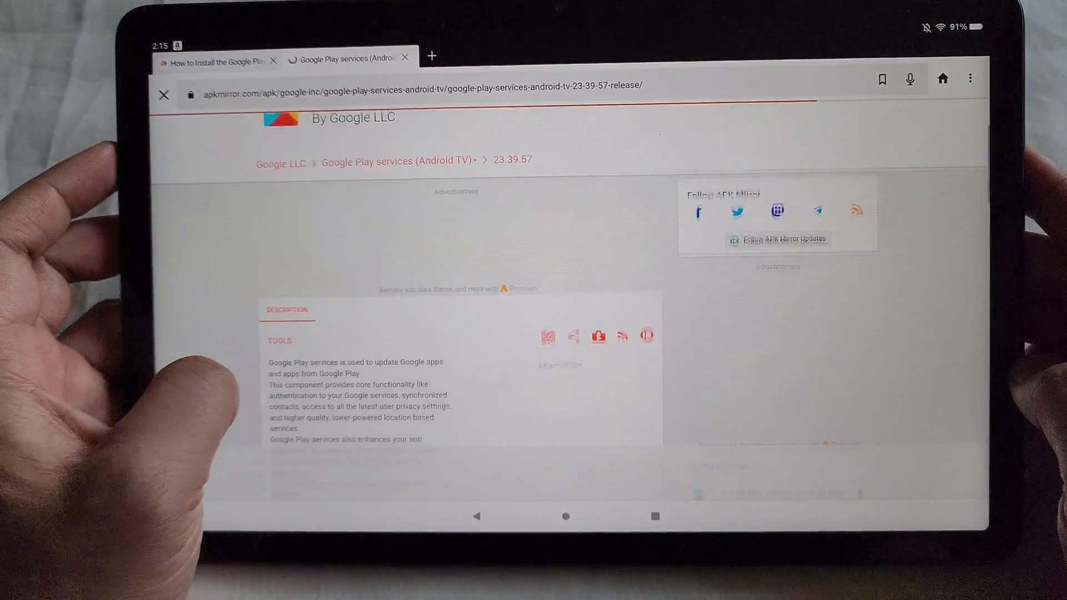
{"action": "scroll", "scroll_direction": "down", "scroll_amount": 3}
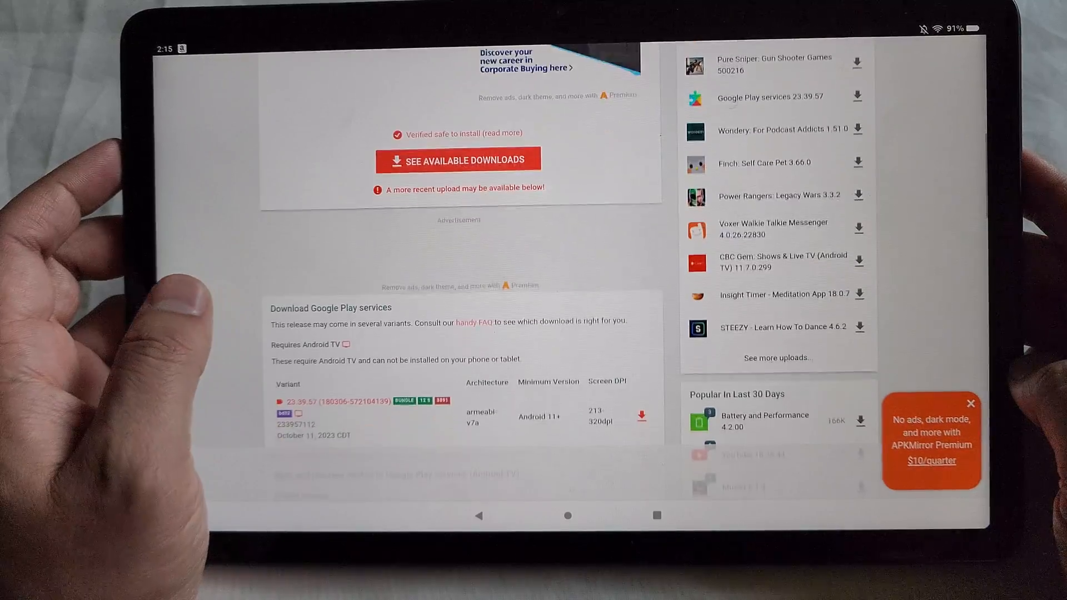
{"action": "scroll", "scroll_direction": "down", "scroll_amount": 3}
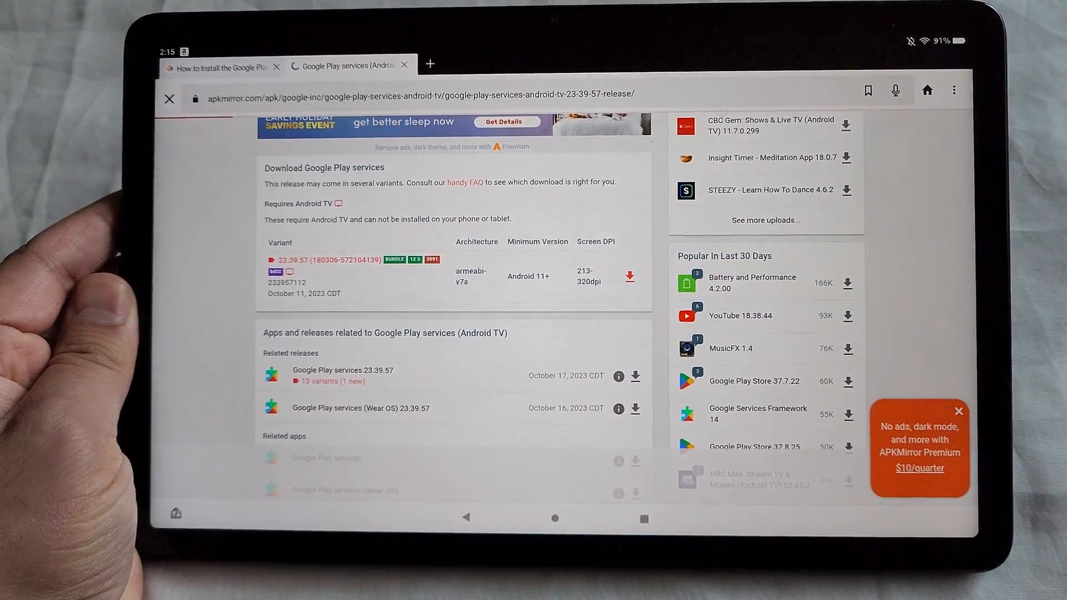
{"action": "scroll", "scroll_direction": "down", "scroll_amount": 3}
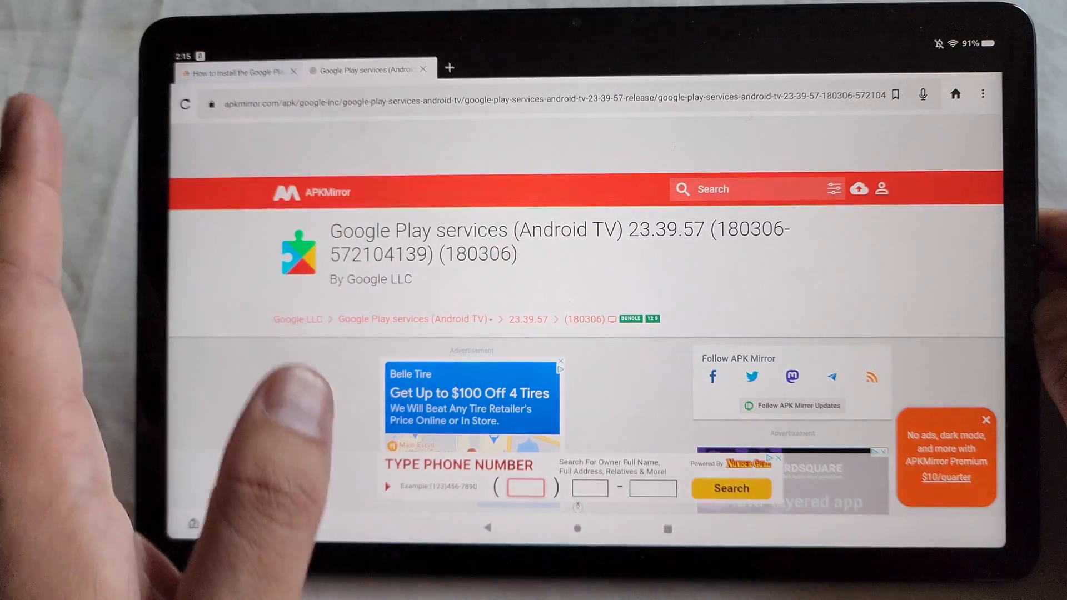
Step: Switch back to the How-To Geek installation guide tab
{"action": "scroll", "scroll_direction": "down", "scroll_amount": 3}
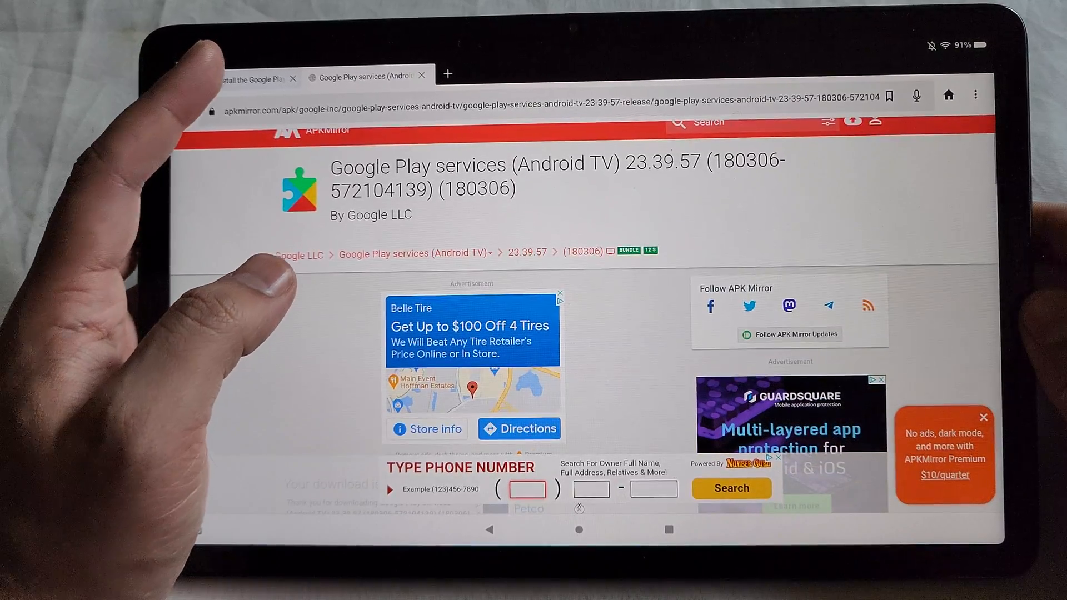
{"action": "left_click", "coordinate": [234, 80]}
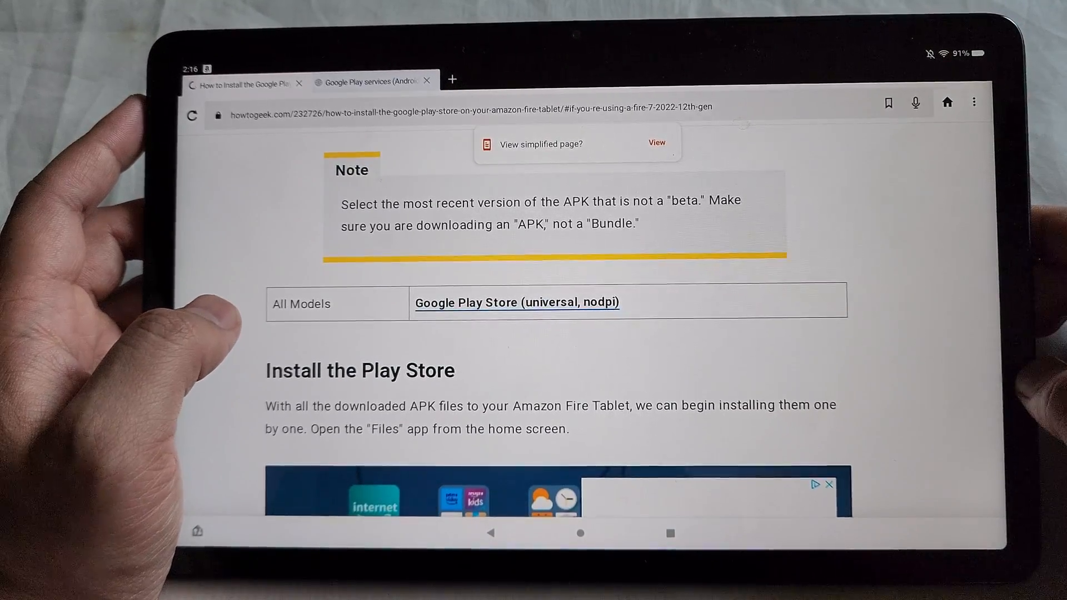
Step: Close the Play services tab and follow the guide's Google Play Store (universal, nodpi) link
{"action": "left_click", "coordinate": [427, 83]}
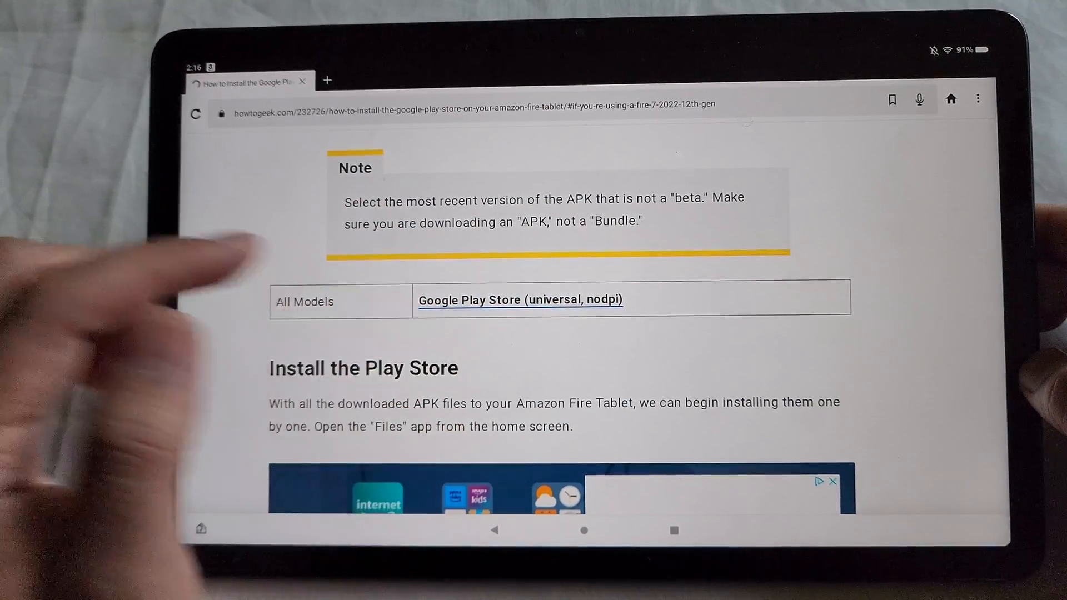
{"action": "left_click", "coordinate": [520, 300]}
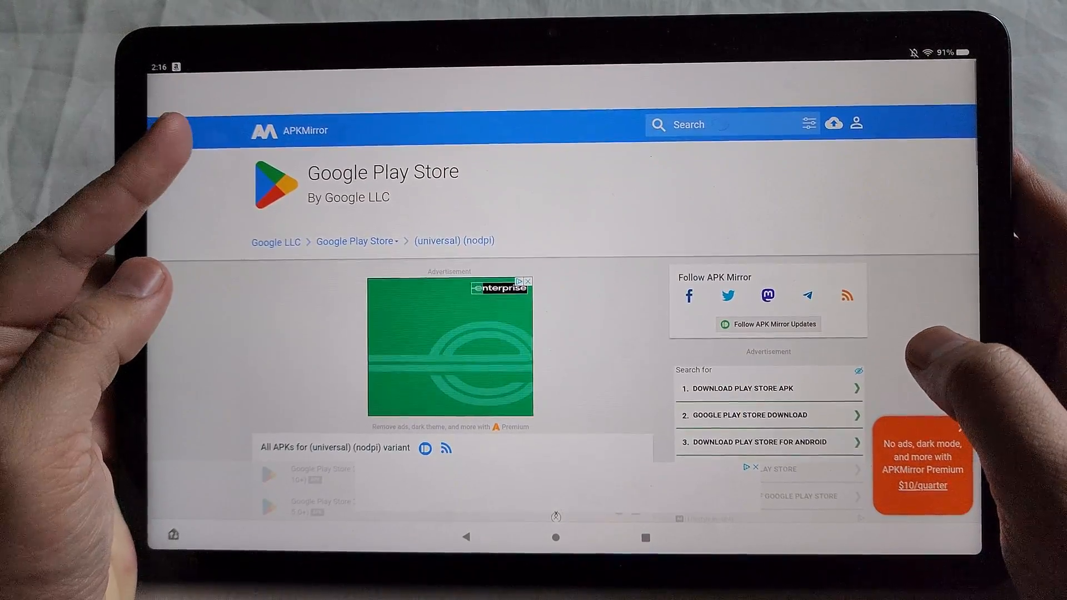
Step: Start downloading the Google Play Store 37.8.26 (nodpi) APK from its release page
{"action": "scroll", "scroll_direction": "down", "scroll_amount": 3}
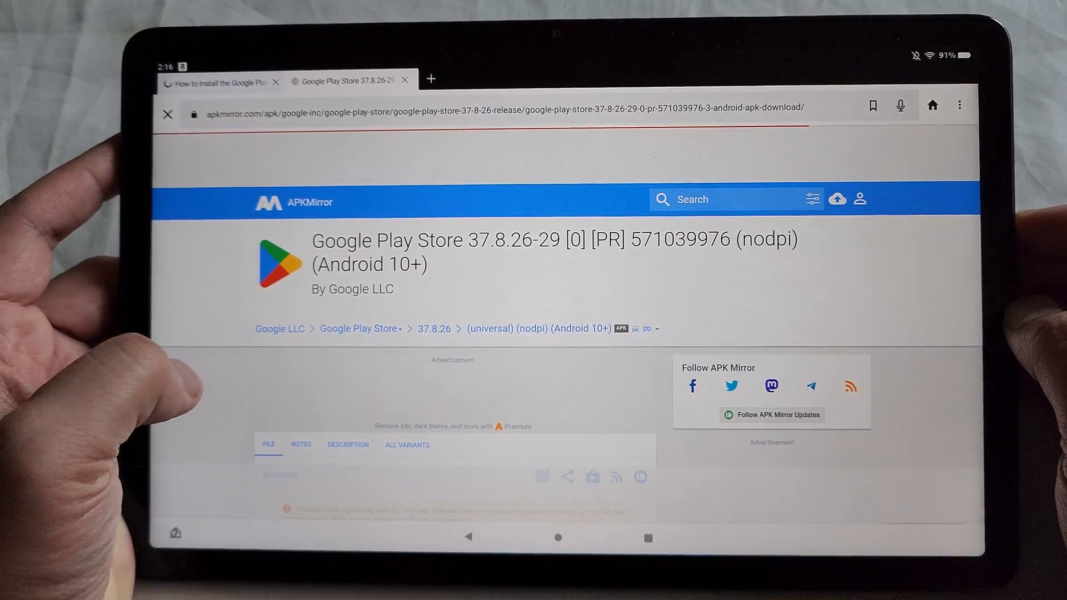
{"action": "scroll", "scroll_direction": "down", "scroll_amount": 3}
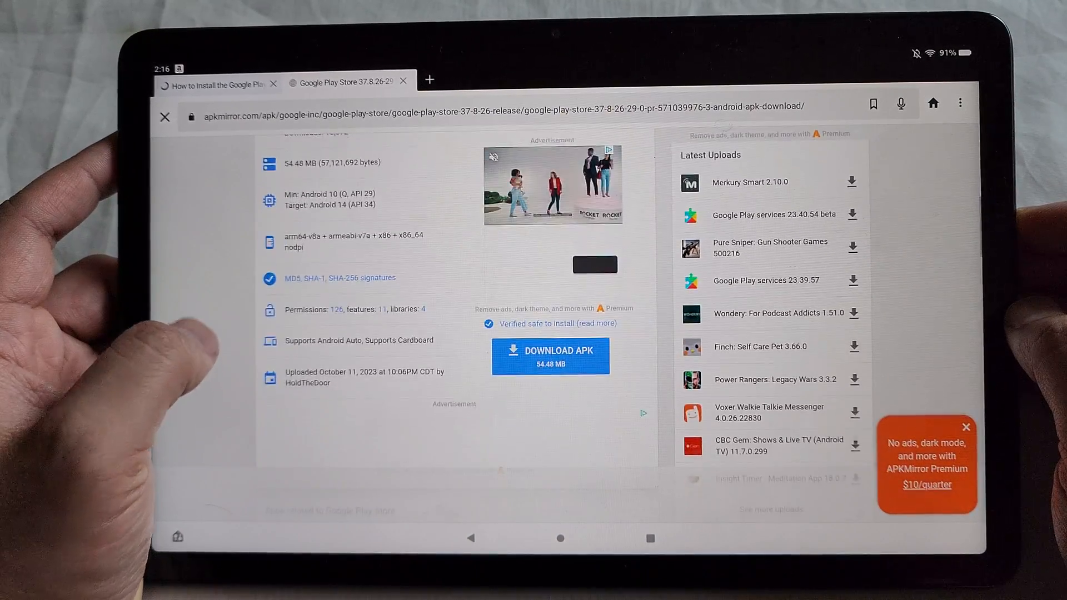
{"action": "scroll", "scroll_direction": "down", "scroll_amount": 3}
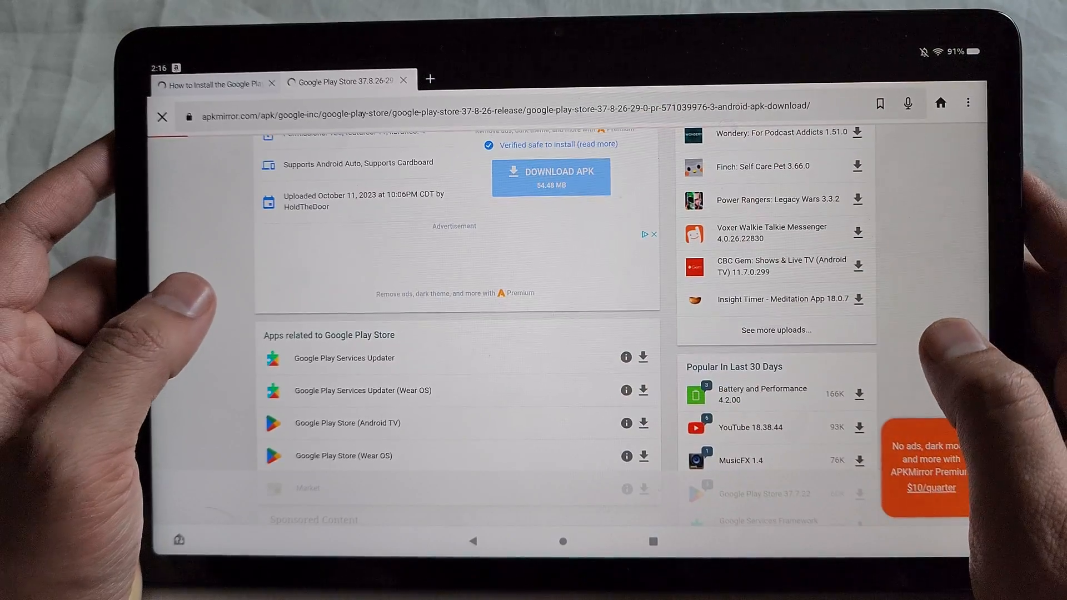
{"action": "left_click", "coordinate": [550, 177]}
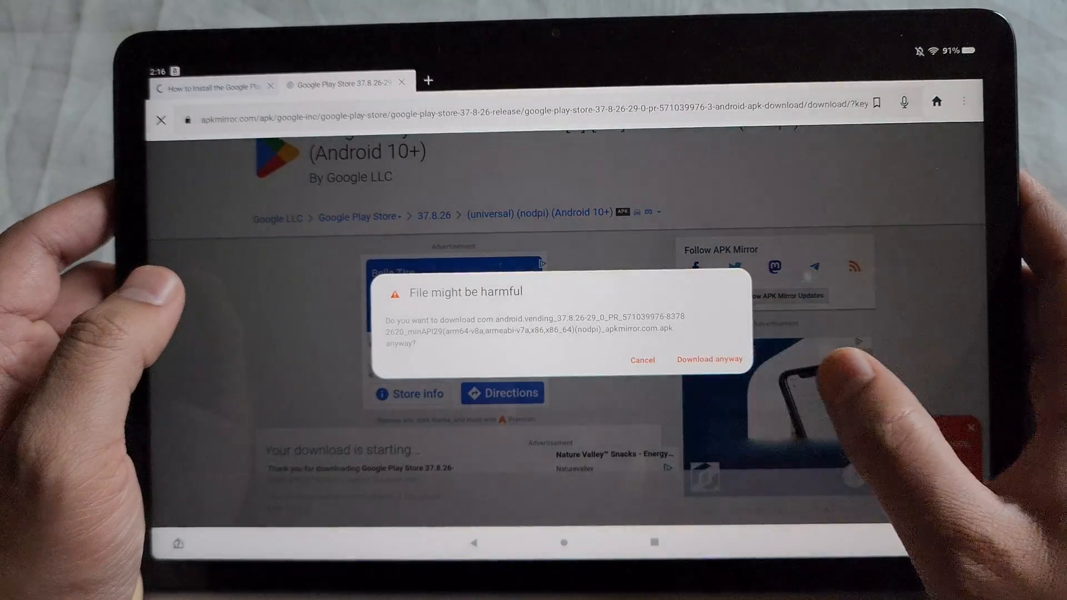
Step: Choose 'Download anyway' to keep the Play Store APK despite the harmful-file warning
{"action": "left_click", "coordinate": [708, 359]}
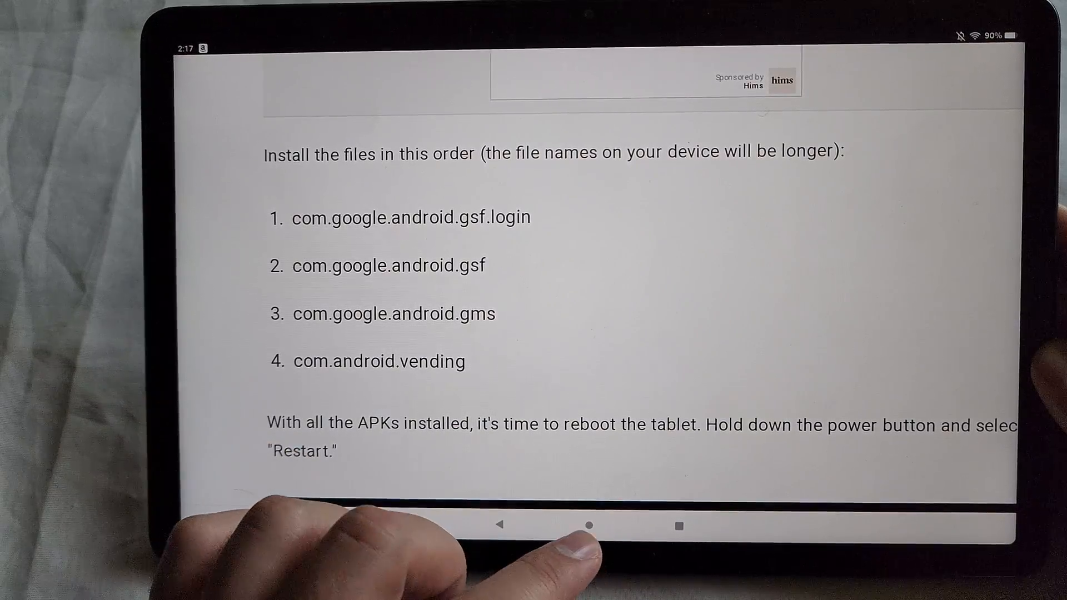
Step: Return to the How-To Geek guide's install-order list for the four APK files
{"action": "left_click", "coordinate": [589, 525]}
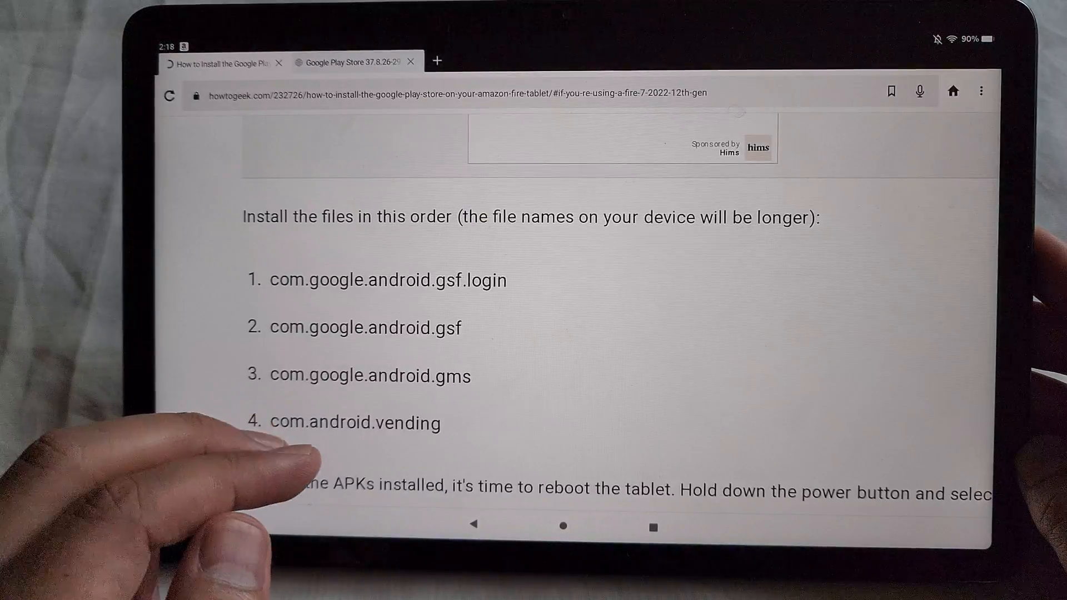
{"action": "scroll", "scroll_direction": "down", "scroll_amount": 3}
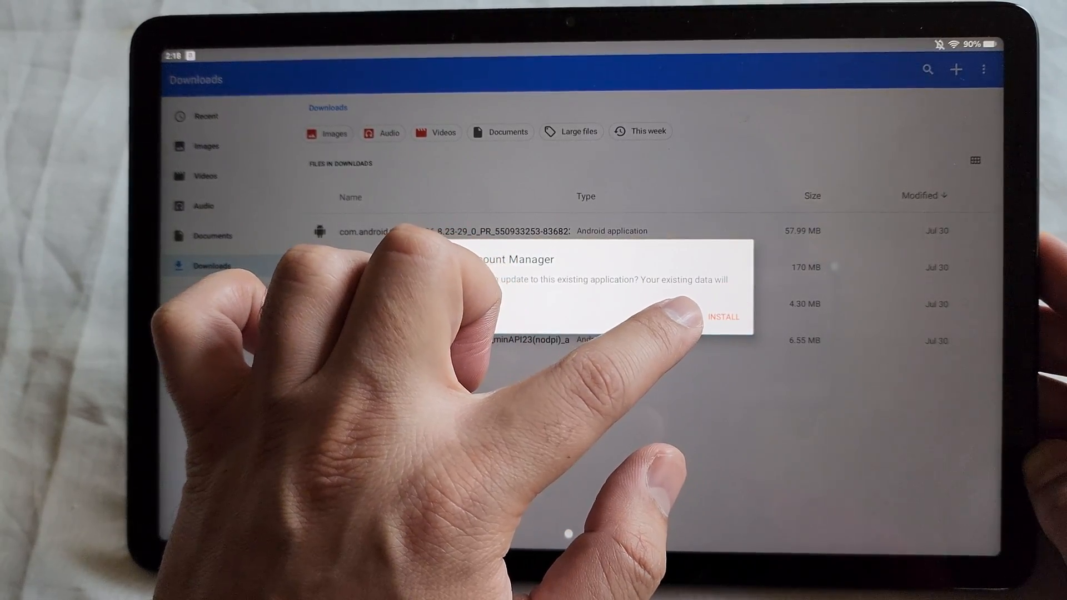
Step: Install the downloaded APKs in order from Downloads, accepting unknown-apps warnings, ending with Google Play Store
{"action": "left_click", "coordinate": [723, 317]}
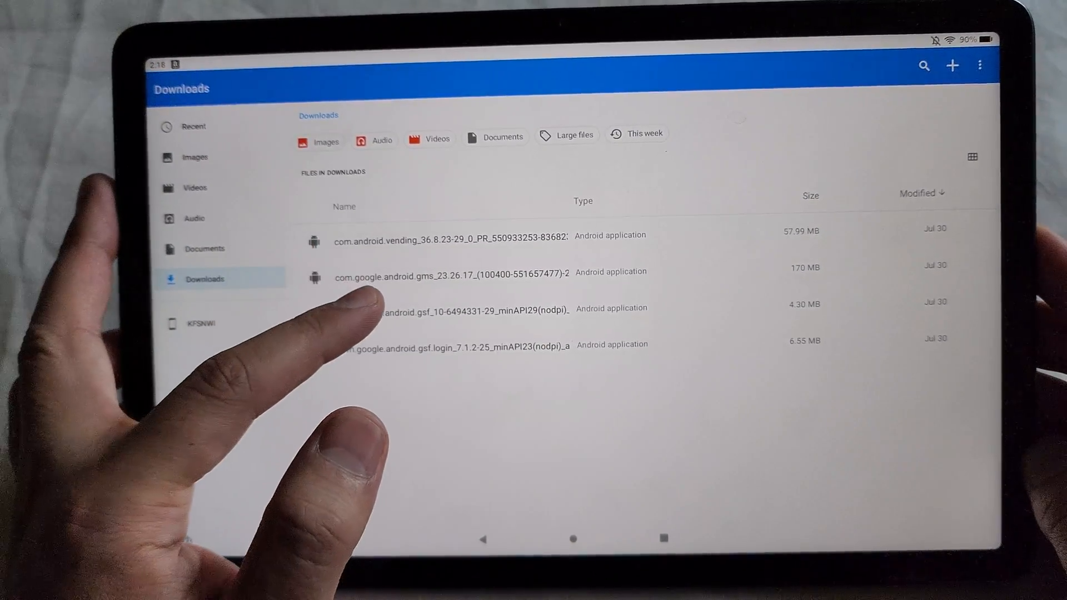
{"action": "left_click", "coordinate": [449, 274]}
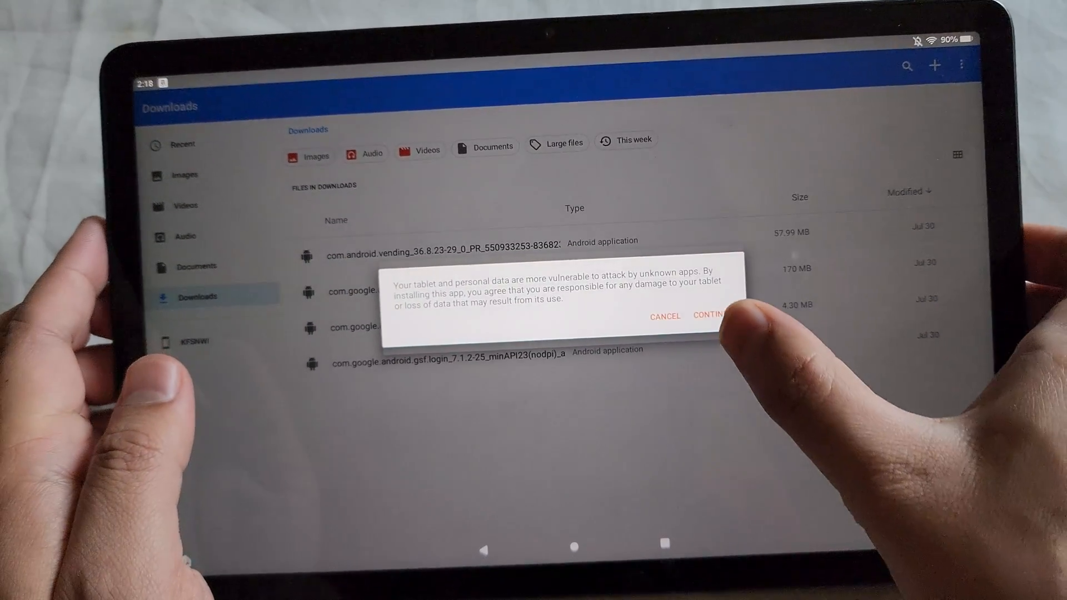
{"action": "left_click", "coordinate": [711, 316]}
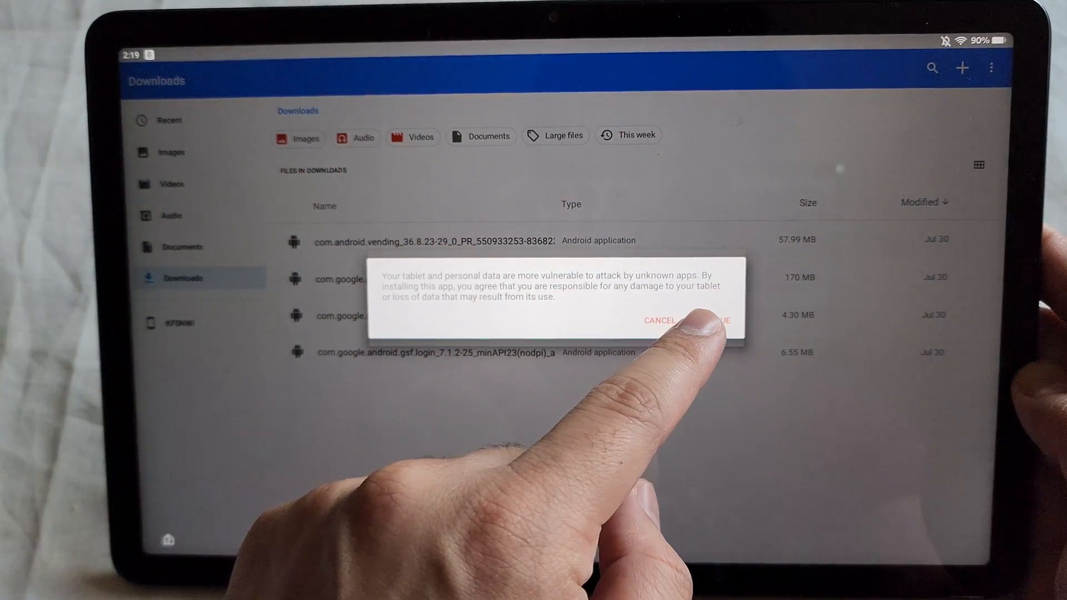
{"action": "left_click", "coordinate": [722, 320]}
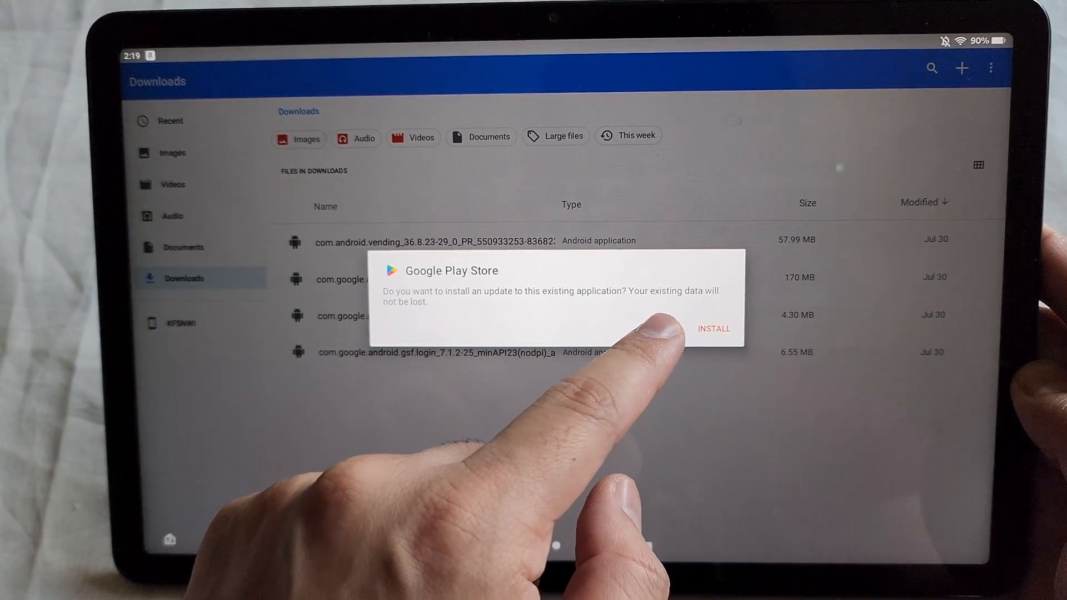
{"action": "left_click", "coordinate": [713, 329]}
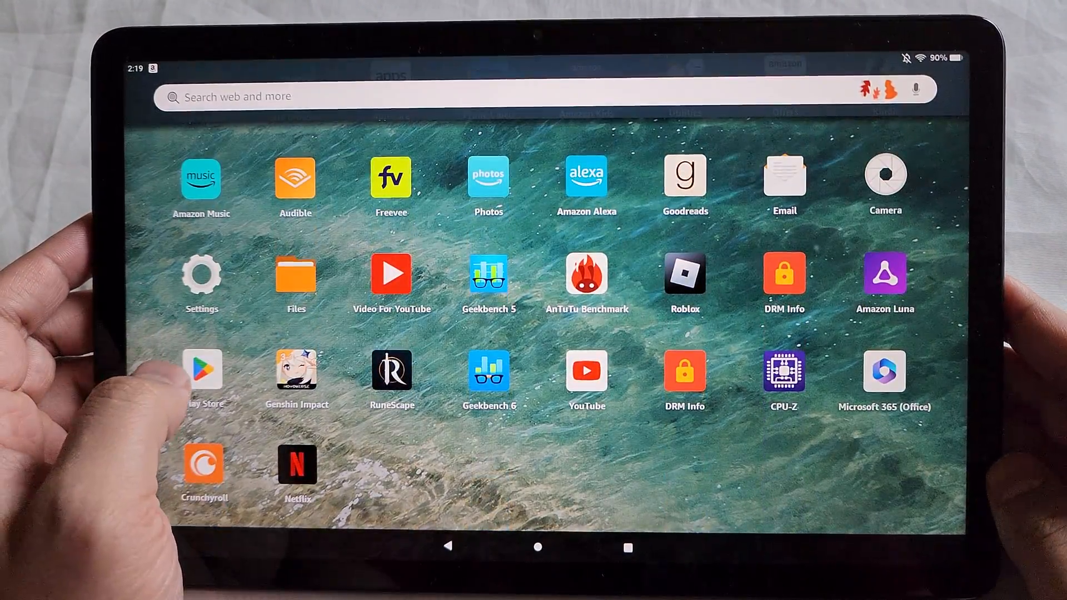
Step: Launch the newly installed Play Store and browse down its Games home page
{"action": "left_click", "coordinate": [201, 371]}
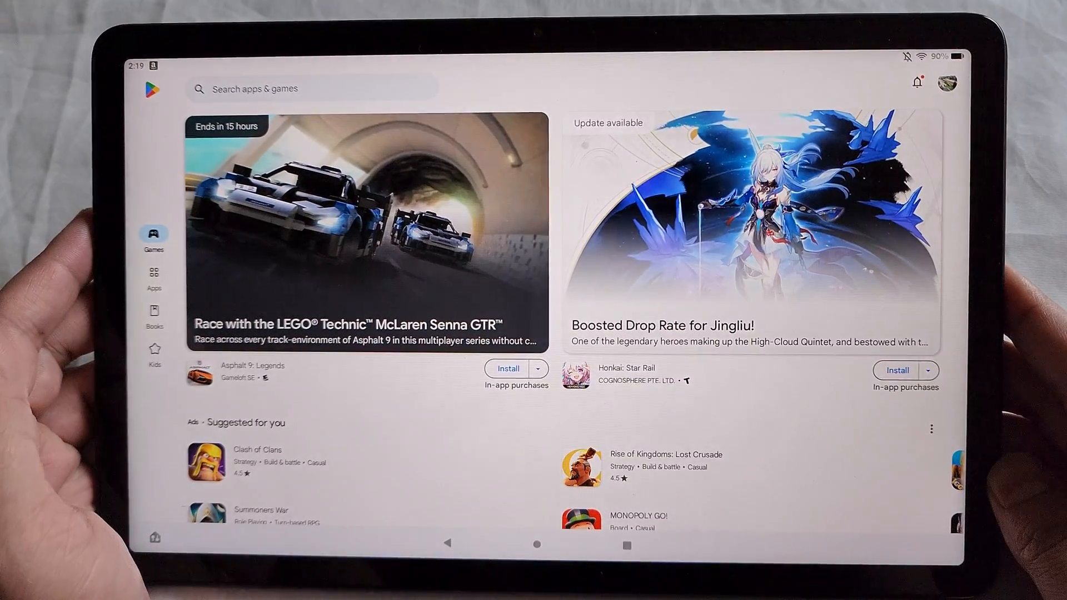
{"action": "scroll", "scroll_direction": "down", "scroll_amount": 3}
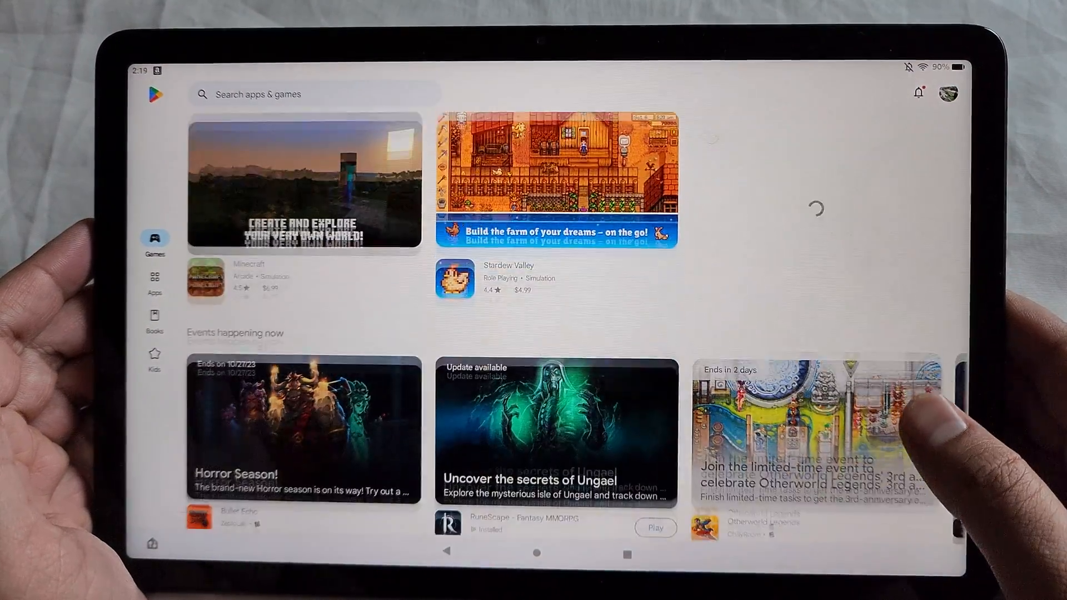
{"action": "scroll", "scroll_direction": "down", "scroll_amount": 3}
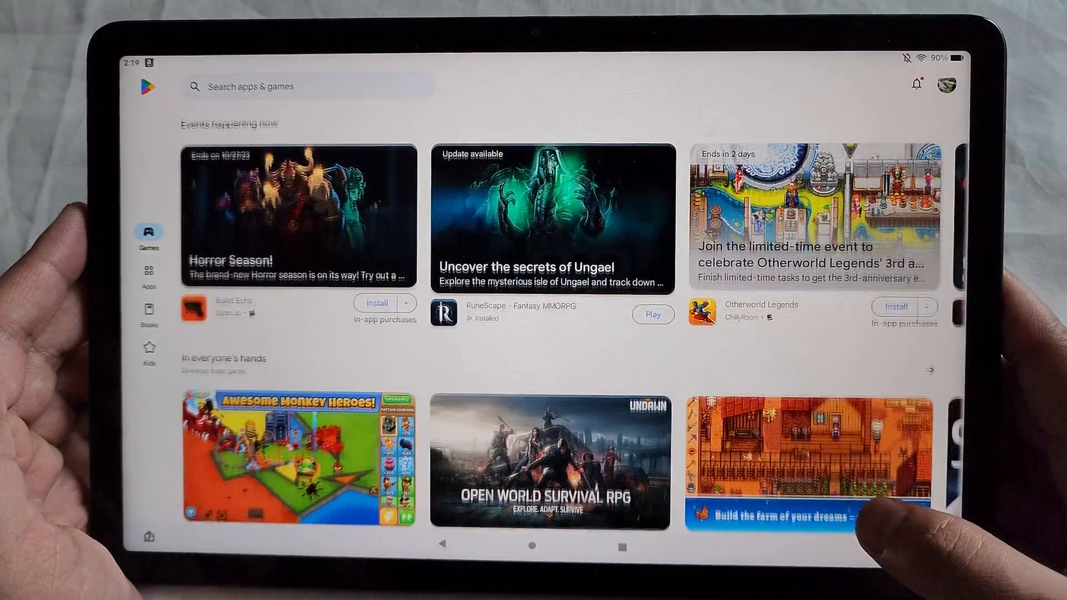